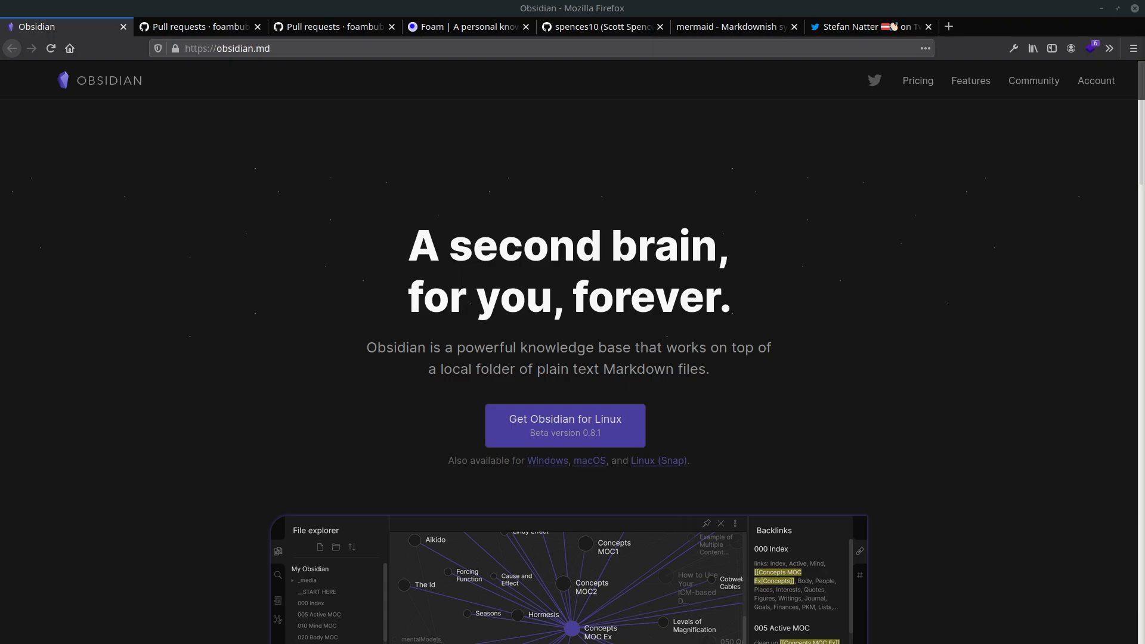
mouse_move(395, 343)
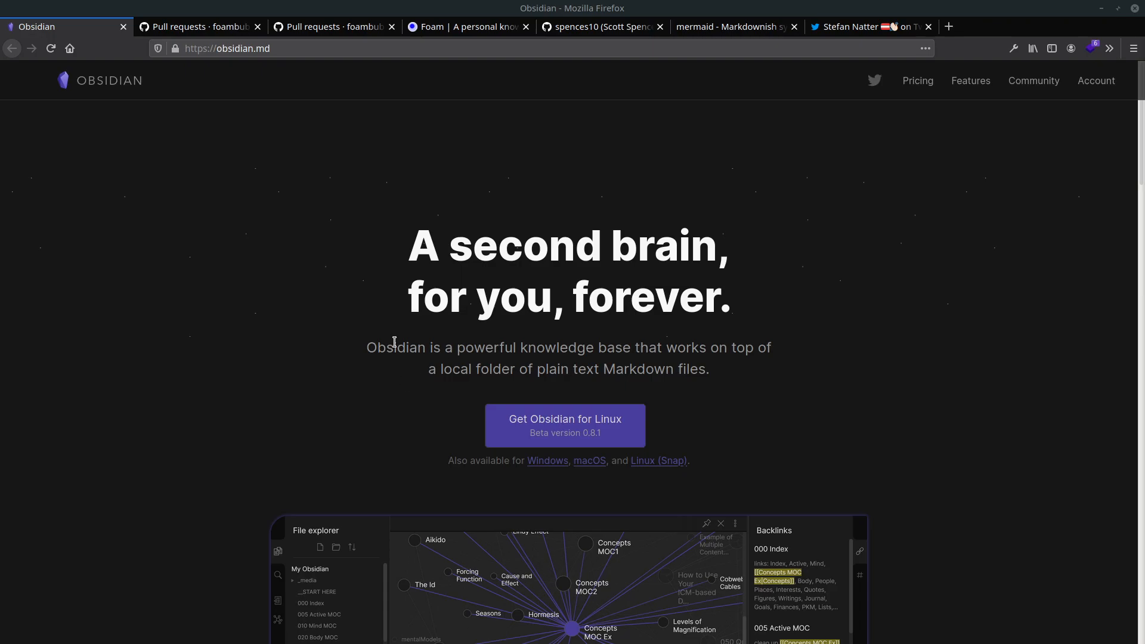
mouse_move(197, 27)
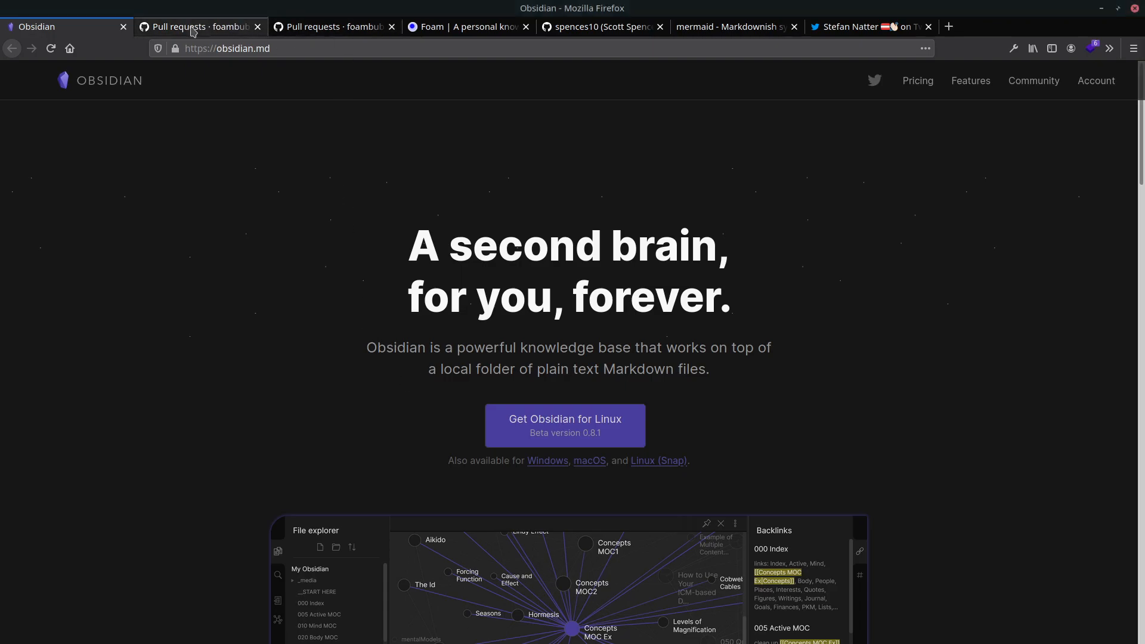
Step: Open the foambubble/foam repository page from the Foam organisation's repository list
click(197, 26)
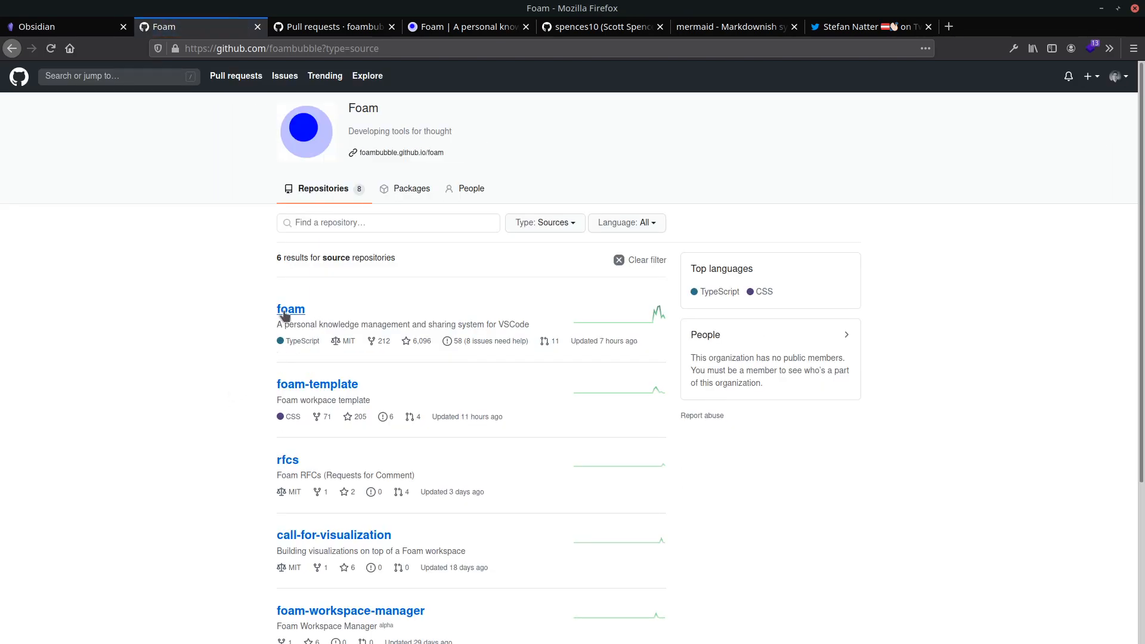
click(290, 309)
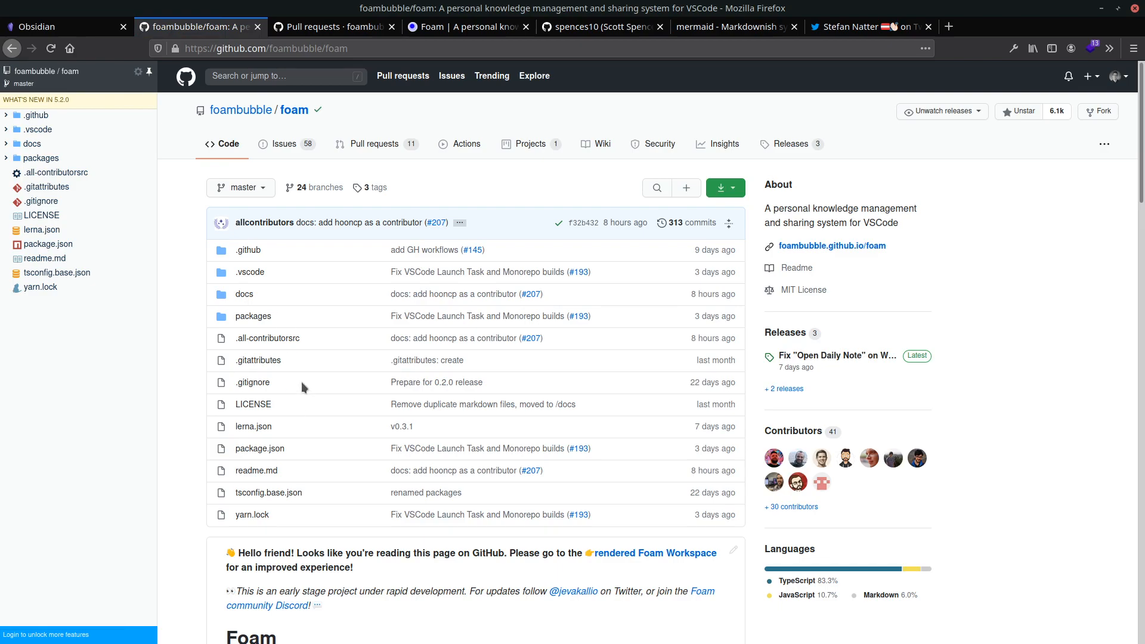
mouse_move(357, 350)
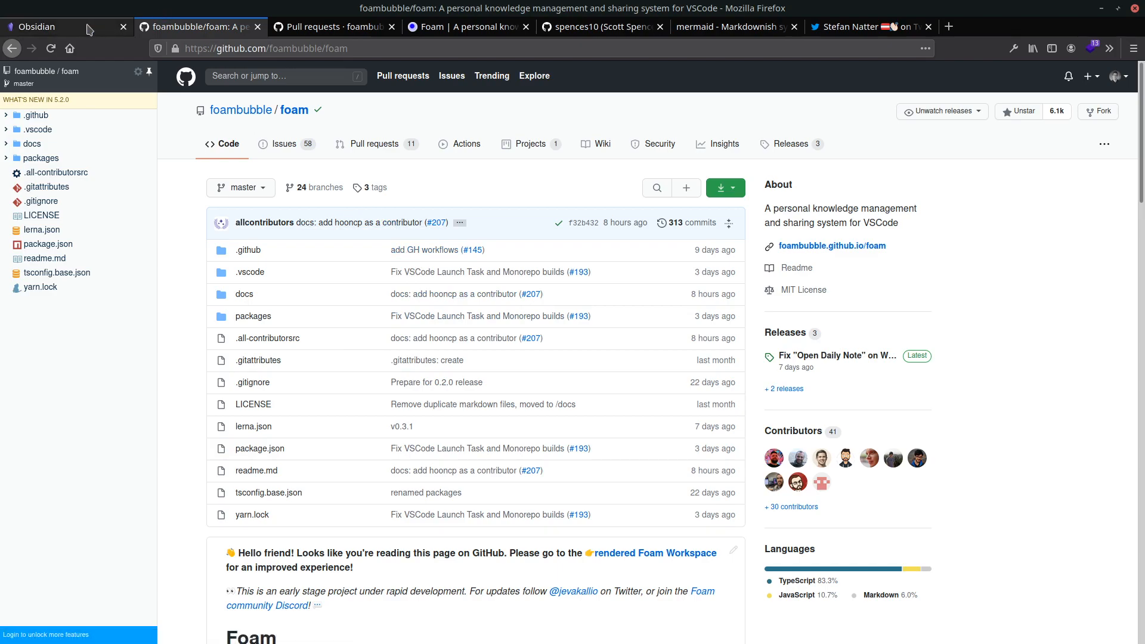
Step: Return to the Obsidian homepage tab and scroll toward the app preview
click(66, 27)
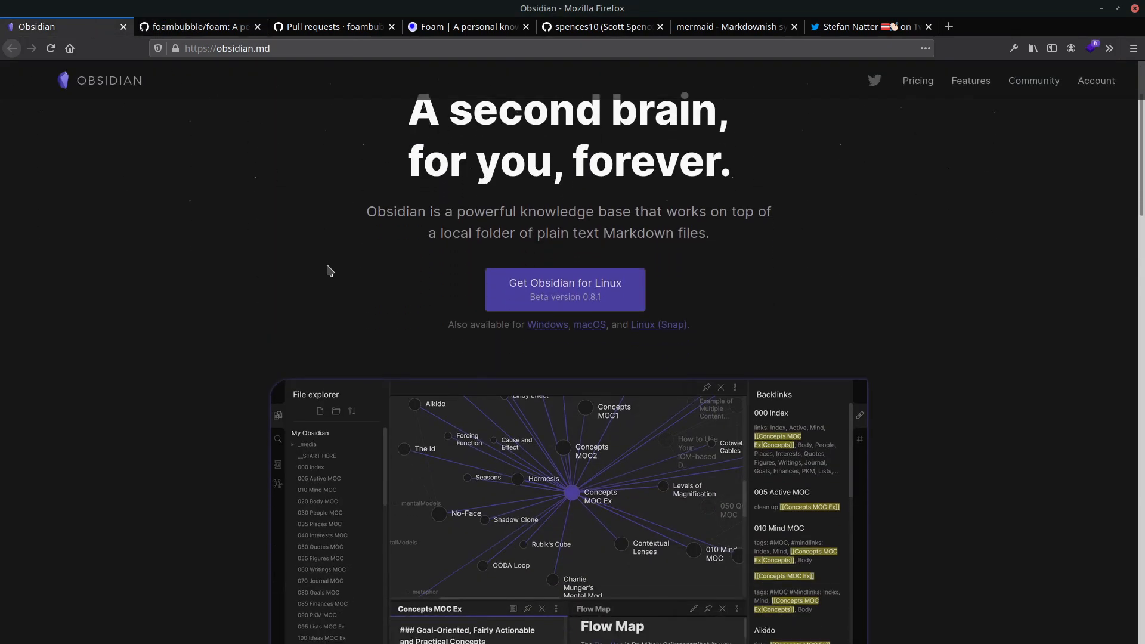
mouse_move(373, 286)
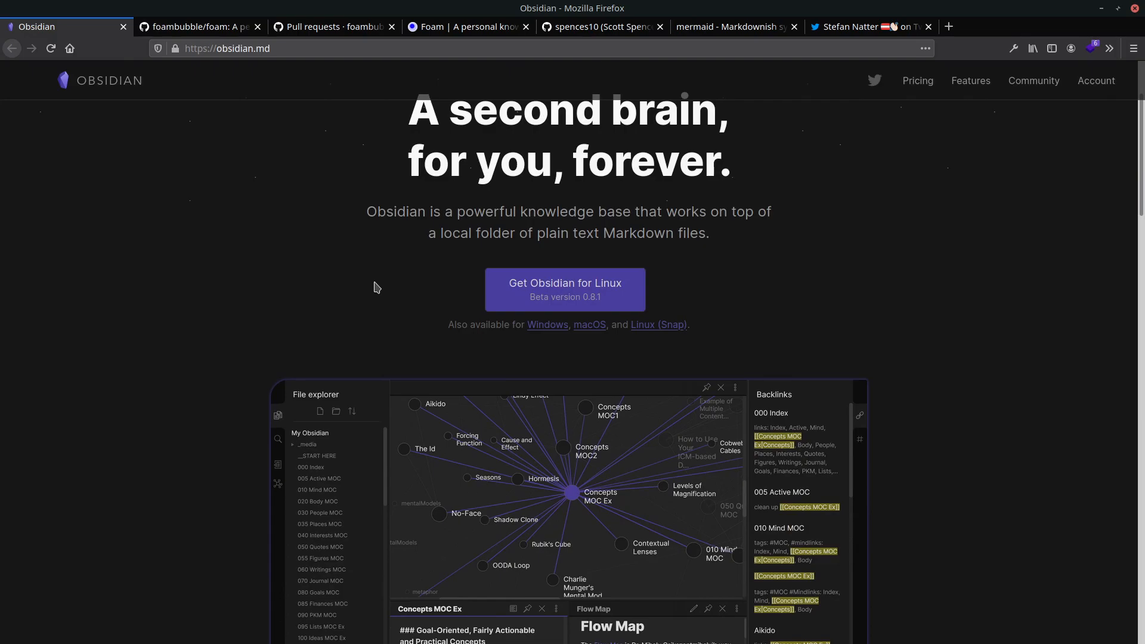
mouse_move(616, 482)
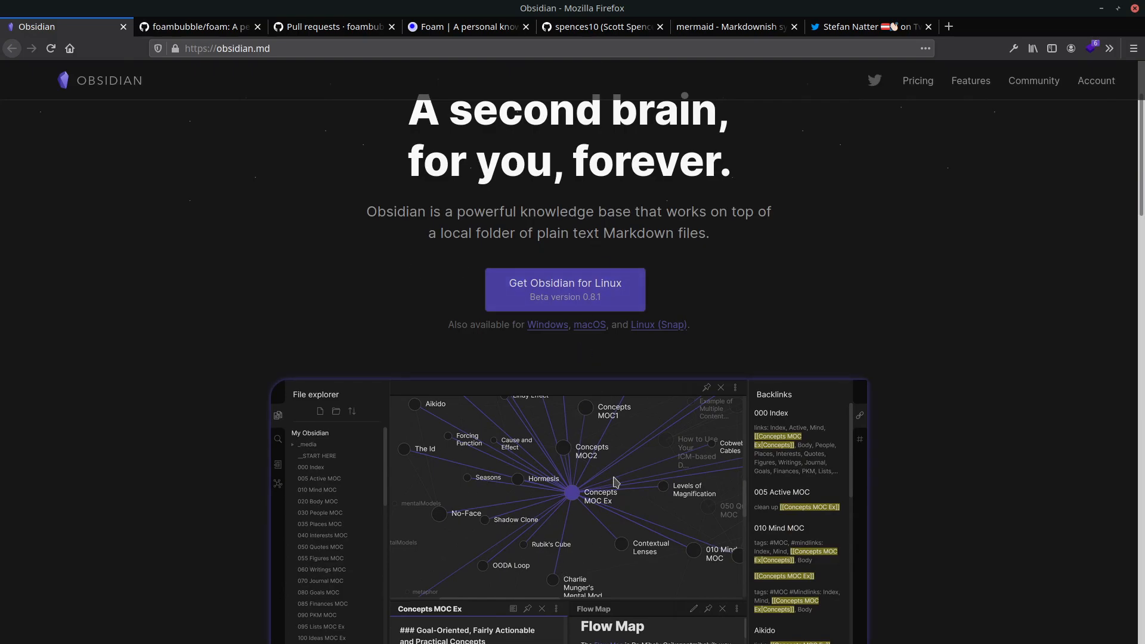
mouse_move(627, 414)
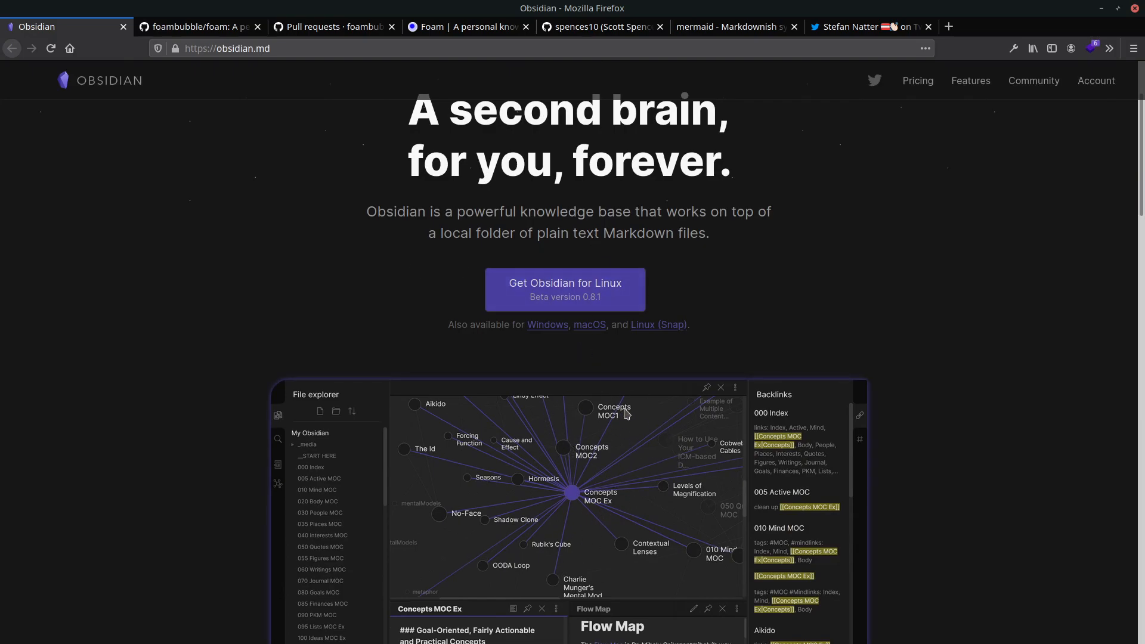
mouse_move(772, 200)
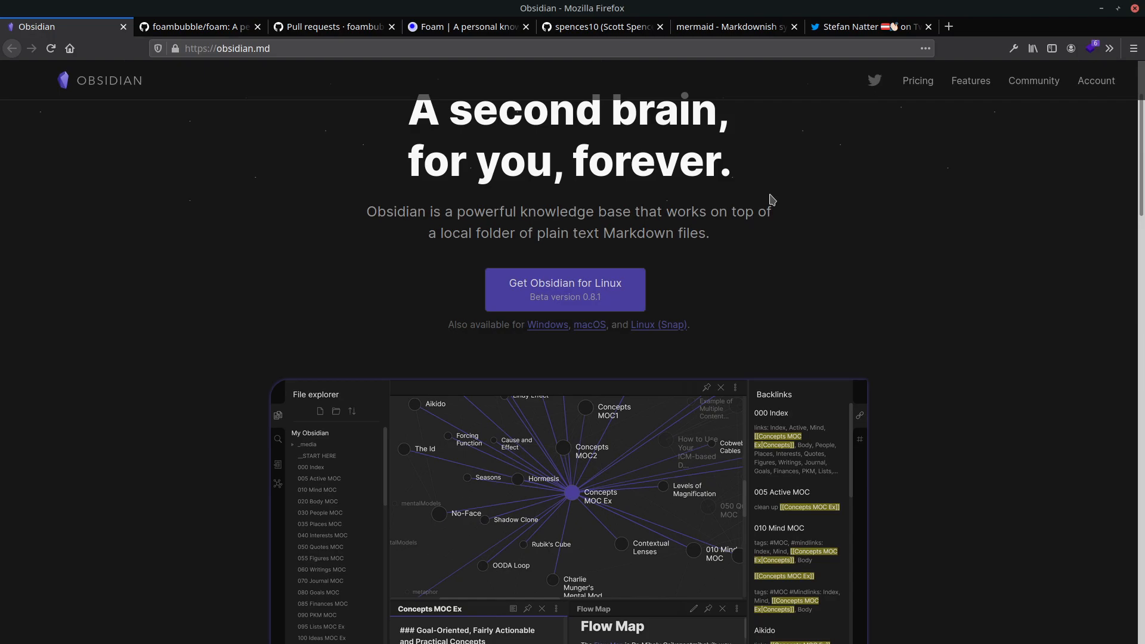
mouse_move(901, 31)
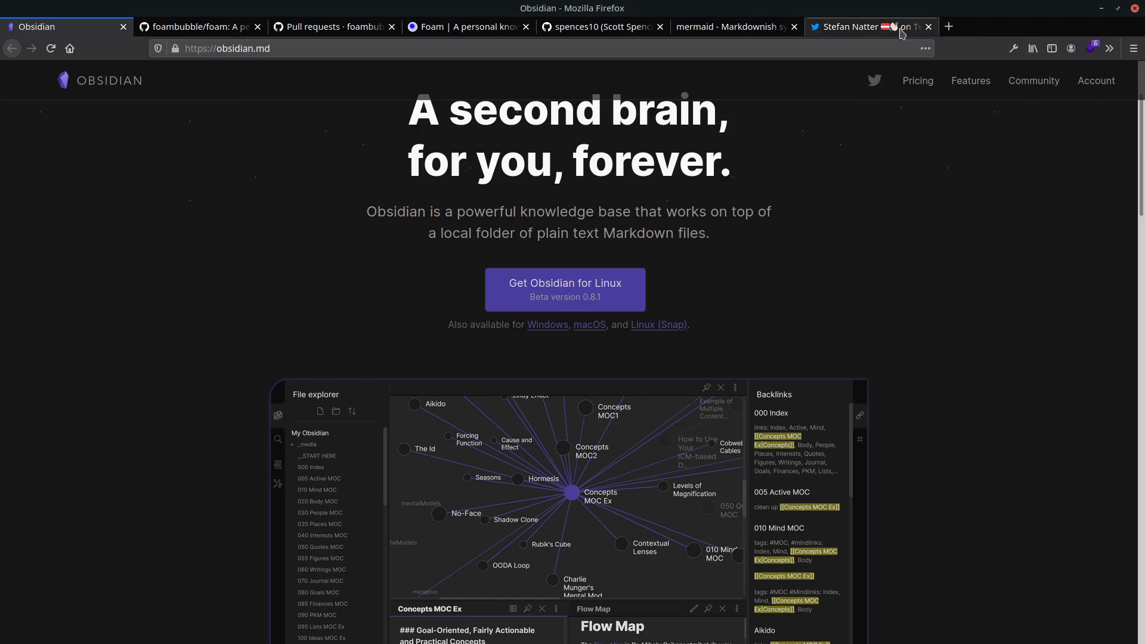
Step: View the graph image in the Foam tweet, then scroll to Stefan's questions about extensions, graph view and tags
click(870, 27)
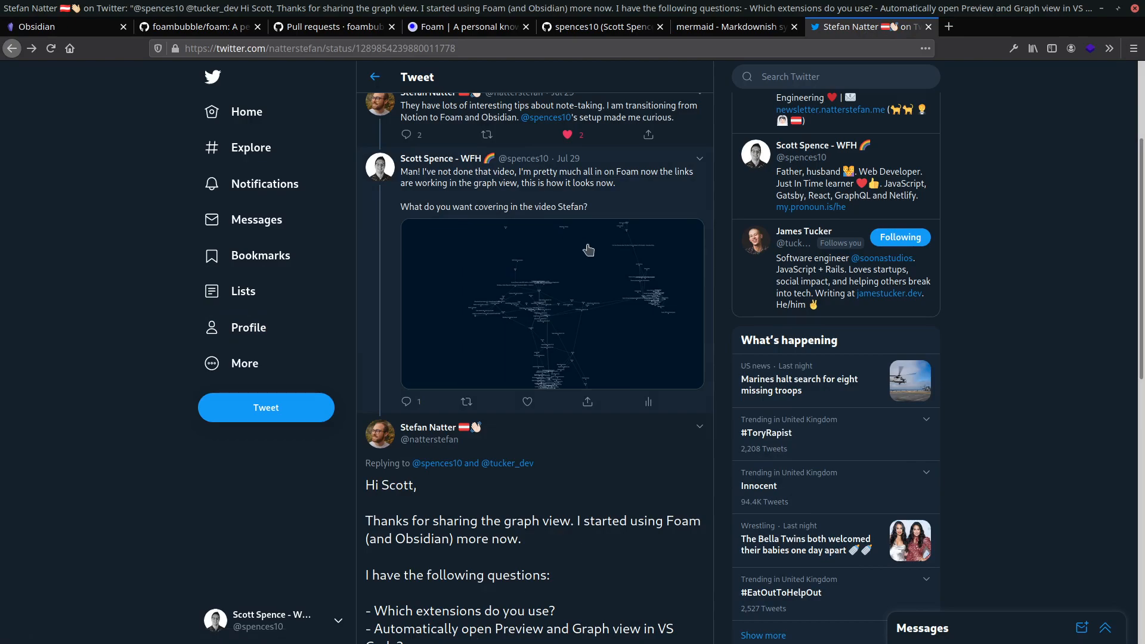
click(551, 303)
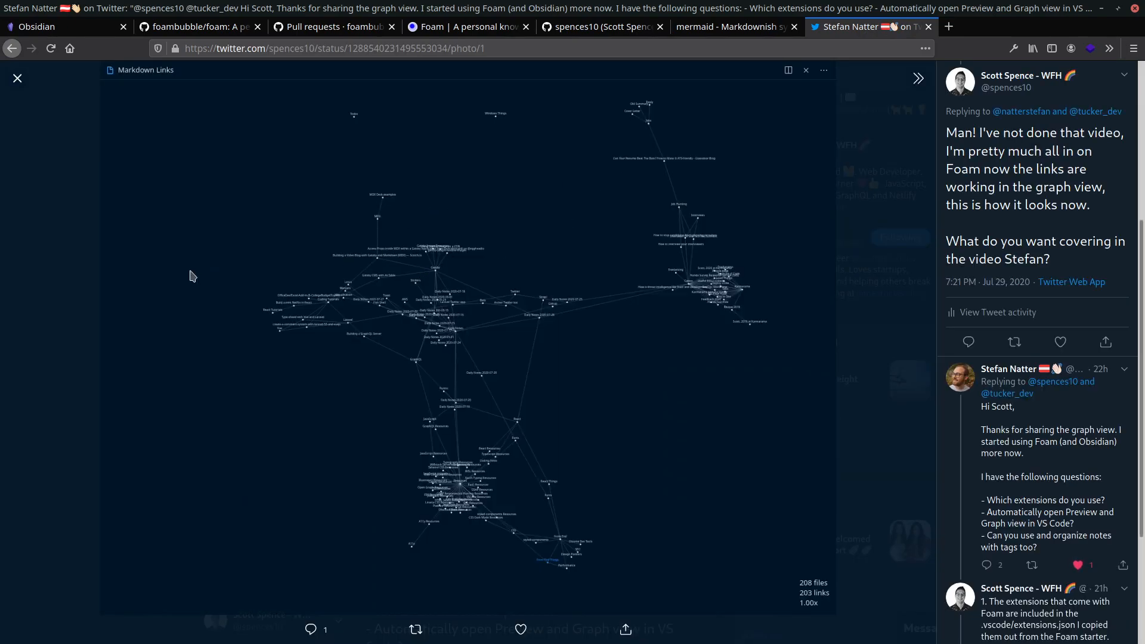
mouse_move(95, 109)
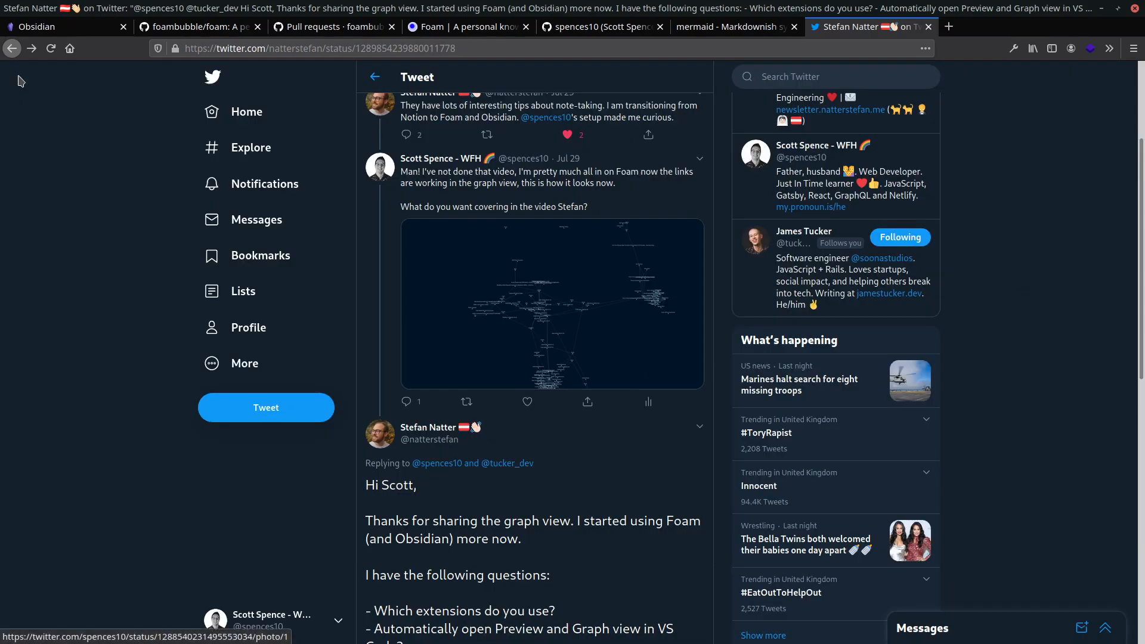
scroll(down, 3)
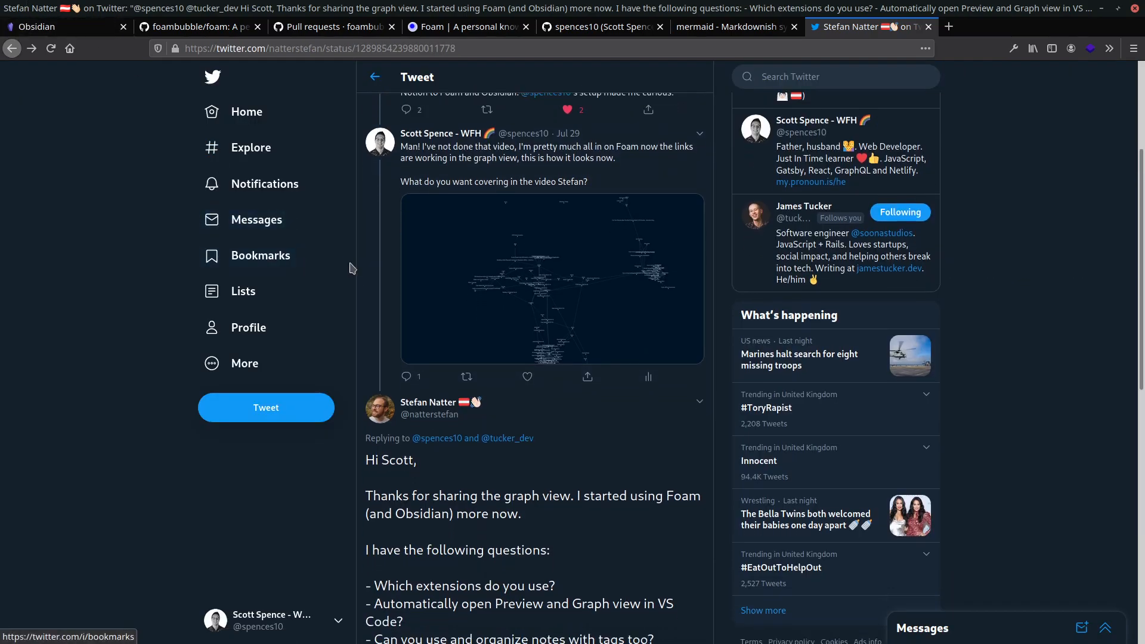
scroll(down, 3)
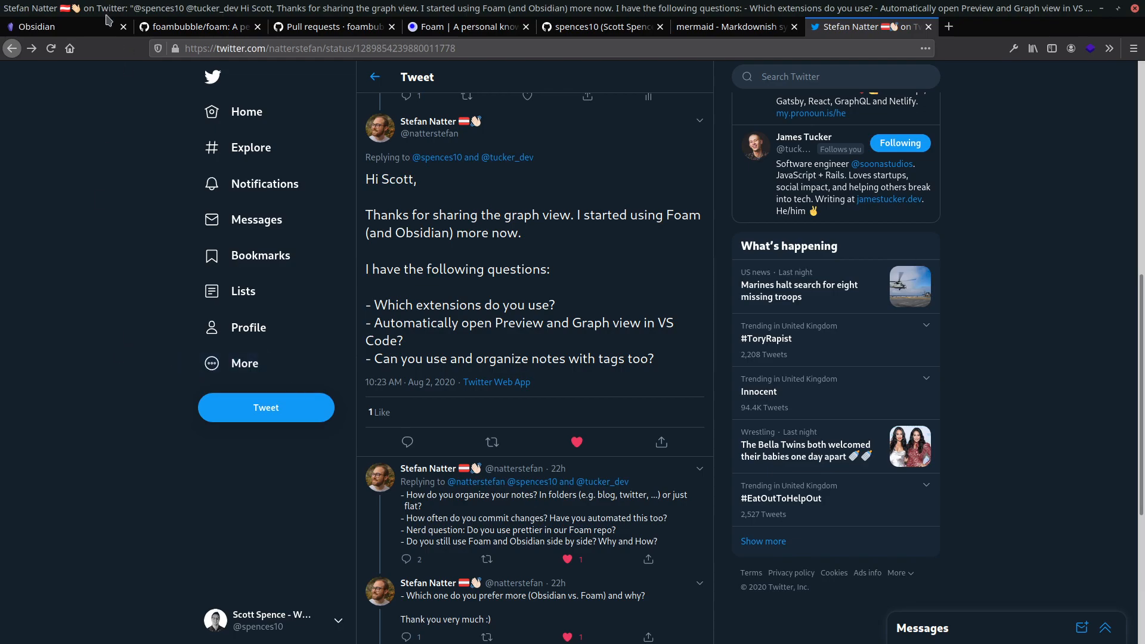
mouse_move(159, 96)
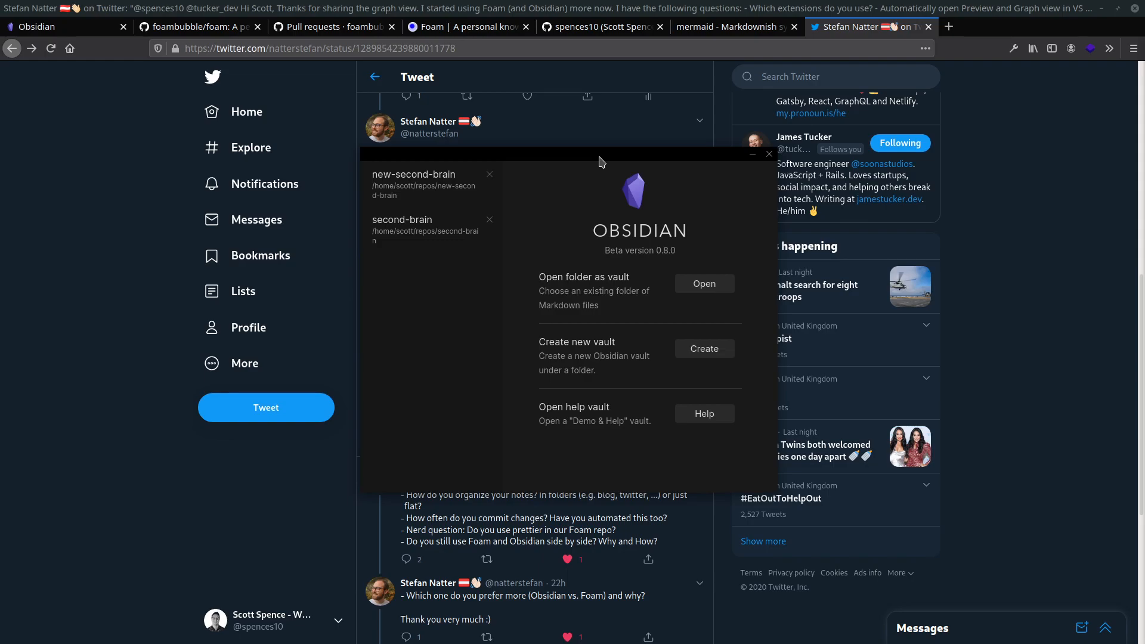
mouse_move(422, 184)
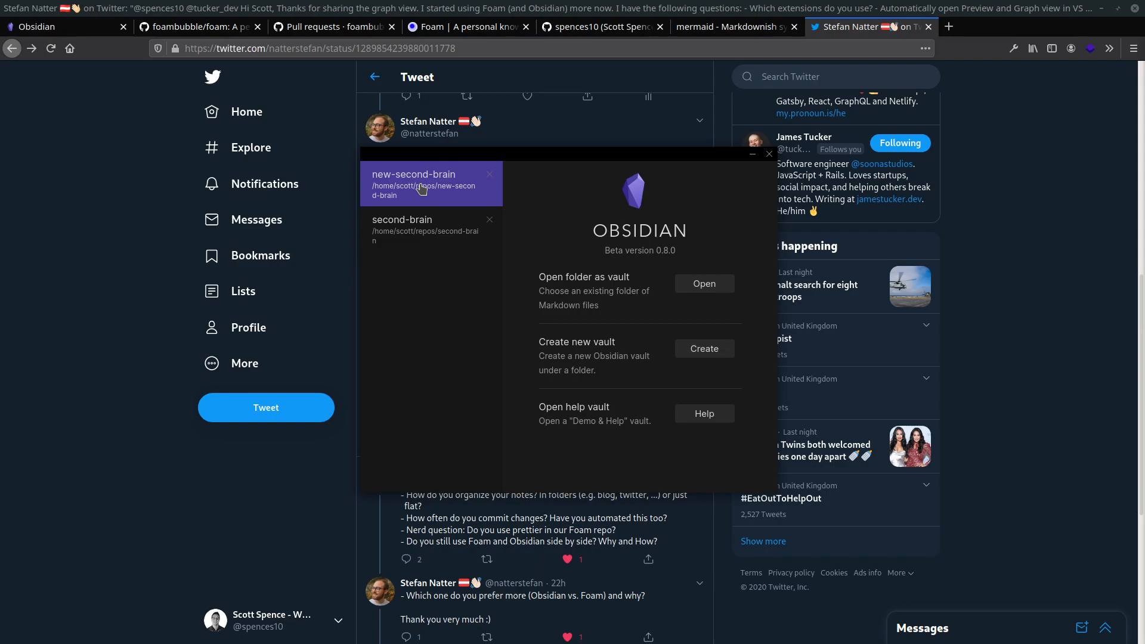
Step: Choose the new-second-brain vault from Obsidian's recent vaults list
click(768, 154)
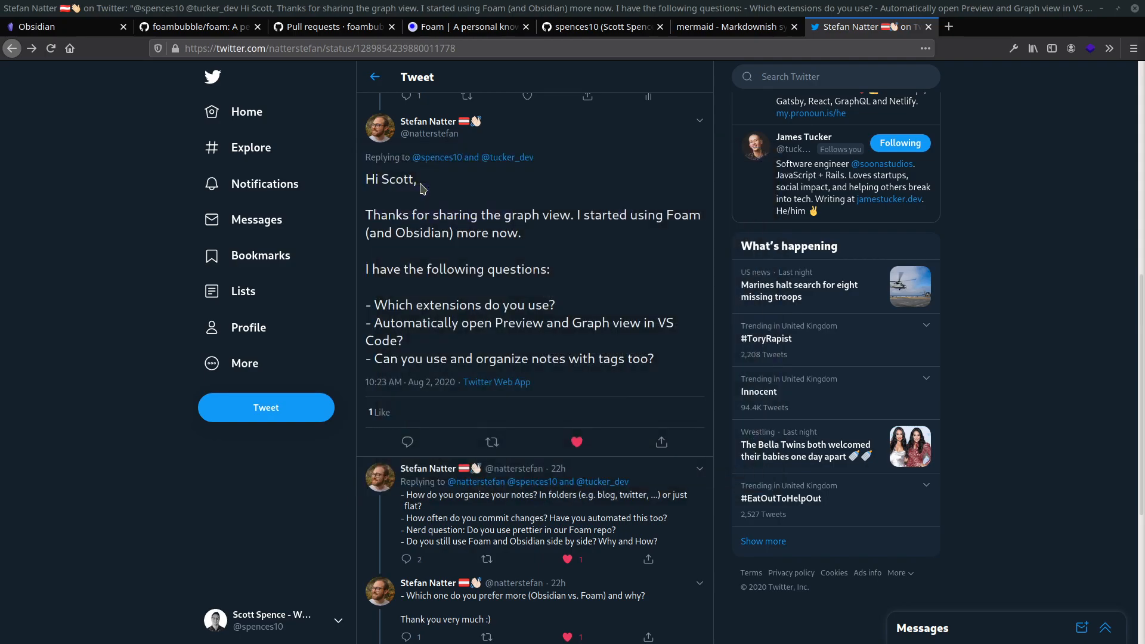
mouse_move(620, 337)
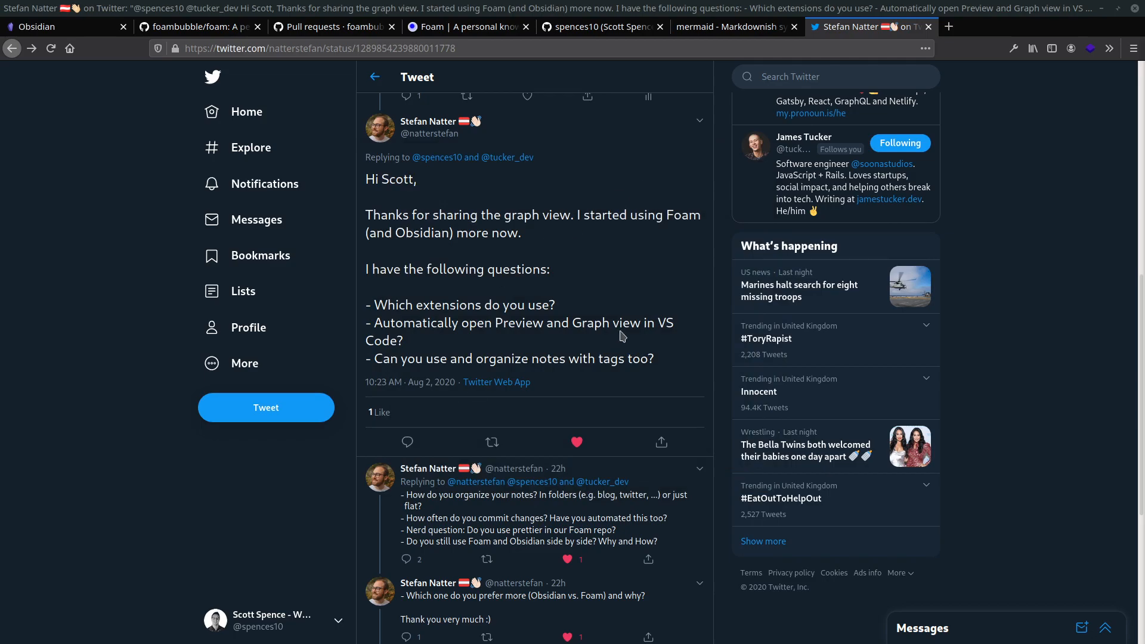
mouse_move(622, 336)
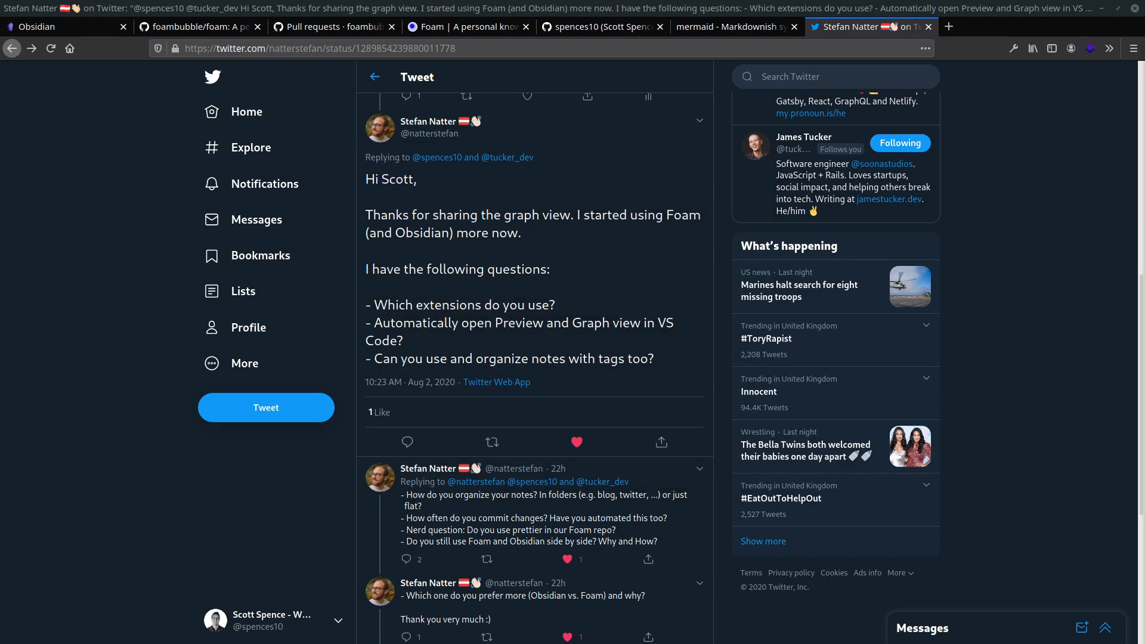
mouse_move(767, 158)
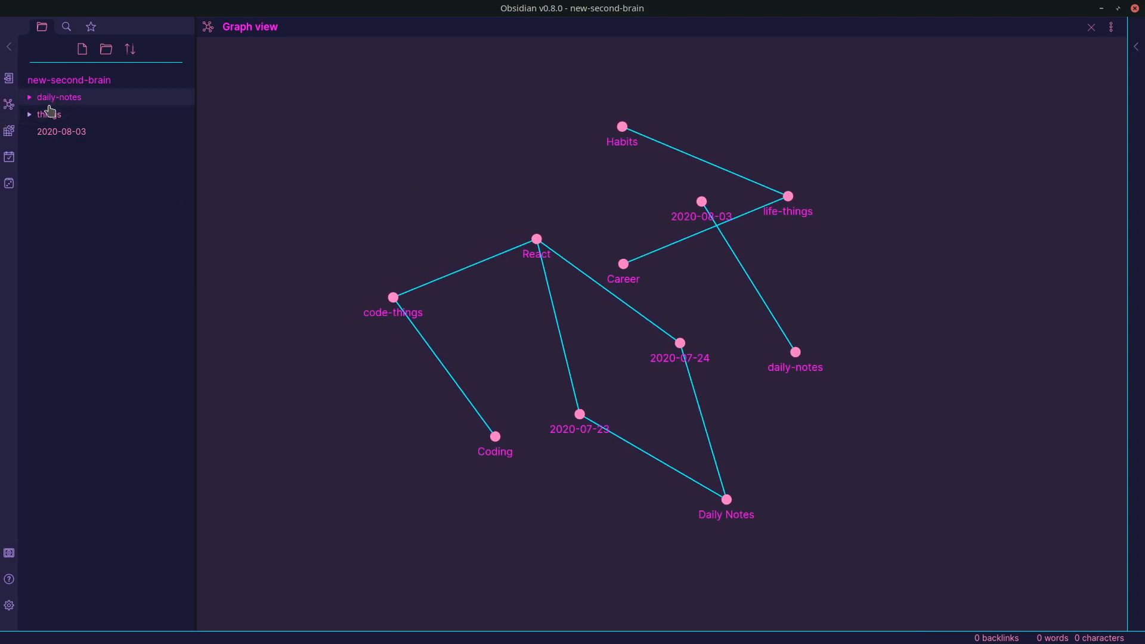
Step: Expand daily-notes and things to reveal 2020-07-23, 2020-07-24, code-things and life-things notes
click(58, 97)
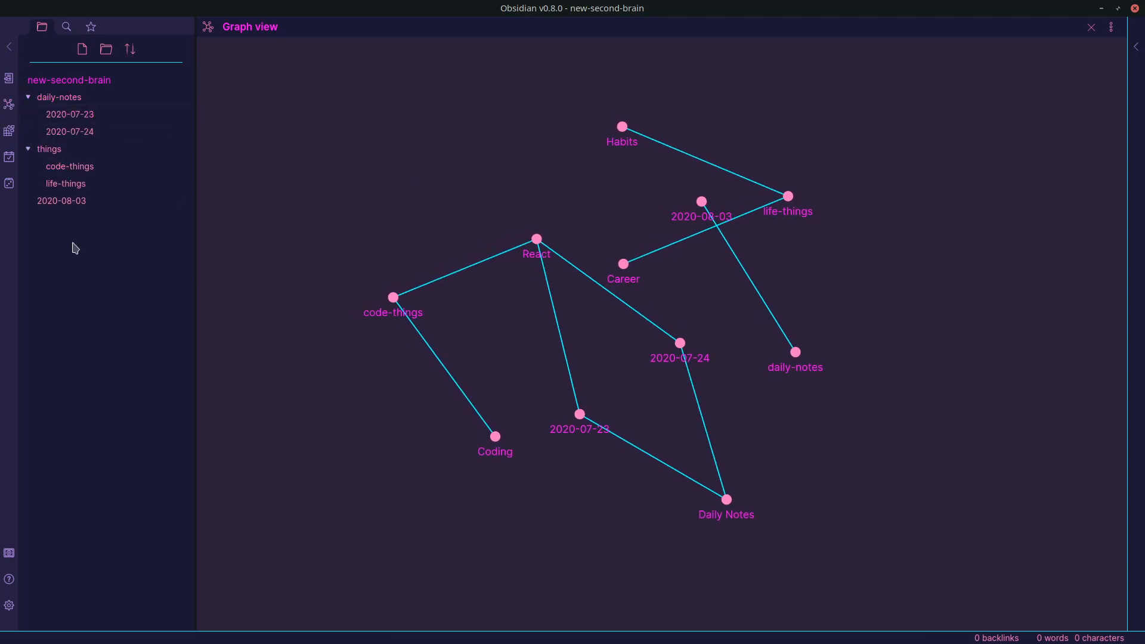
mouse_move(837, 441)
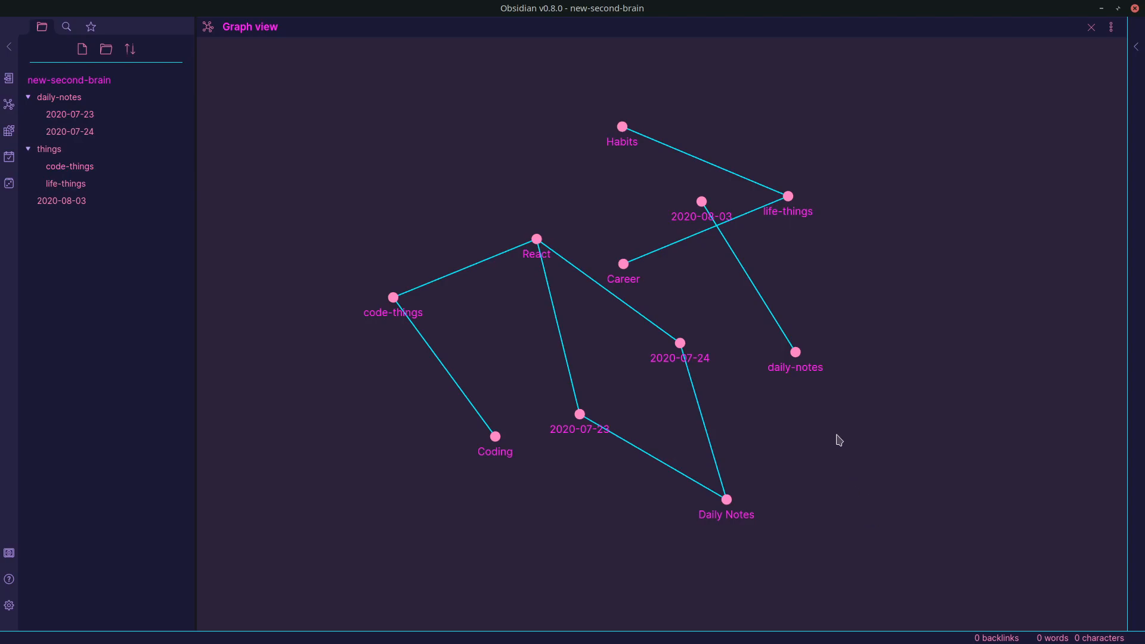
mouse_move(685, 369)
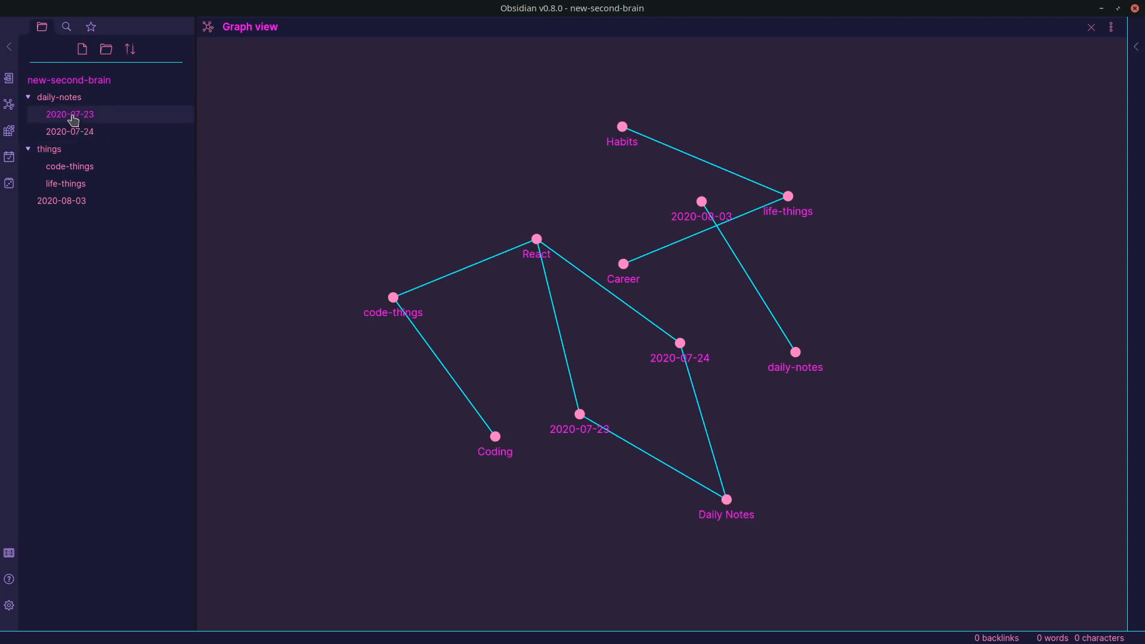
click(61, 200)
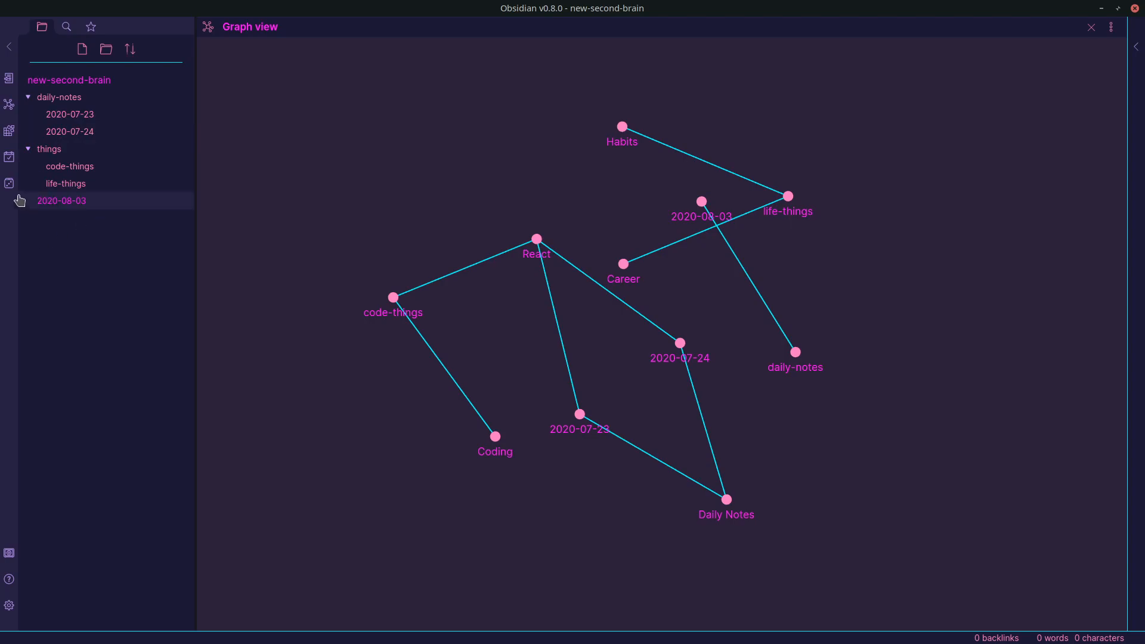
mouse_move(2, 529)
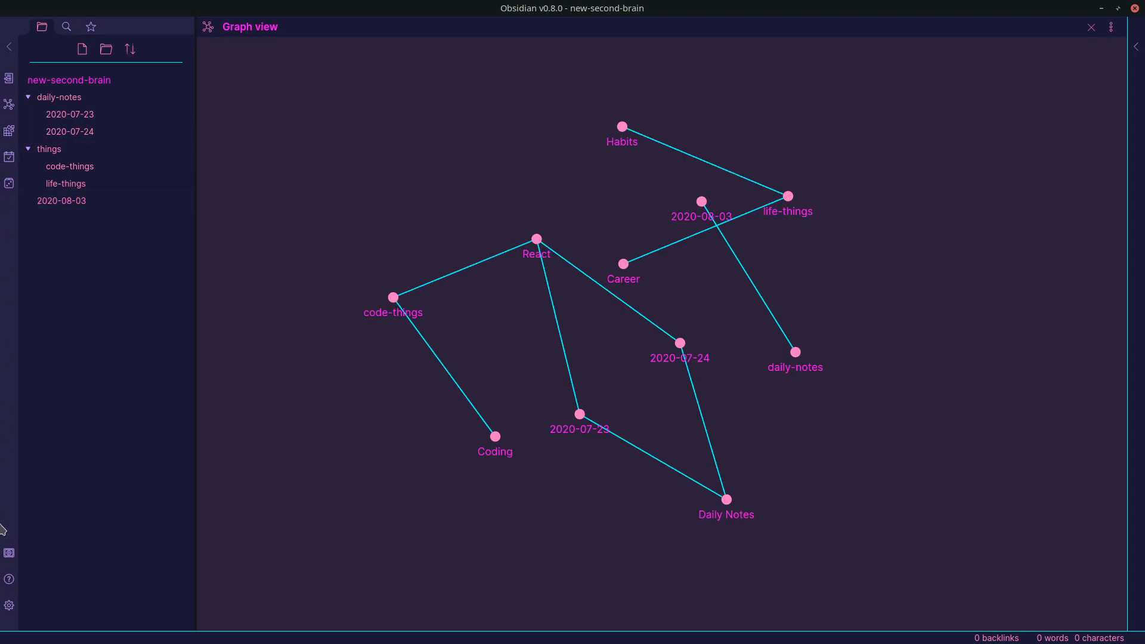
mouse_move(27, 602)
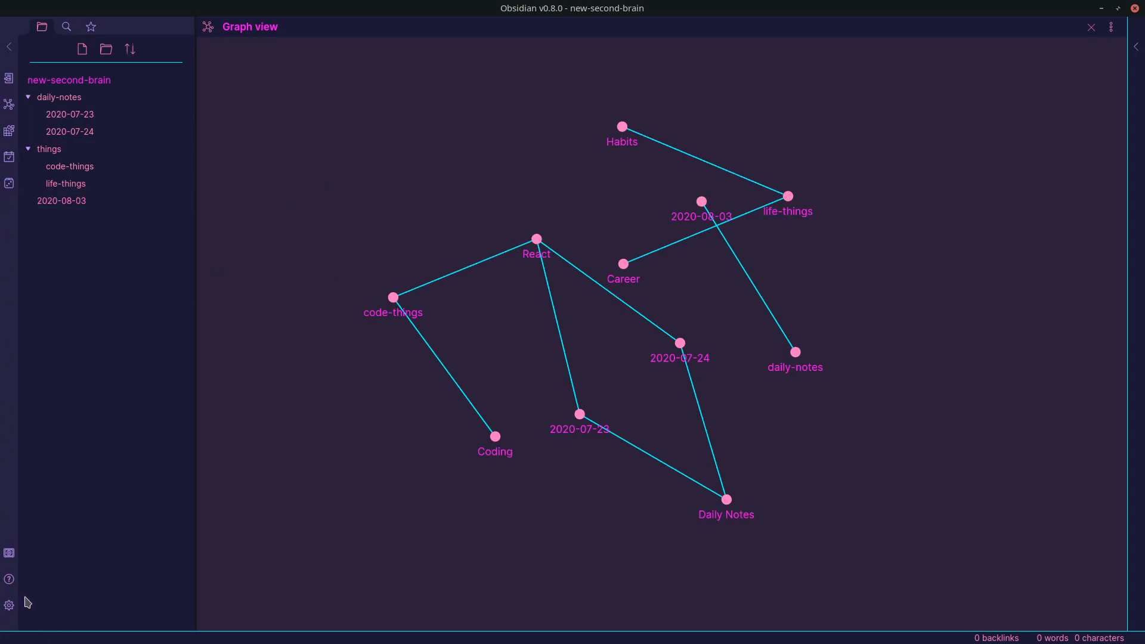
Step: Show the Editor settings with spell check, readable line length, bracket pairing and folding options
click(8, 605)
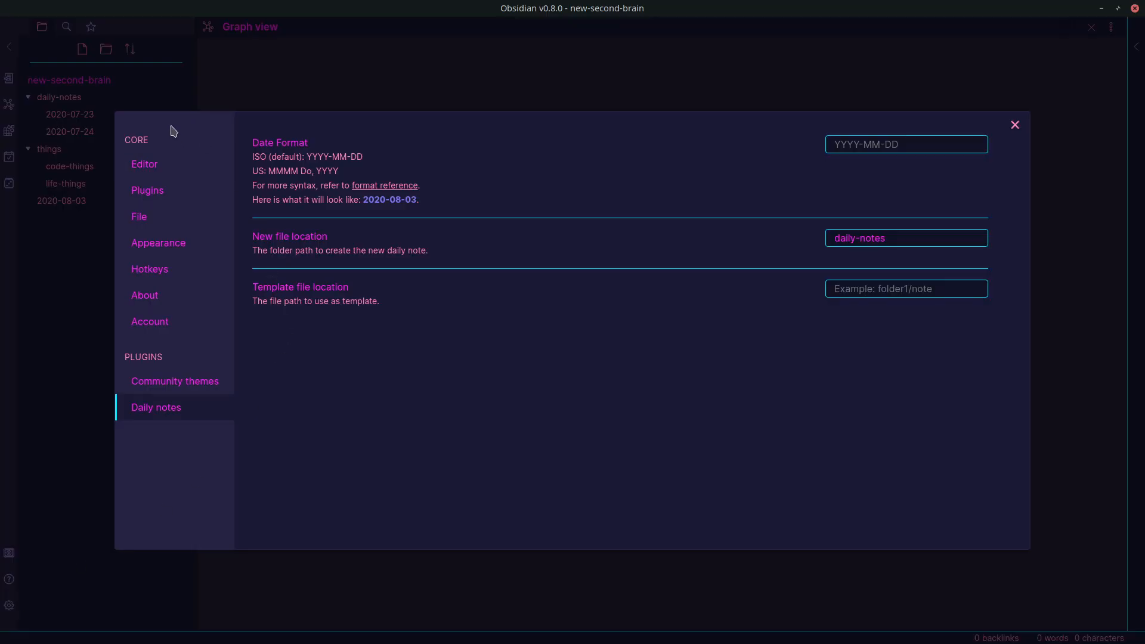
click(144, 163)
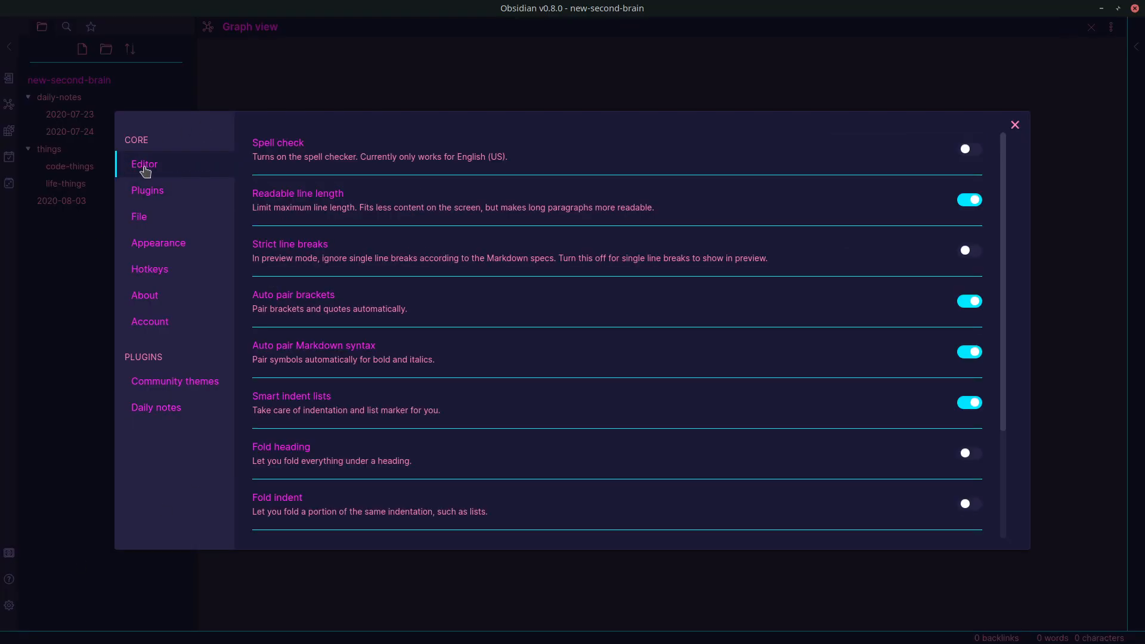
mouse_move(369, 225)
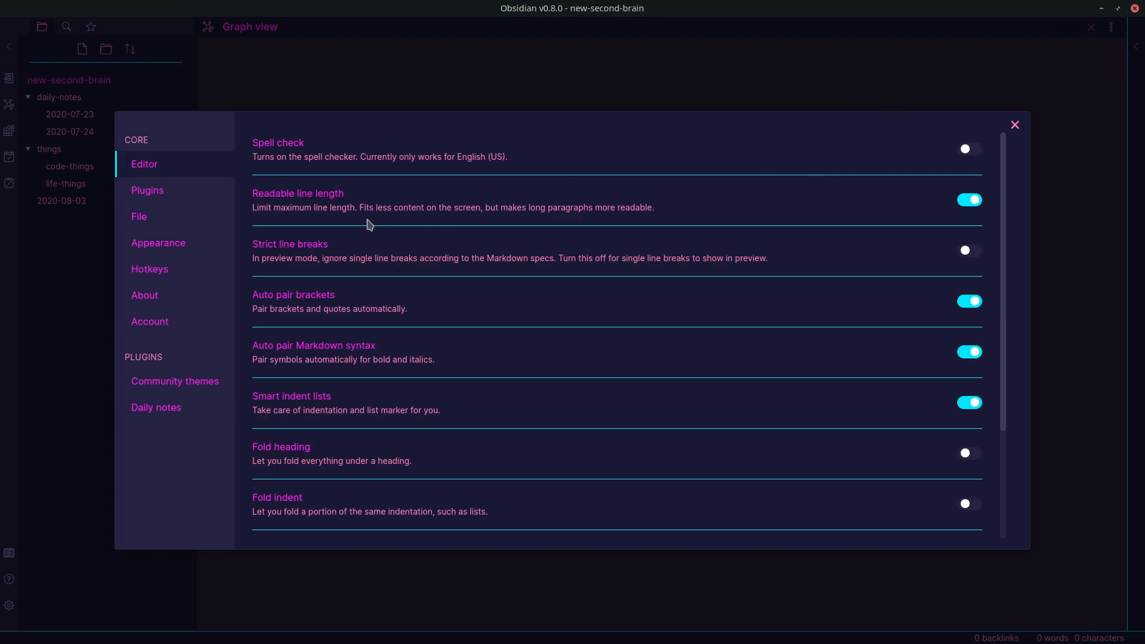
mouse_move(921, 169)
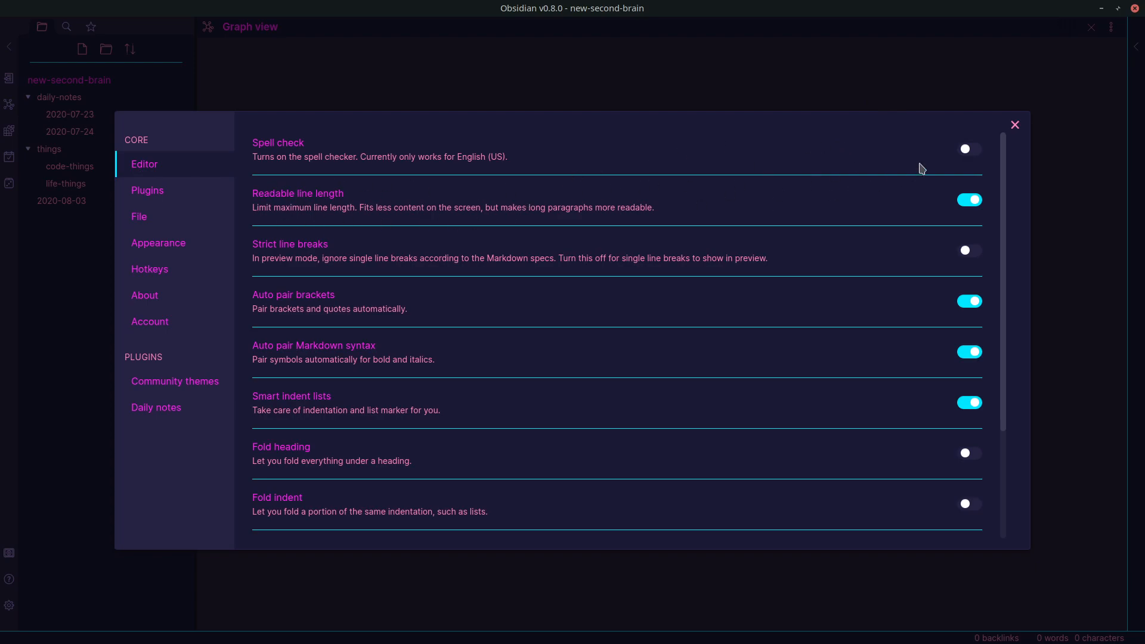
mouse_move(665, 163)
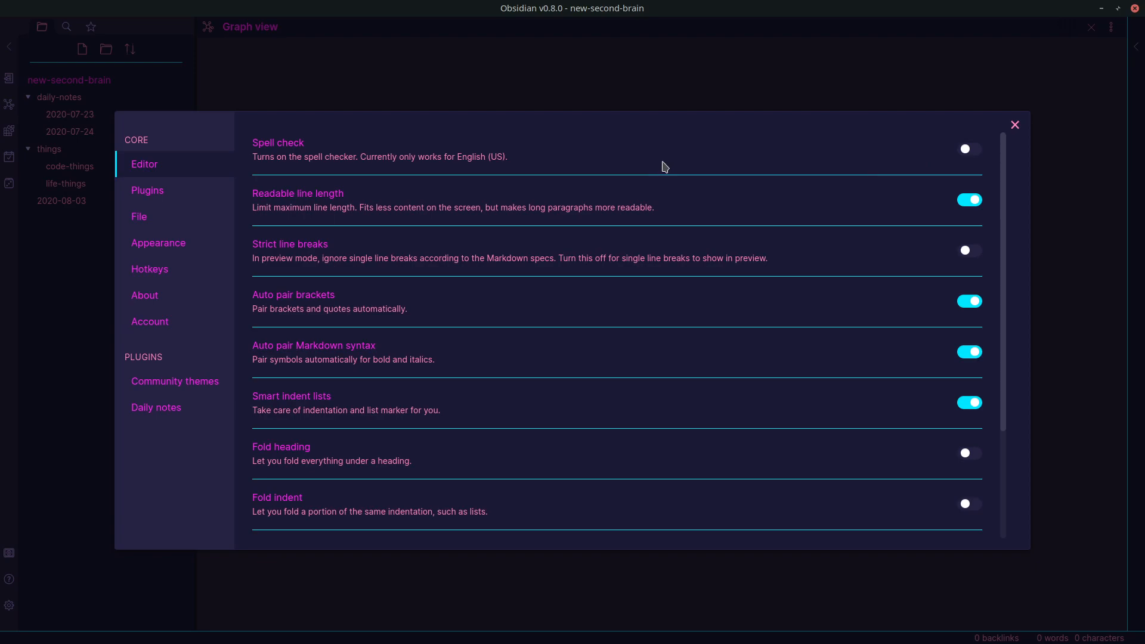
mouse_move(389, 271)
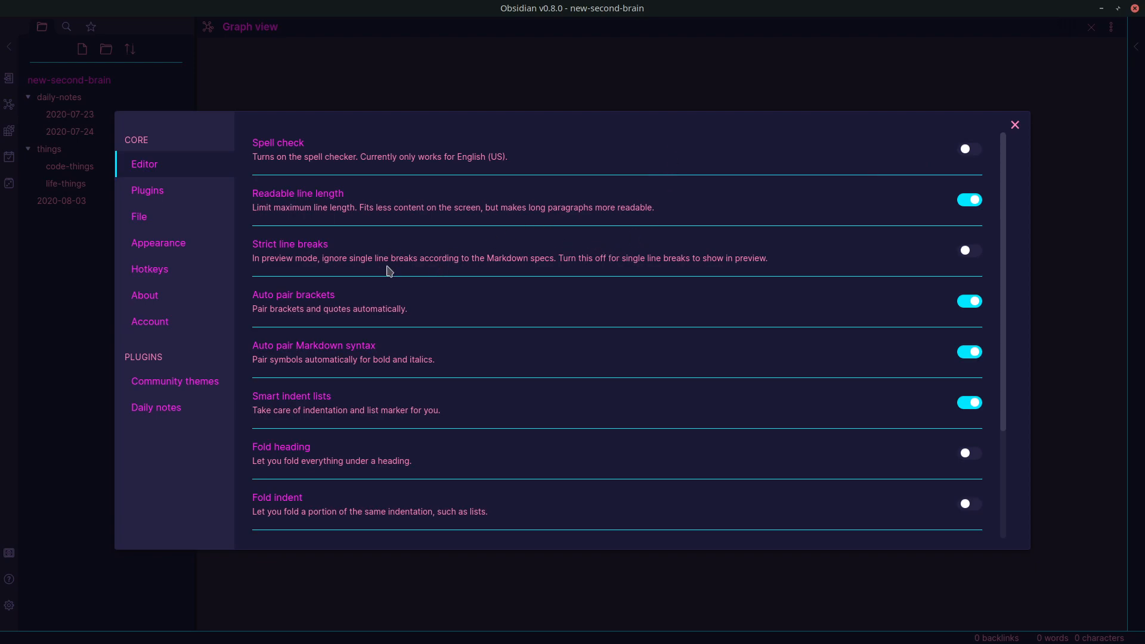
scroll(down, 3)
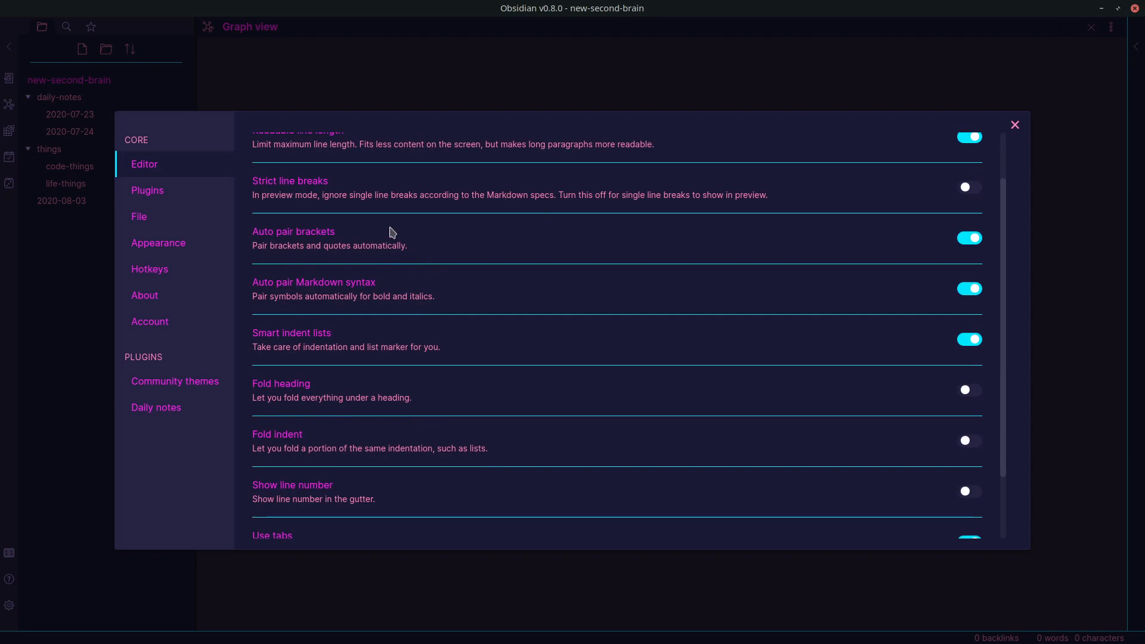
Step: Browse the Community themes gallery past the 80s Neon and Amethyst previews
click(174, 381)
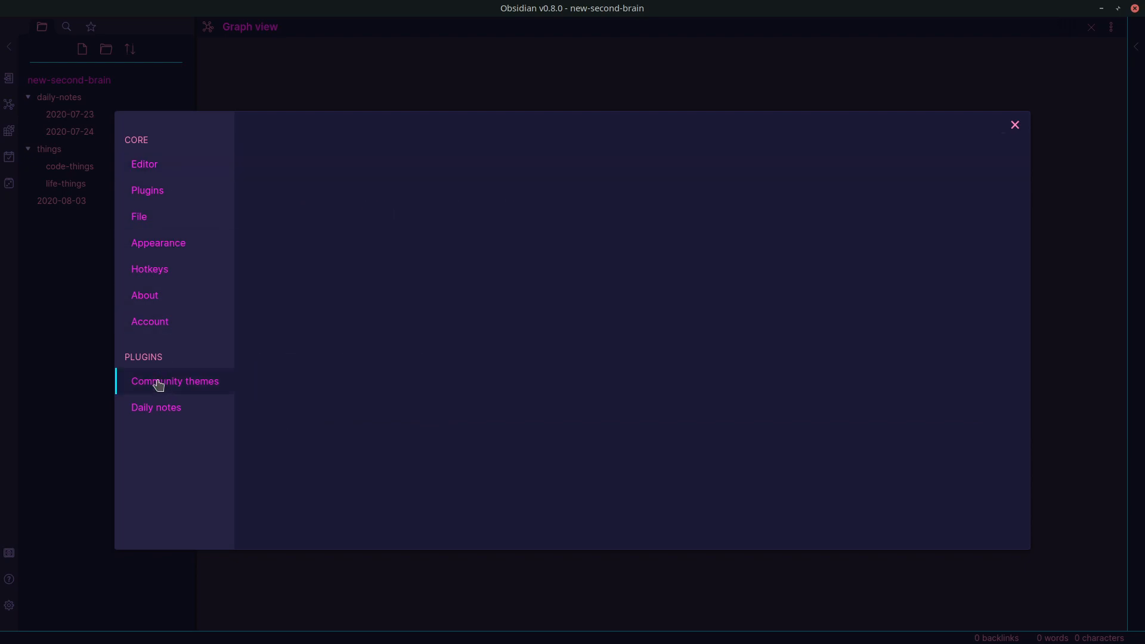
click(174, 382)
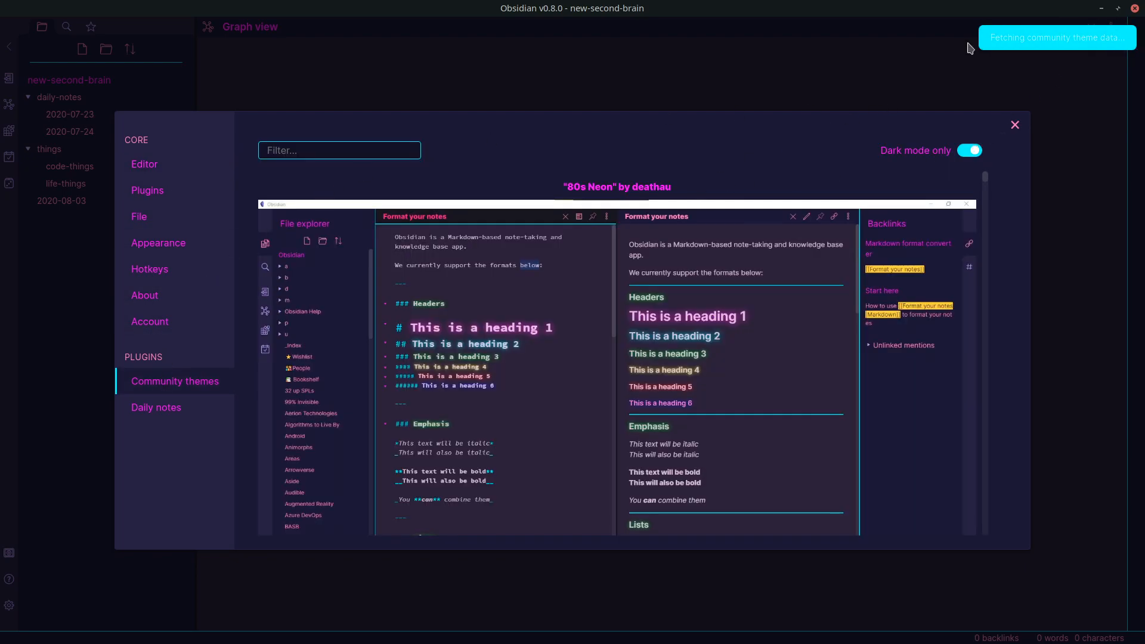
mouse_move(1010, 51)
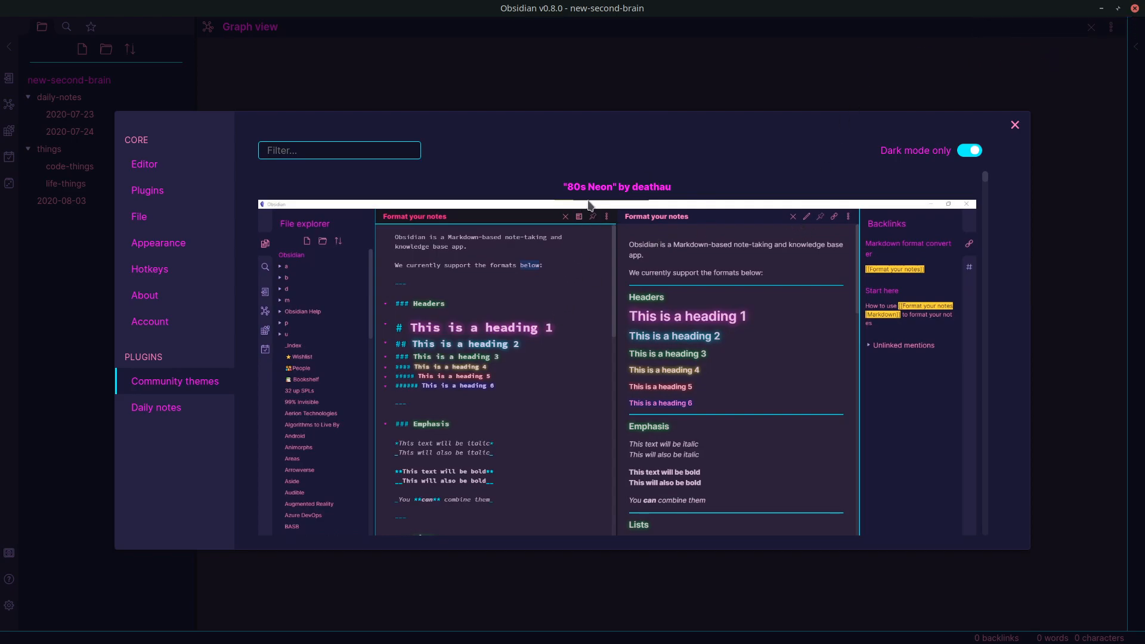
scroll(down, 3)
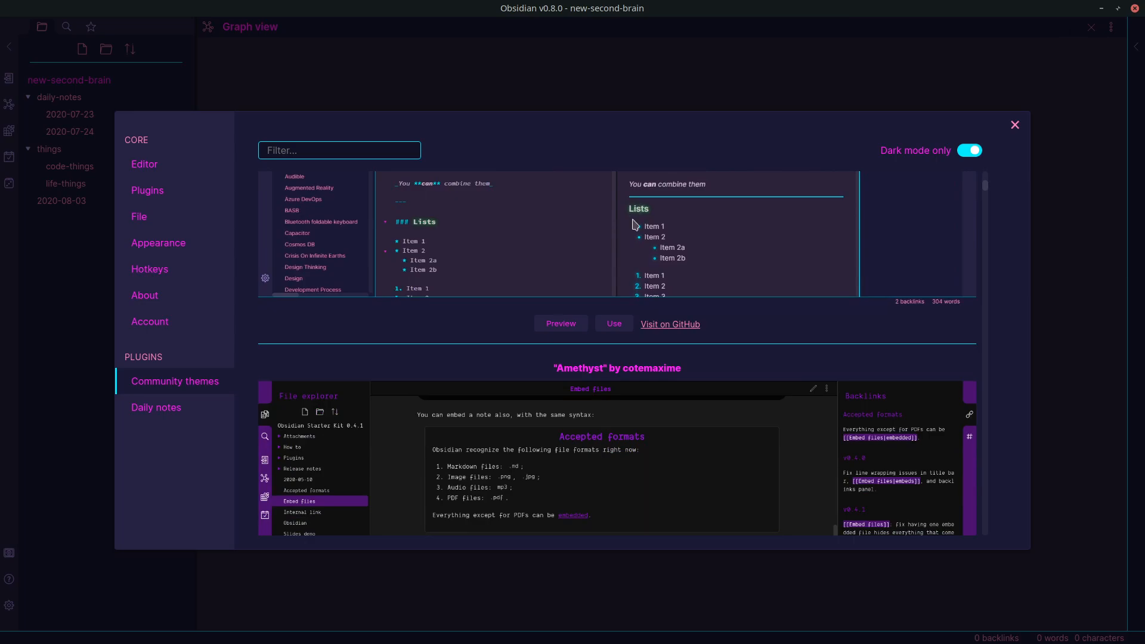
scroll(down, 3)
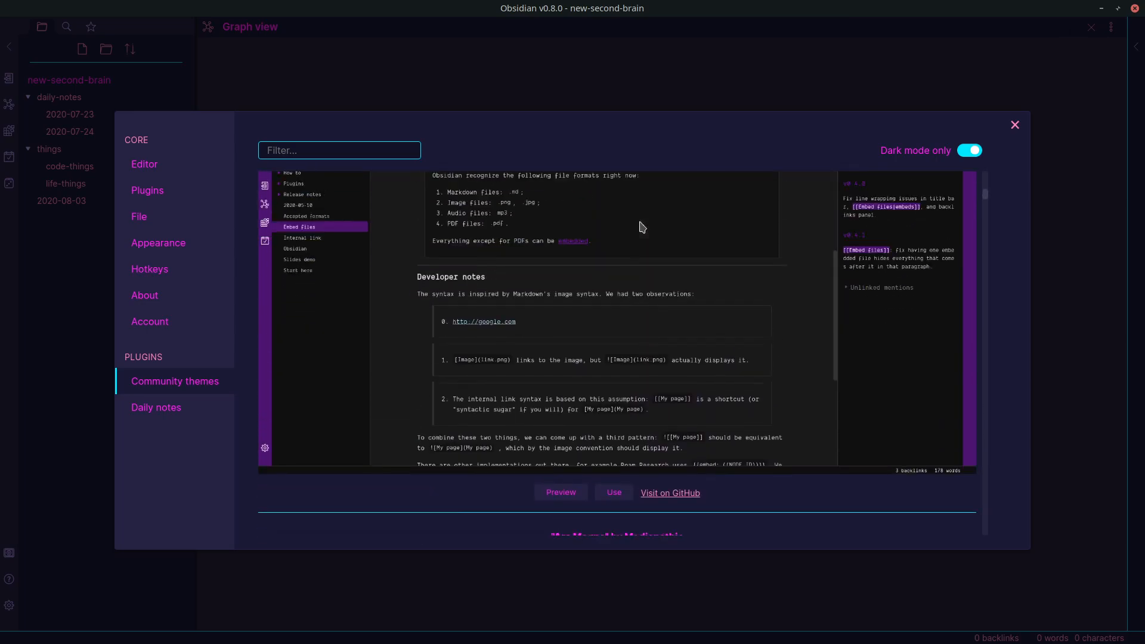
Step: Review the Daily notes new-file location, then close Settings to return to the graph view
click(155, 408)
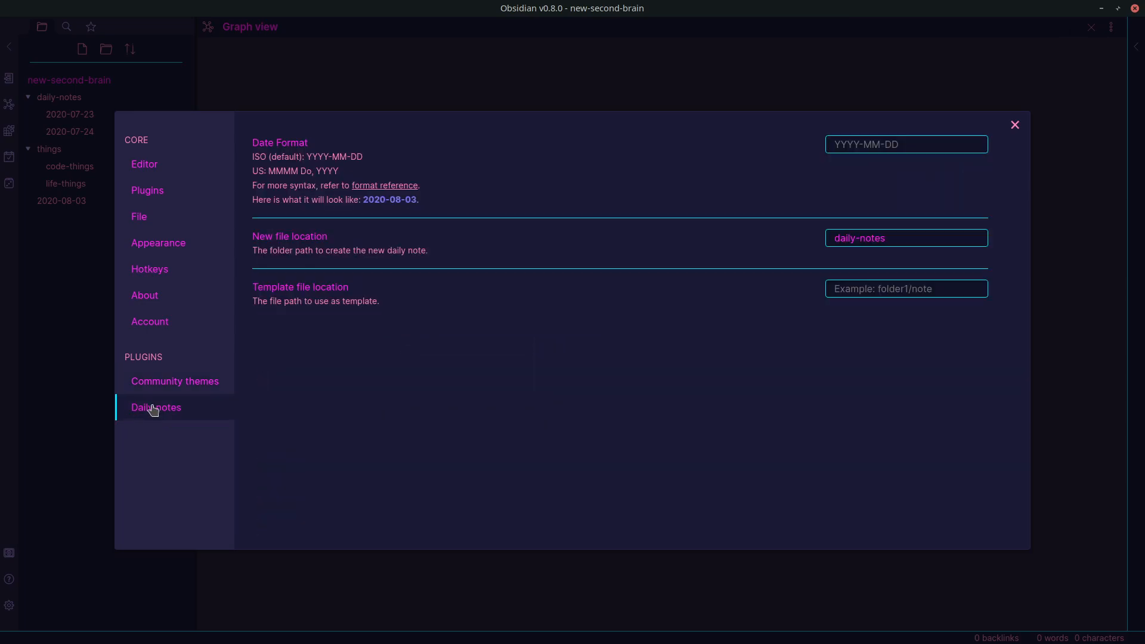
mouse_move(357, 226)
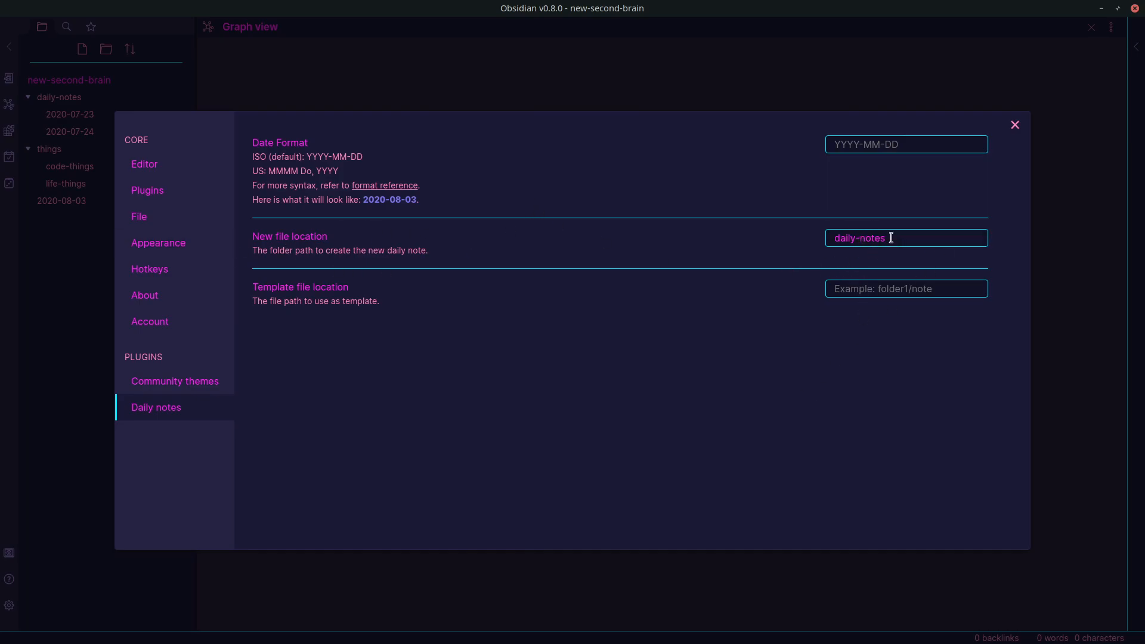
click(1014, 124)
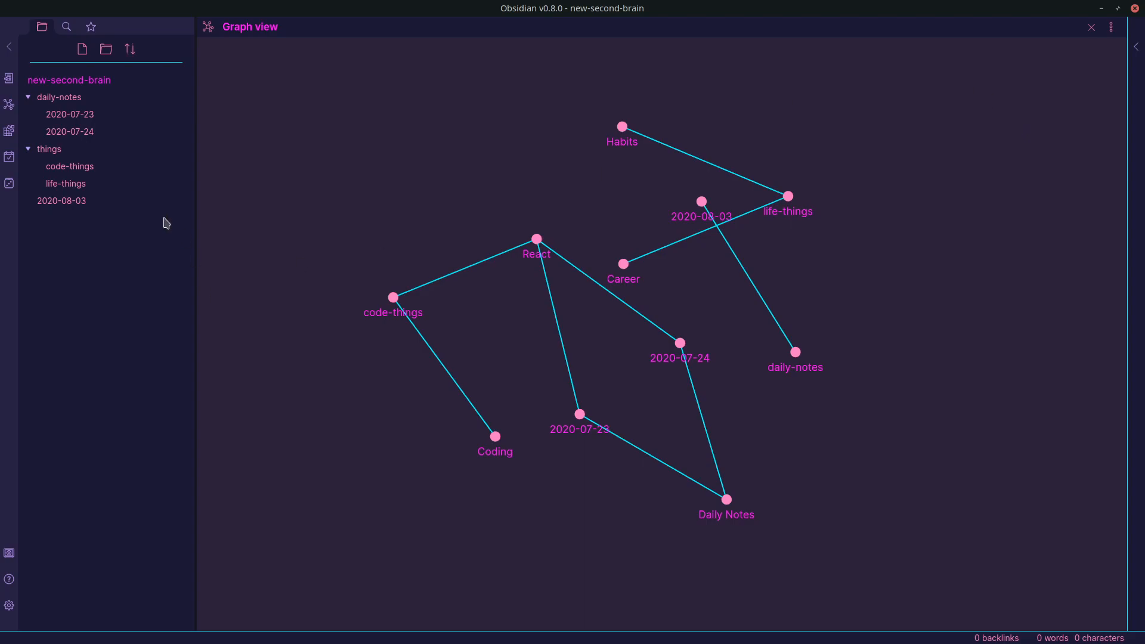
mouse_move(10, 184)
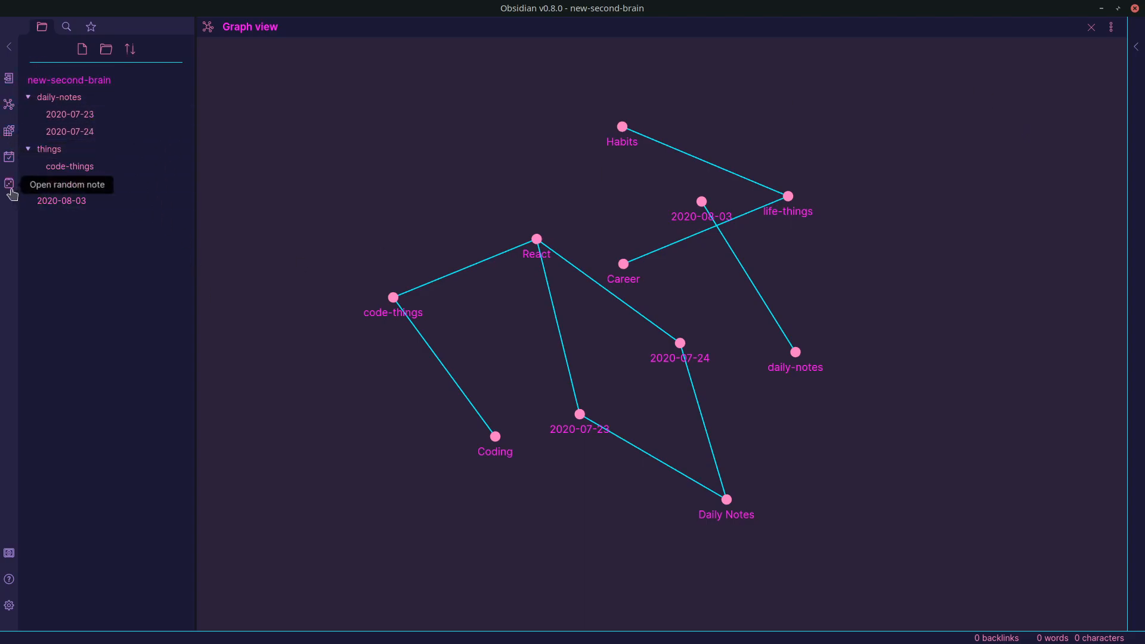
mouse_move(10, 158)
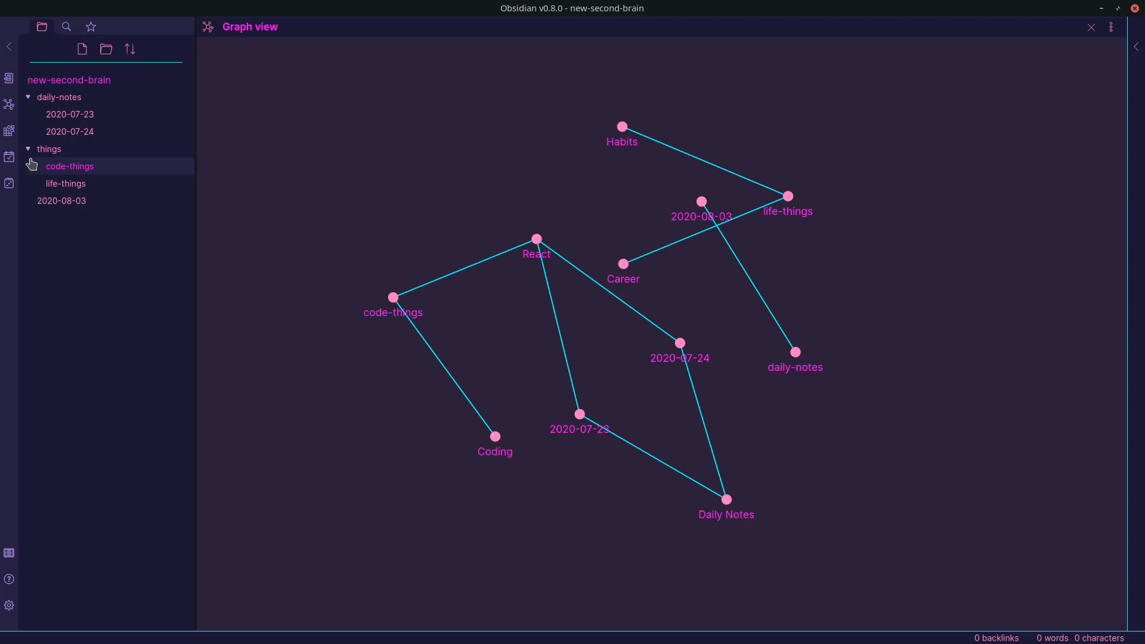
mouse_move(1054, 31)
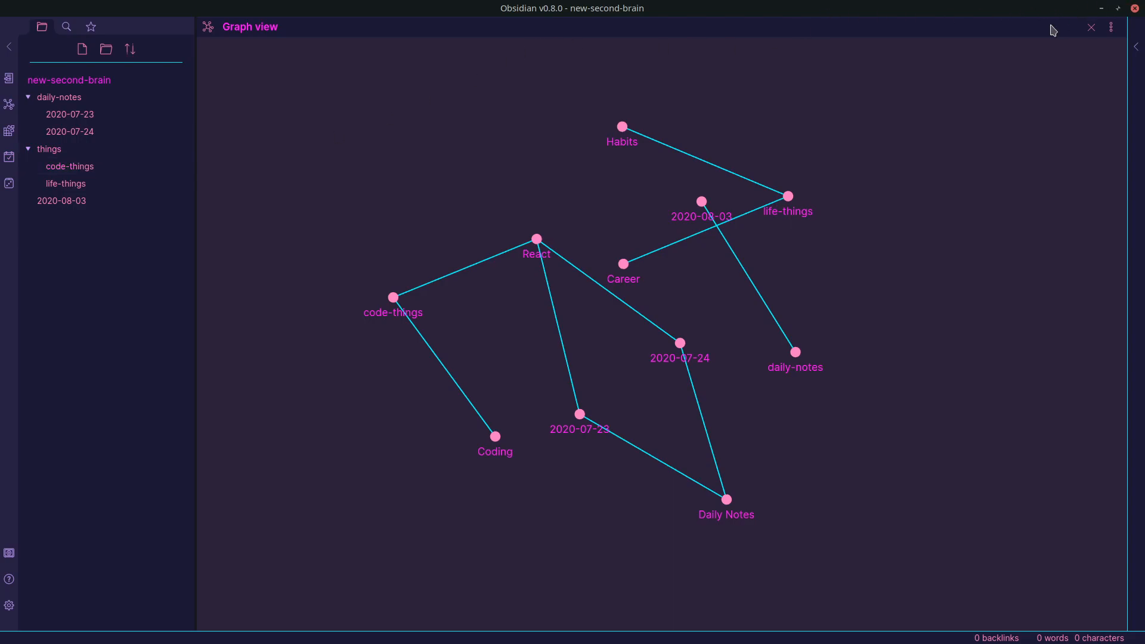
mouse_move(614, 159)
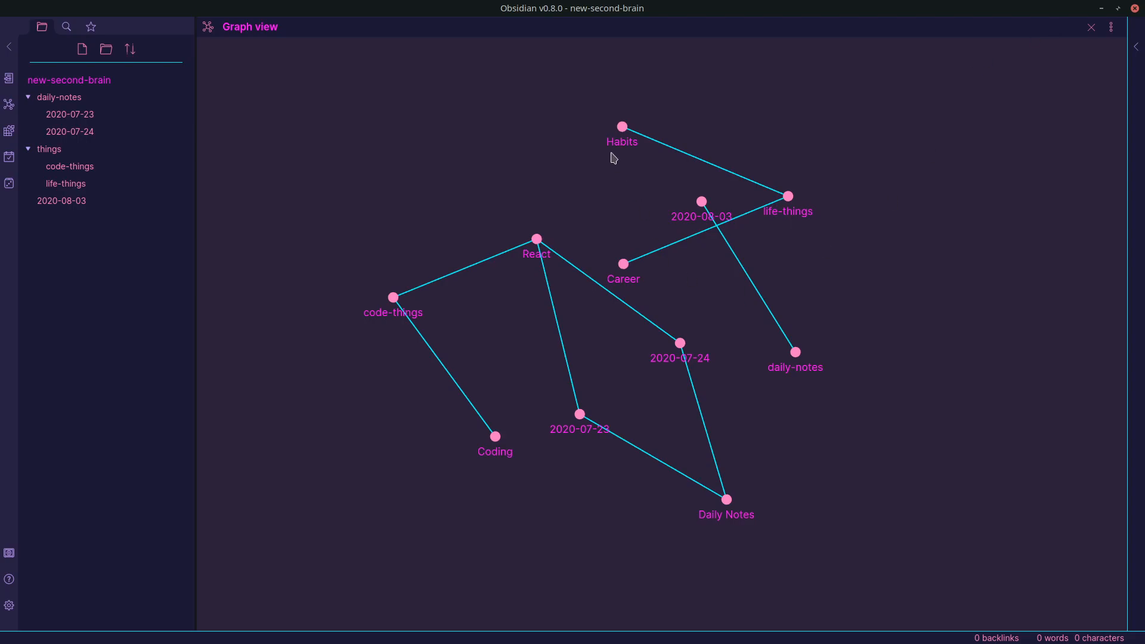
mouse_move(717, 236)
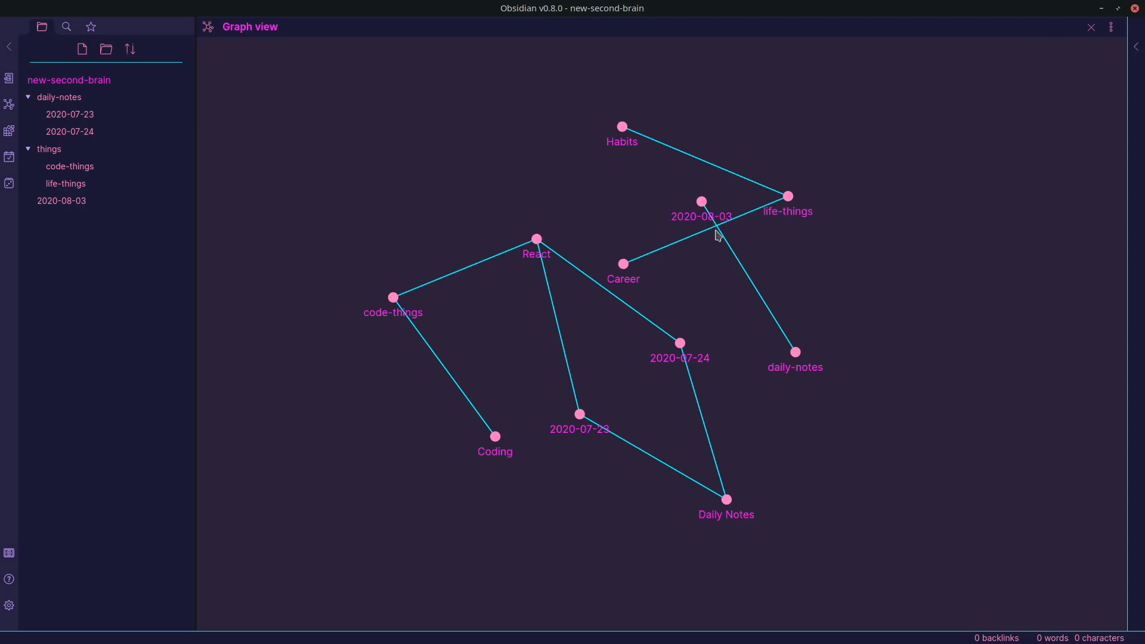
mouse_move(739, 236)
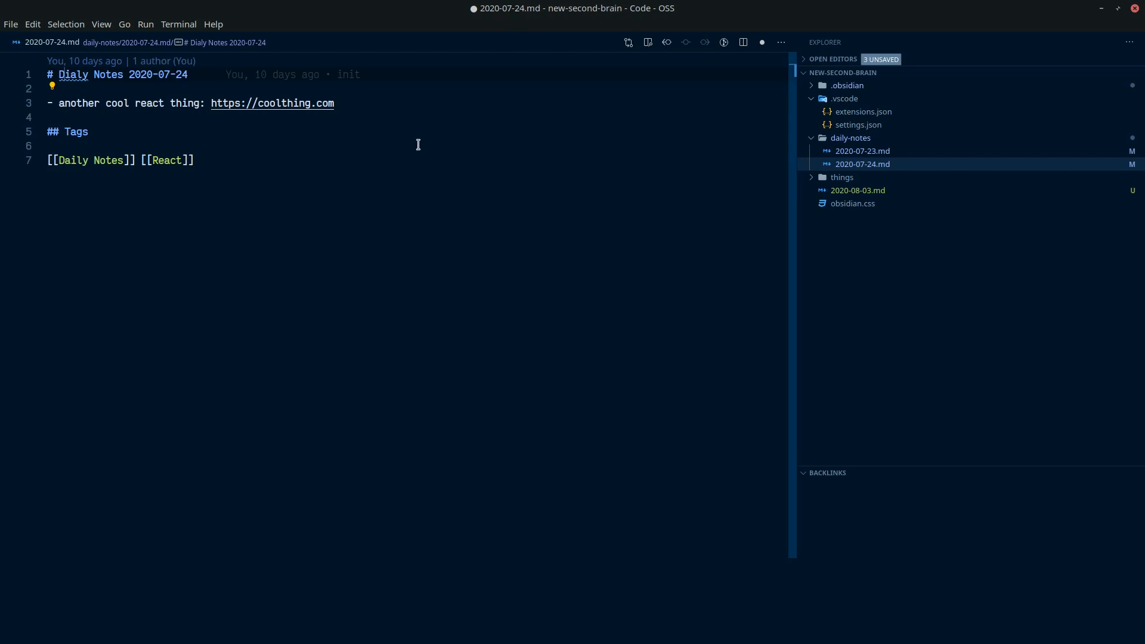
mouse_move(501, 241)
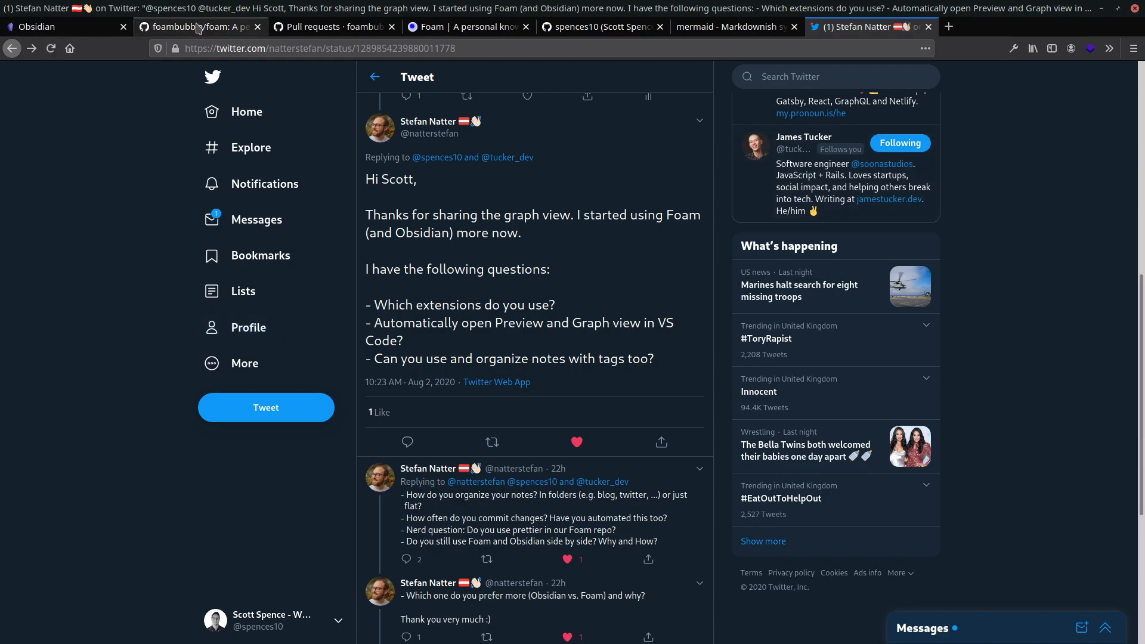
Step: Scroll the foam README to the 'How do I use Foam?' steps and workspace screenshot
click(196, 28)
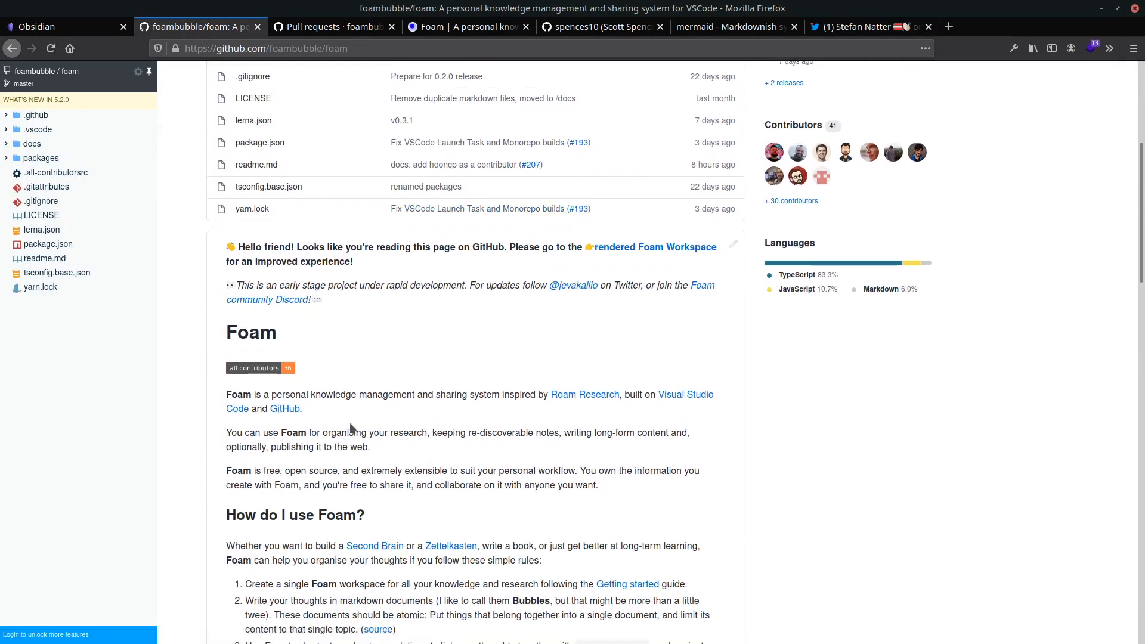
scroll(down, 3)
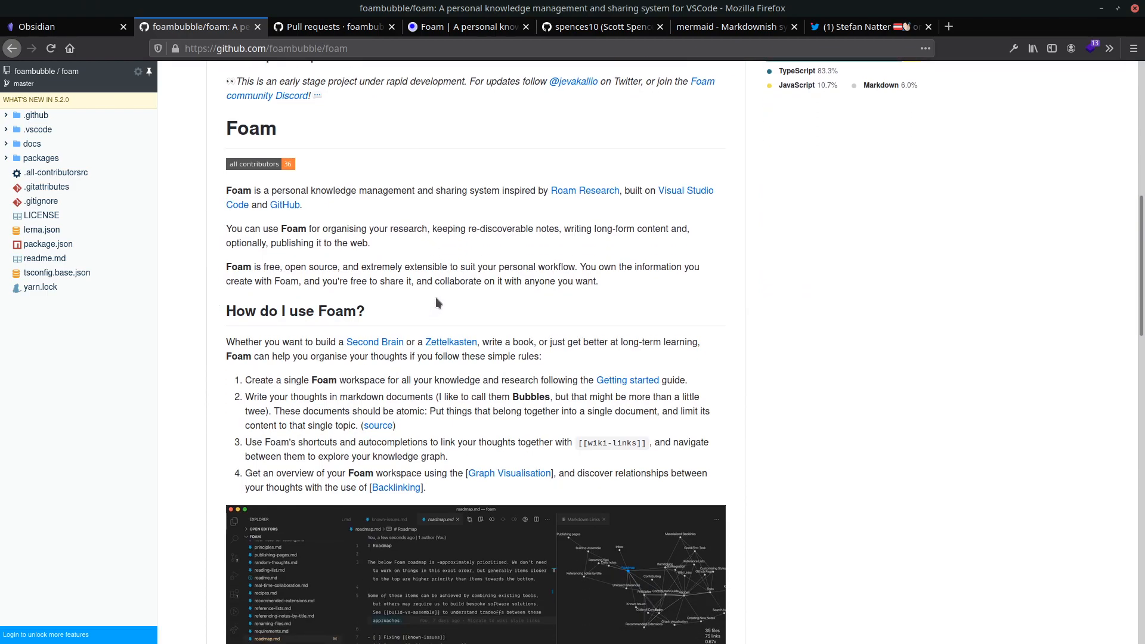
scroll(up, 3)
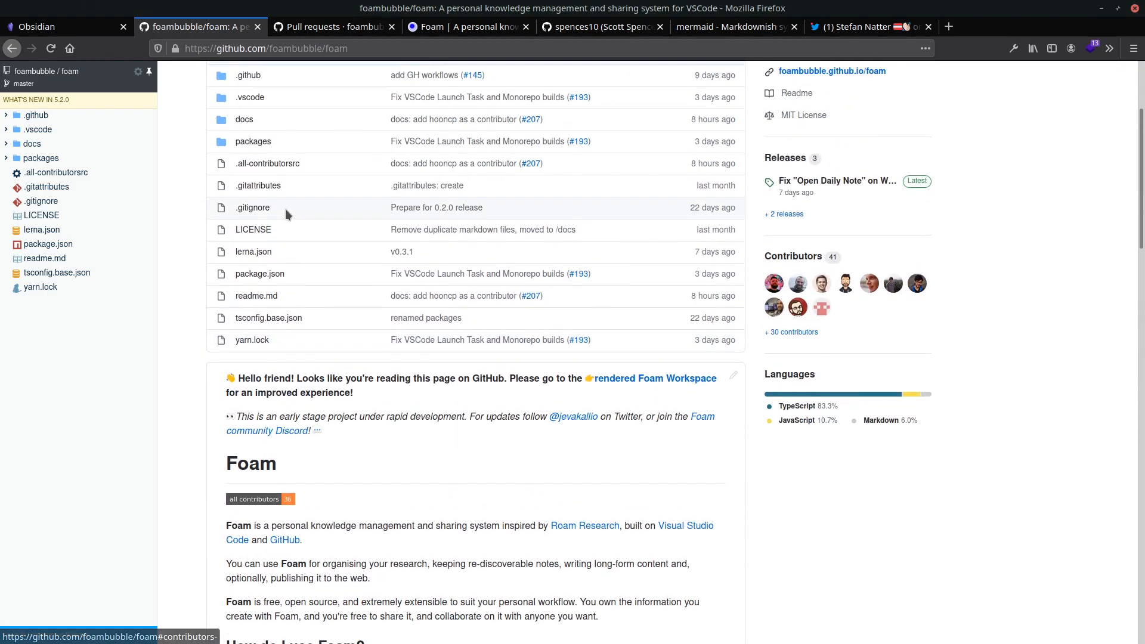
scroll(up, 3)
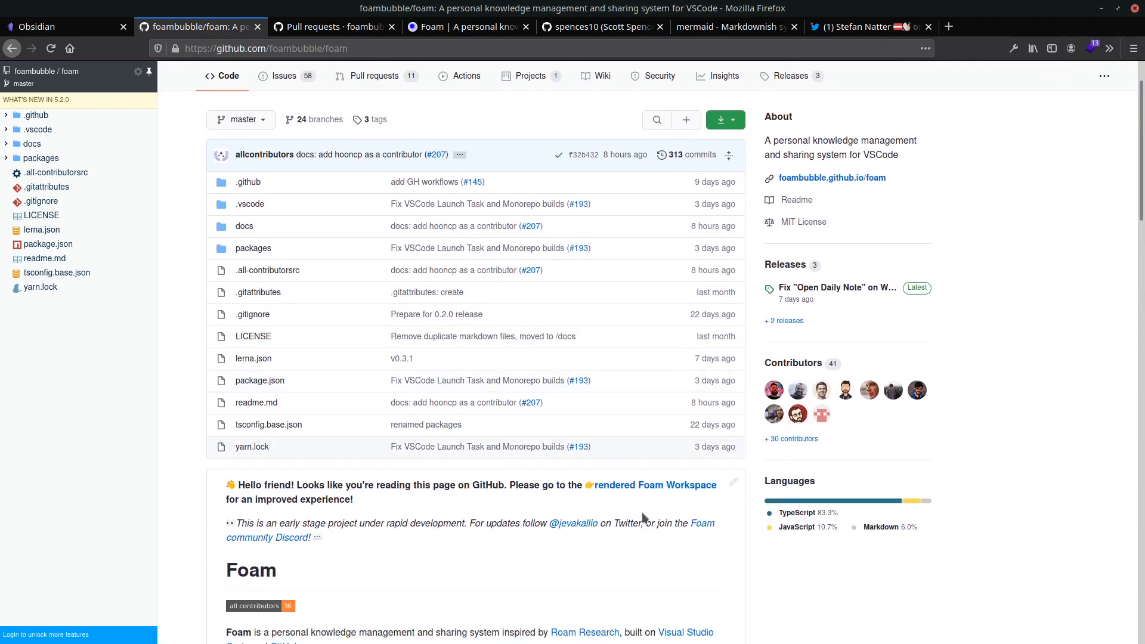
scroll(down, 3)
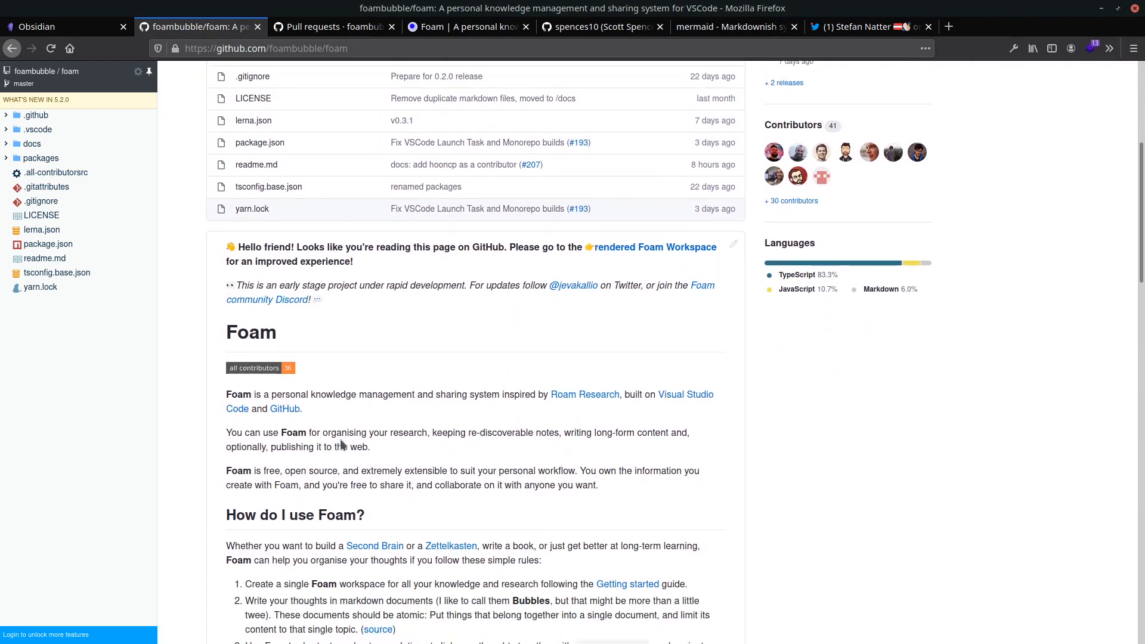
scroll(down, 3)
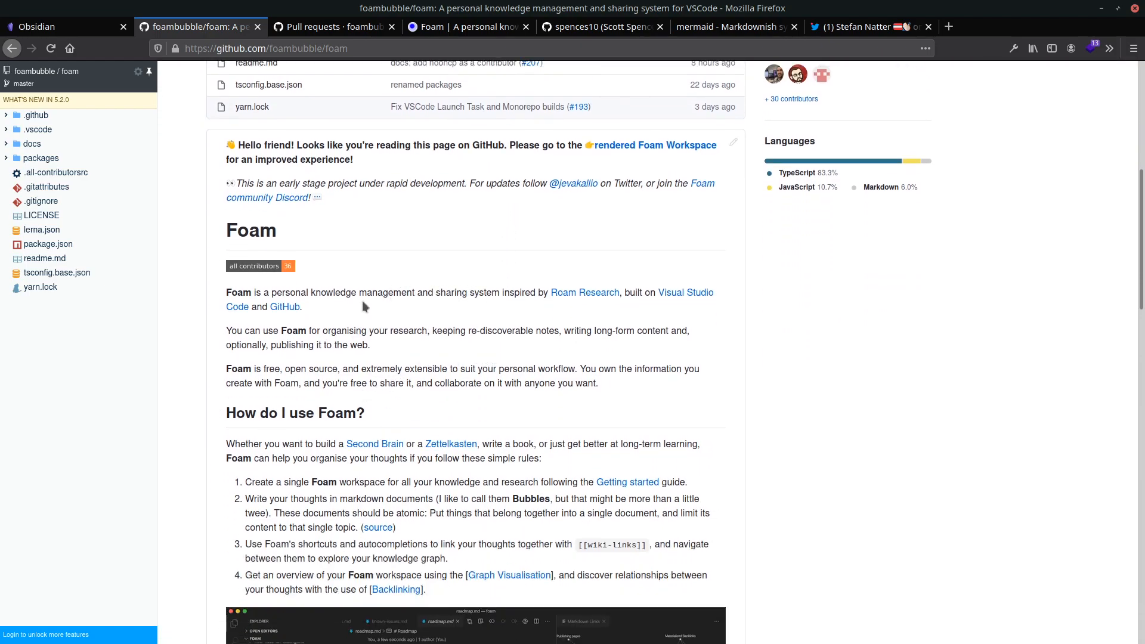
mouse_move(589, 159)
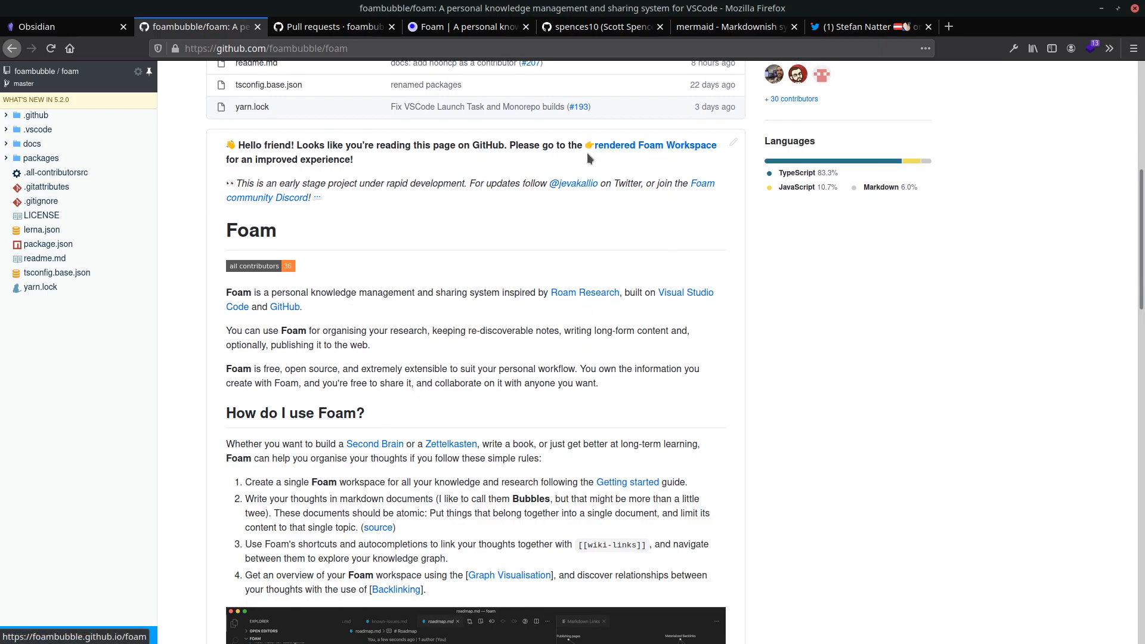
scroll(down, 3)
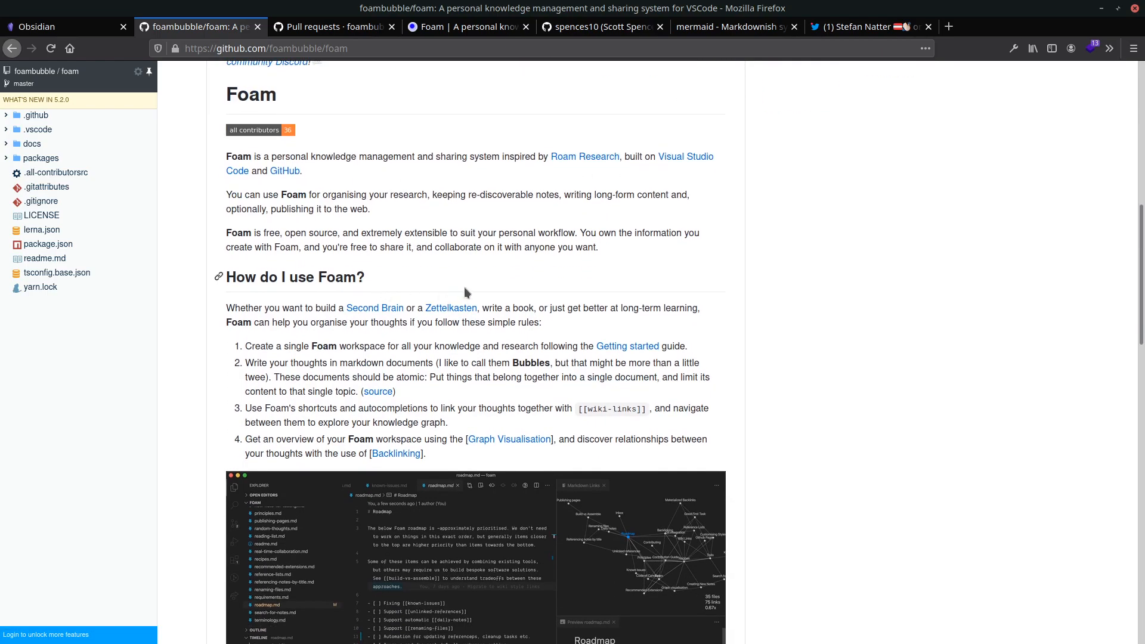
Step: Navigate to the foambubble organisation page and open the foam-template repository
click(333, 26)
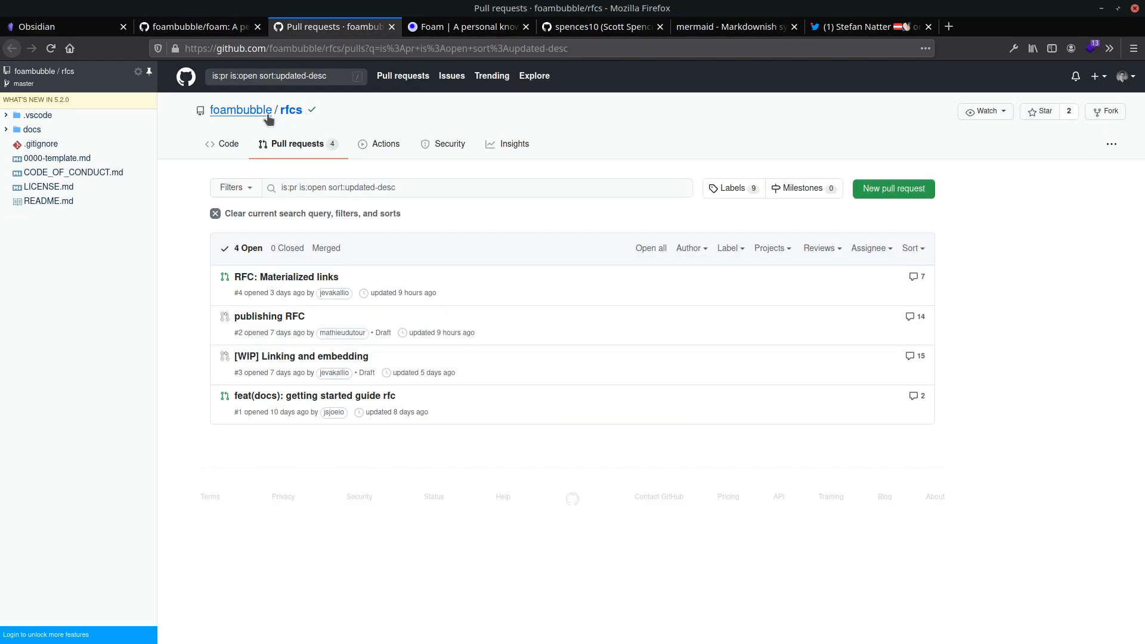
click(241, 110)
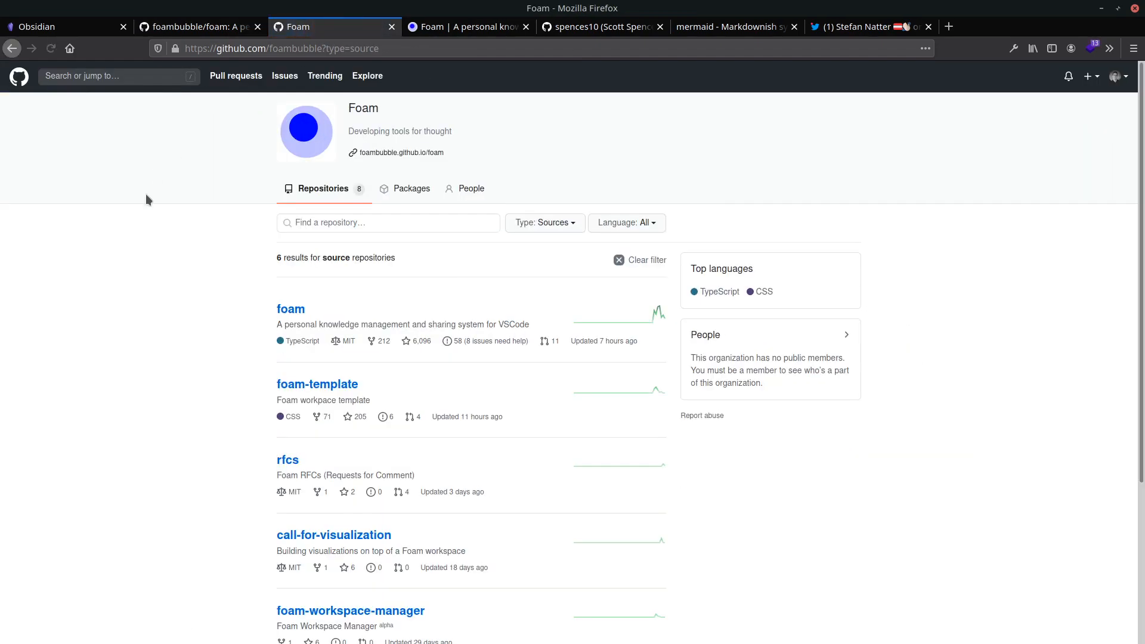
scroll(down, 3)
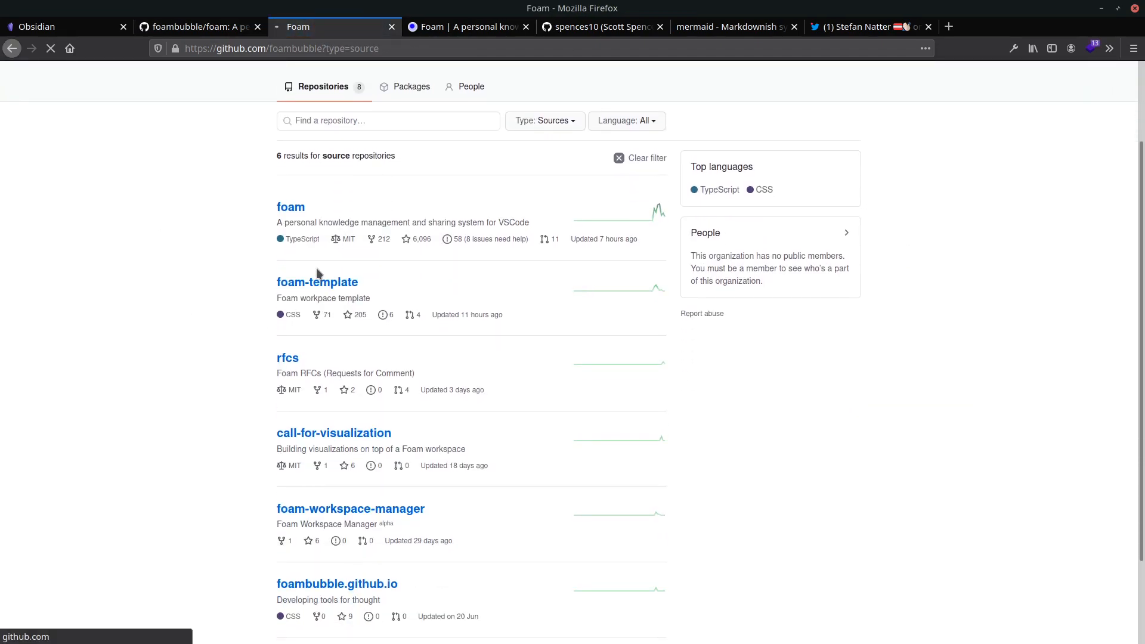
click(318, 281)
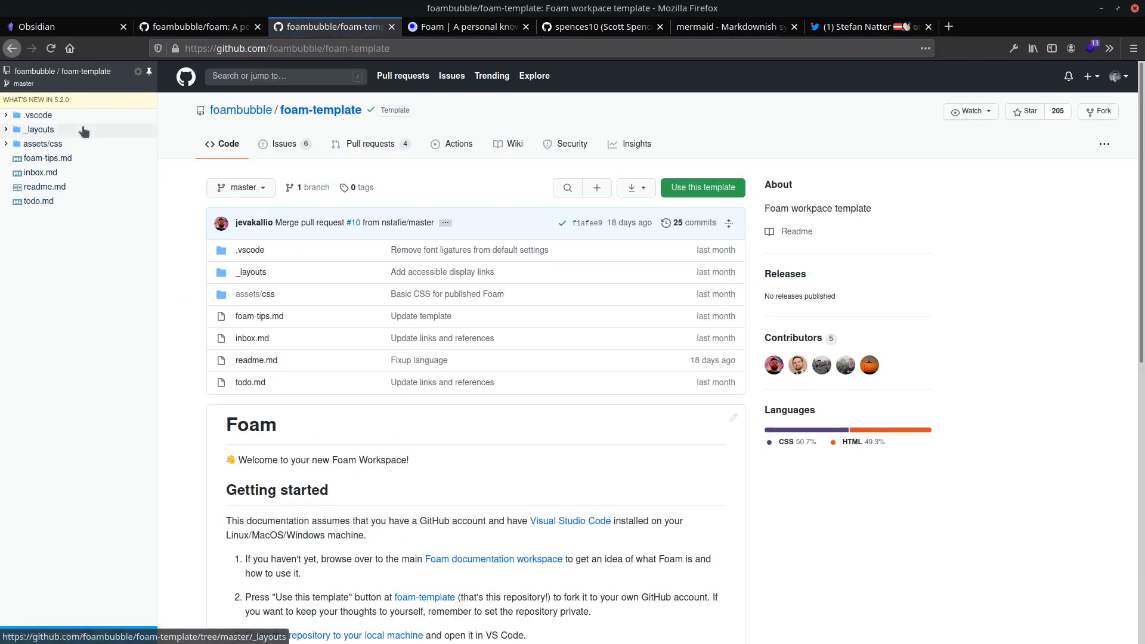
mouse_move(36, 115)
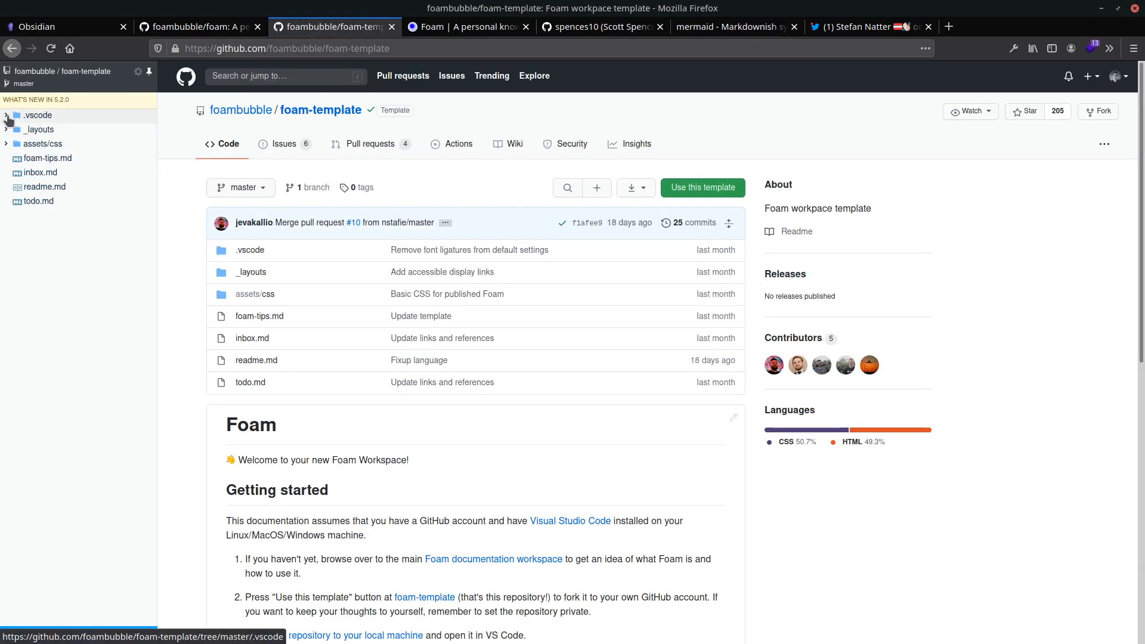
Step: Open .vscode/extensions.json listing foam-vscode, prettier and gitlens recommendations
click(37, 114)
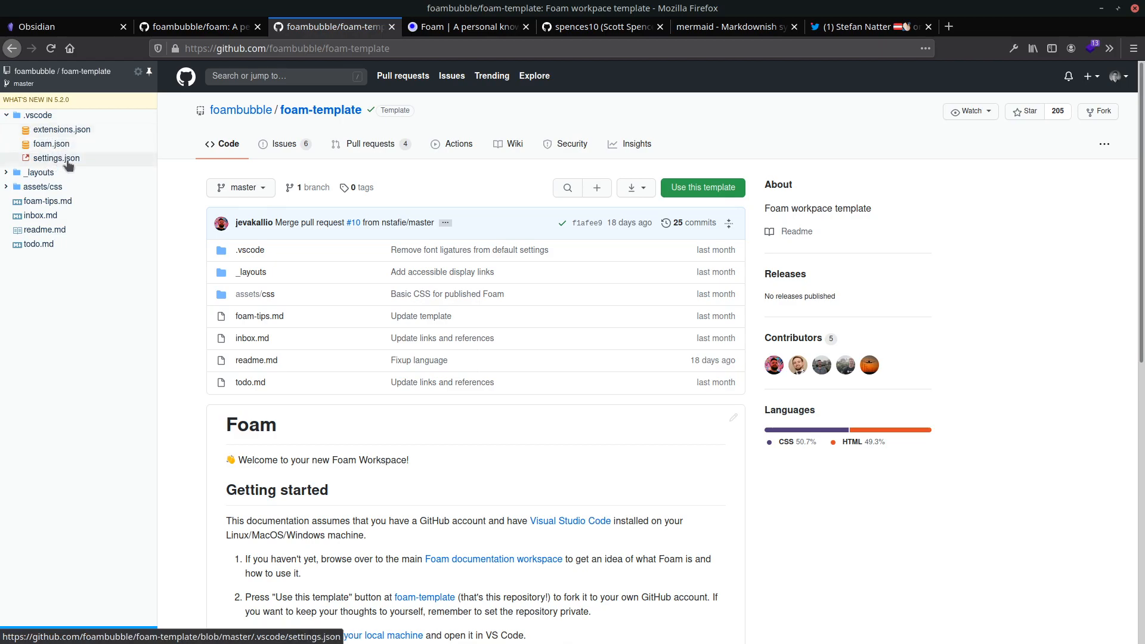
click(62, 129)
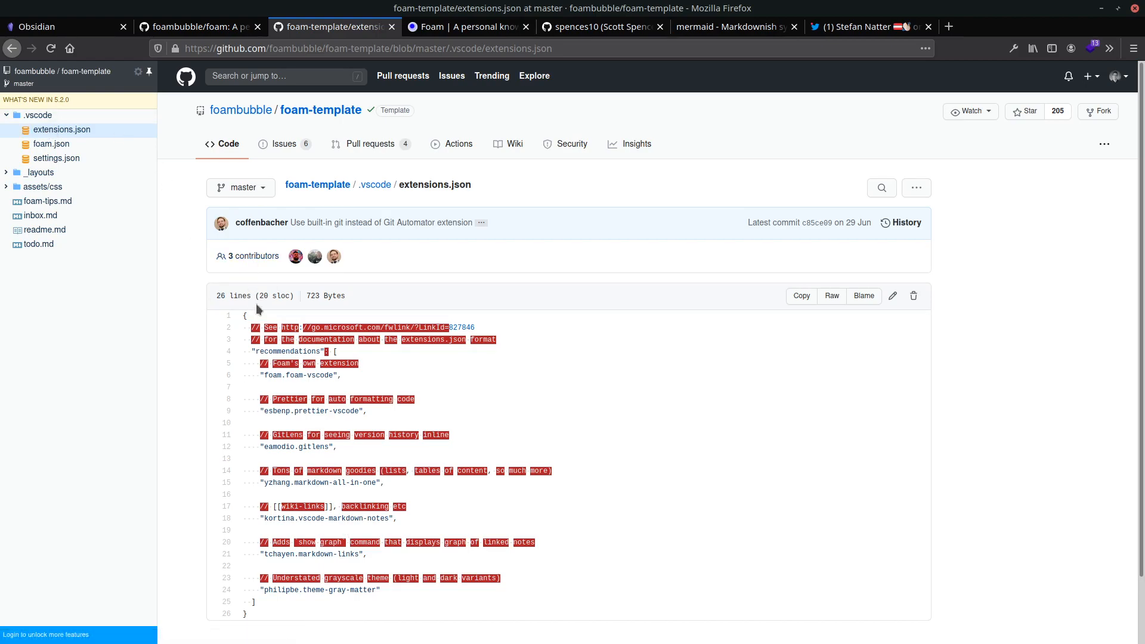
mouse_move(705, 449)
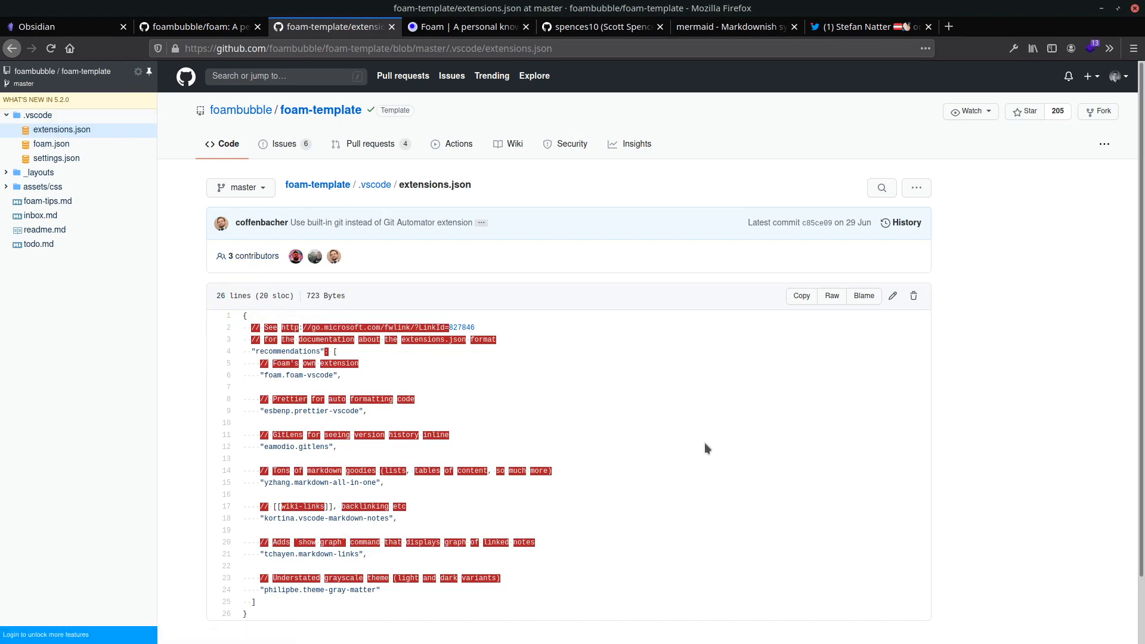
mouse_move(248, 385)
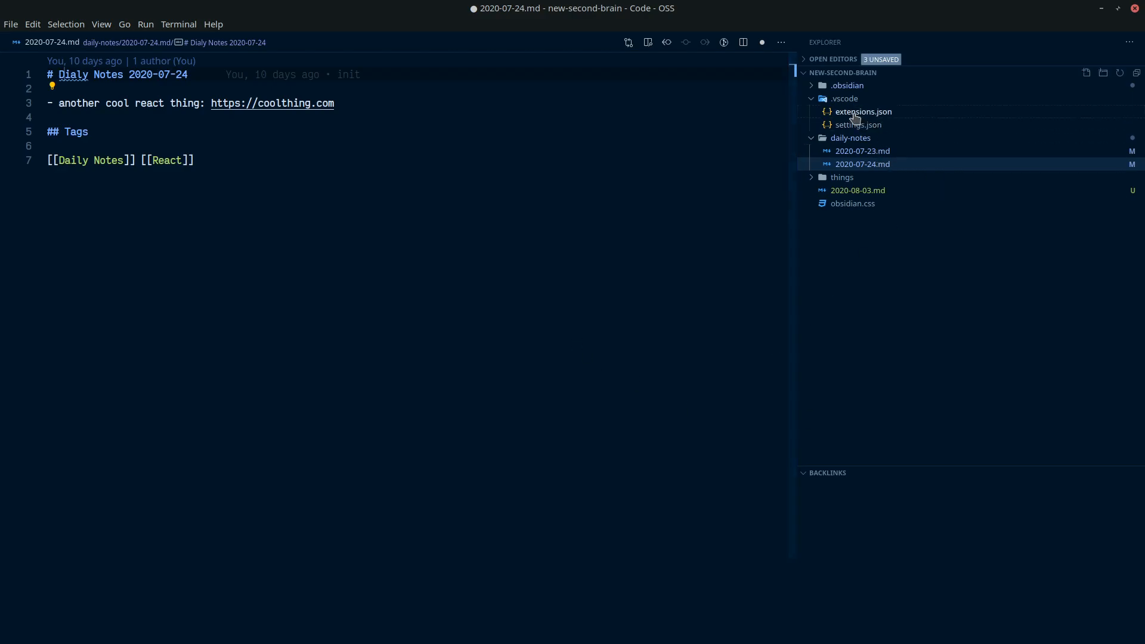
Step: Review the vault's .vscode/extensions.json recommending markdown-notes, markdown-links and the Gray Matter theme
click(863, 111)
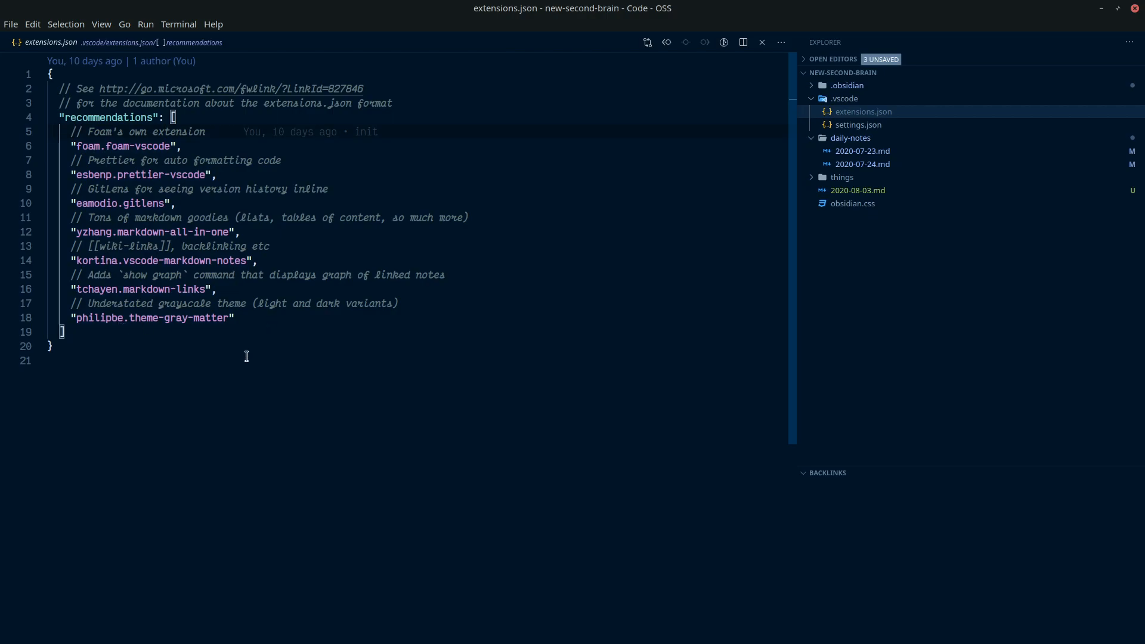
click(142, 317)
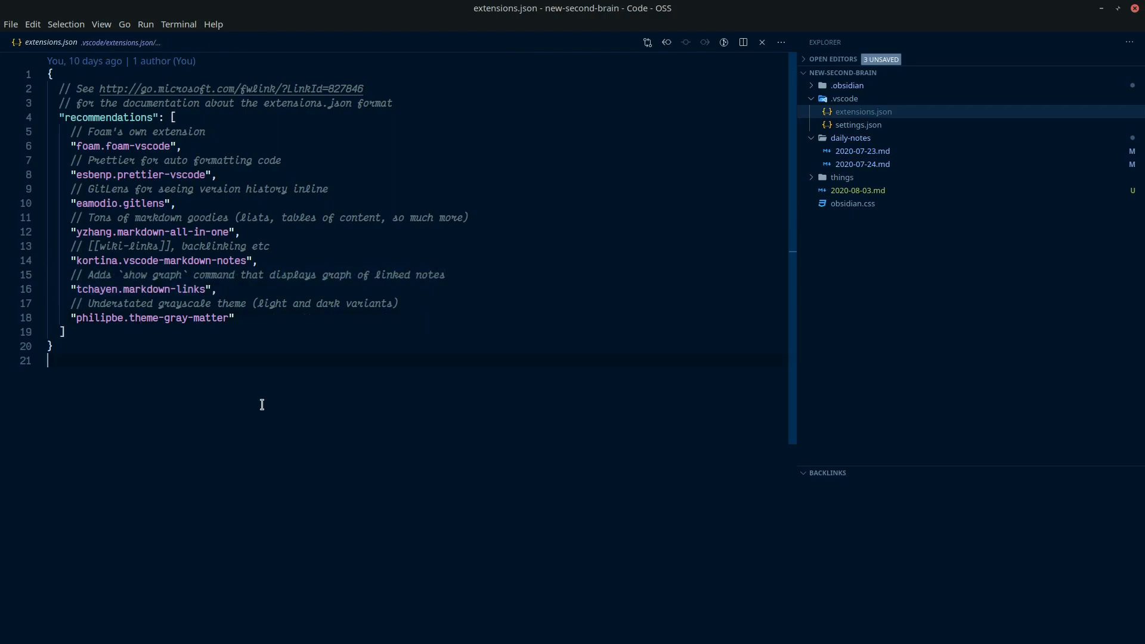
click(292, 274)
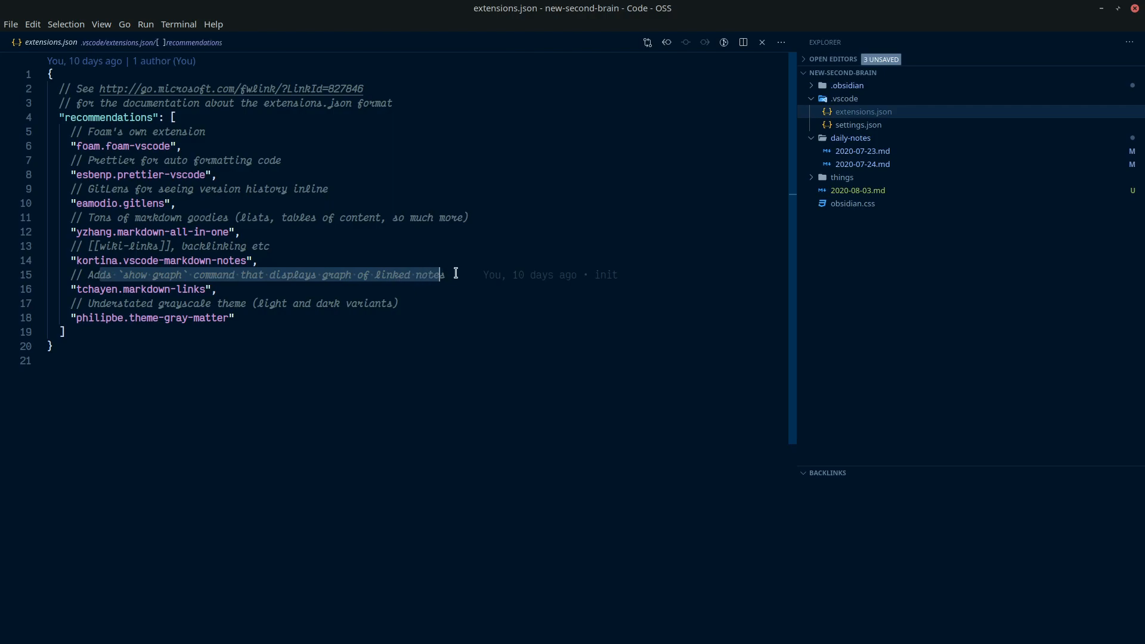
double_click(429, 274)
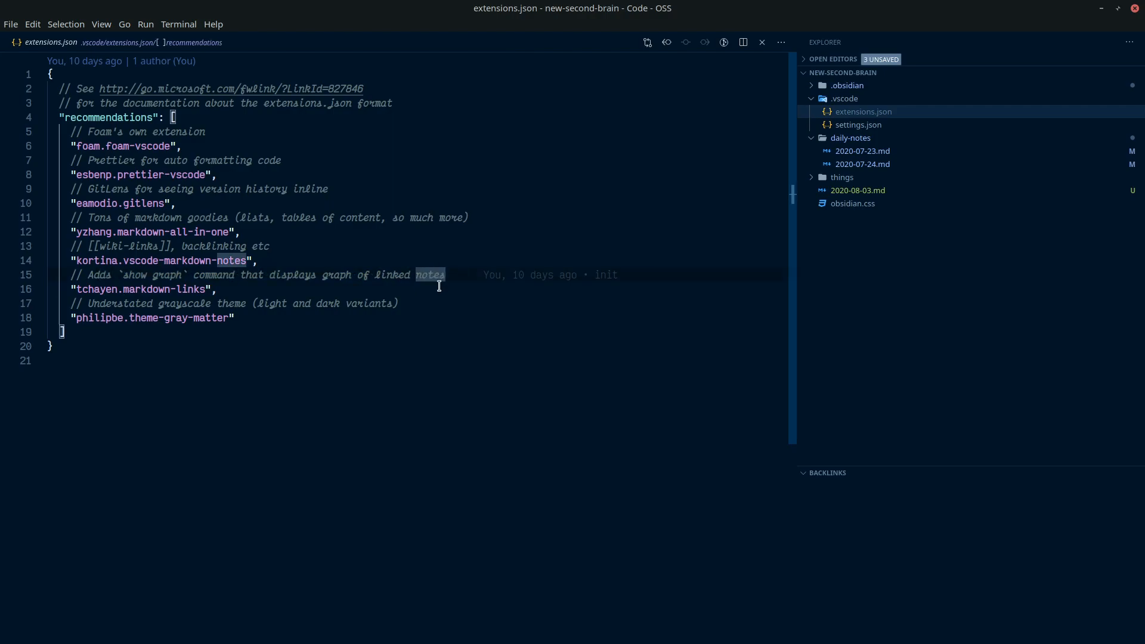
mouse_move(468, 274)
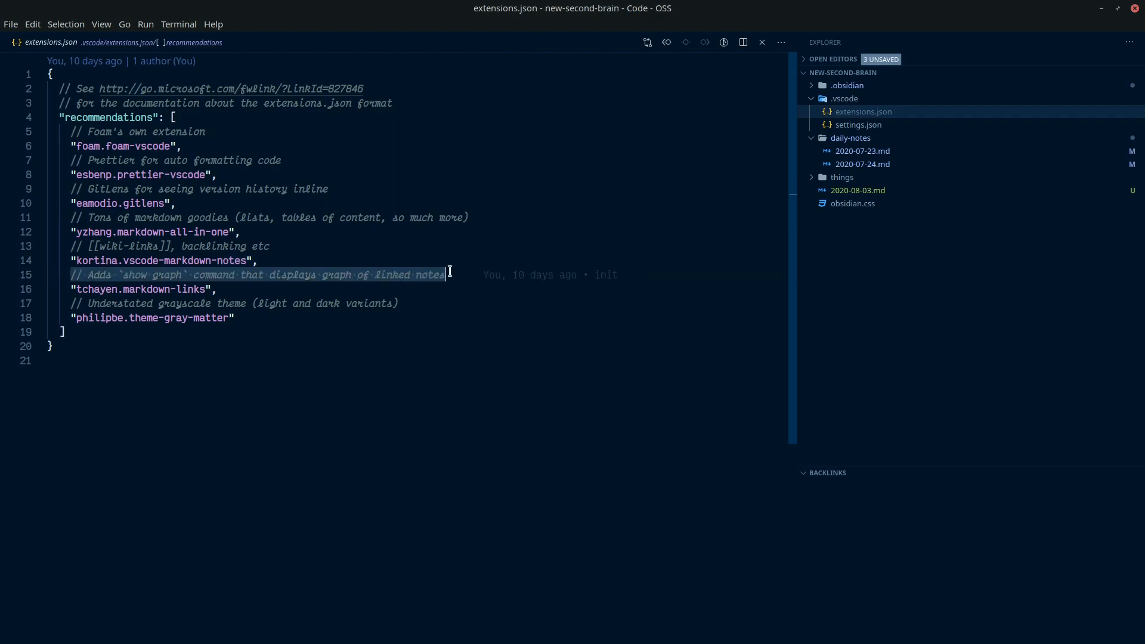
mouse_move(461, 276)
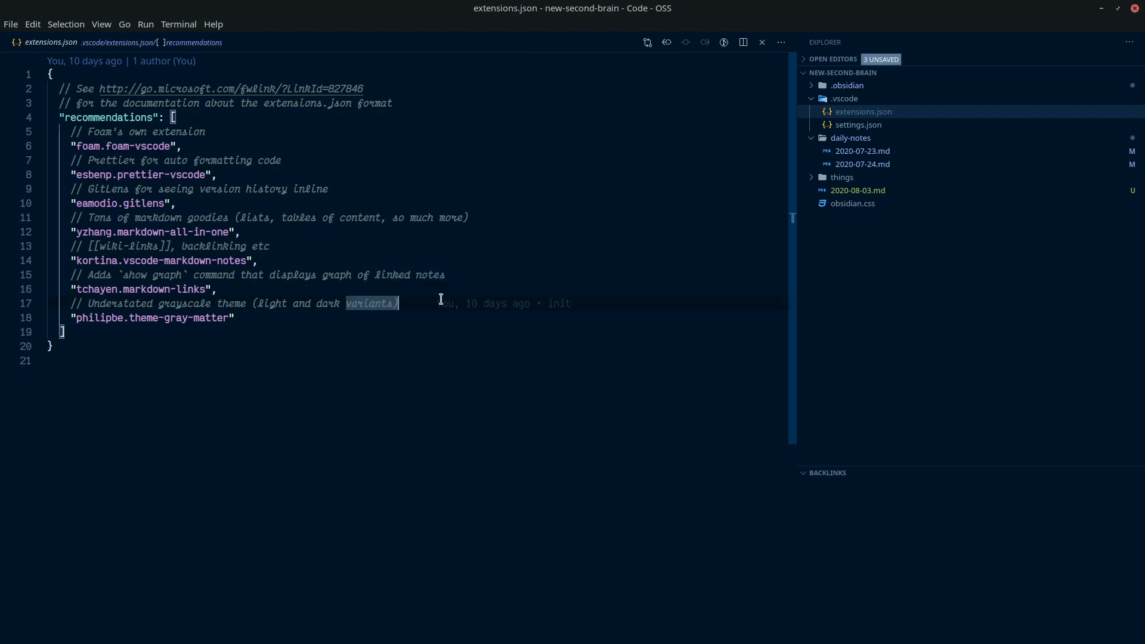
mouse_move(258, 346)
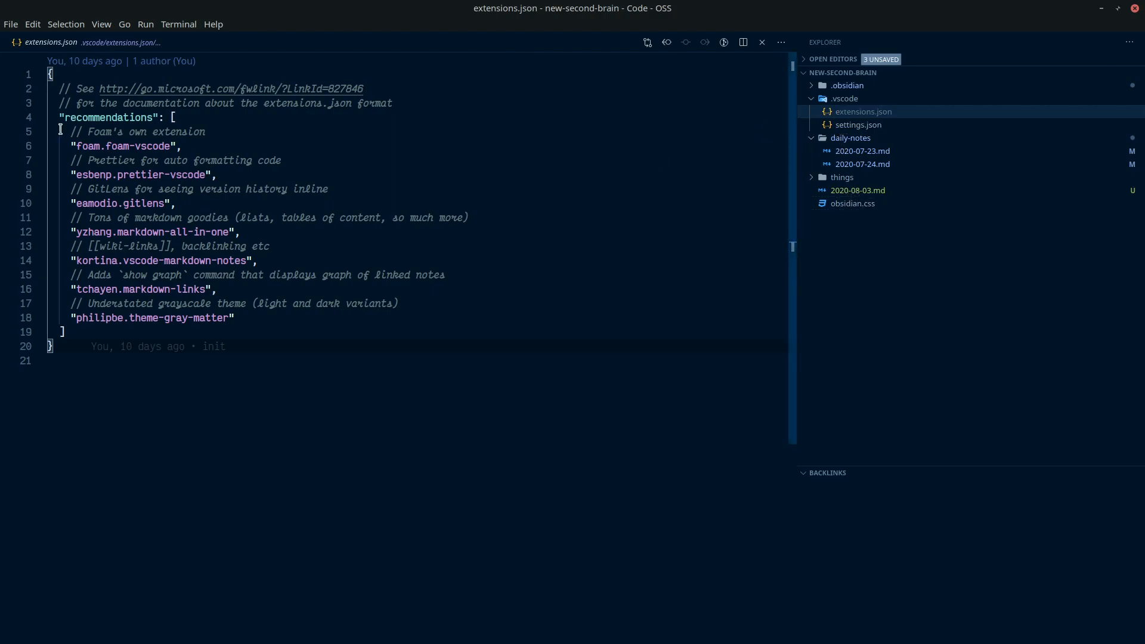
drag(72, 145, 175, 203)
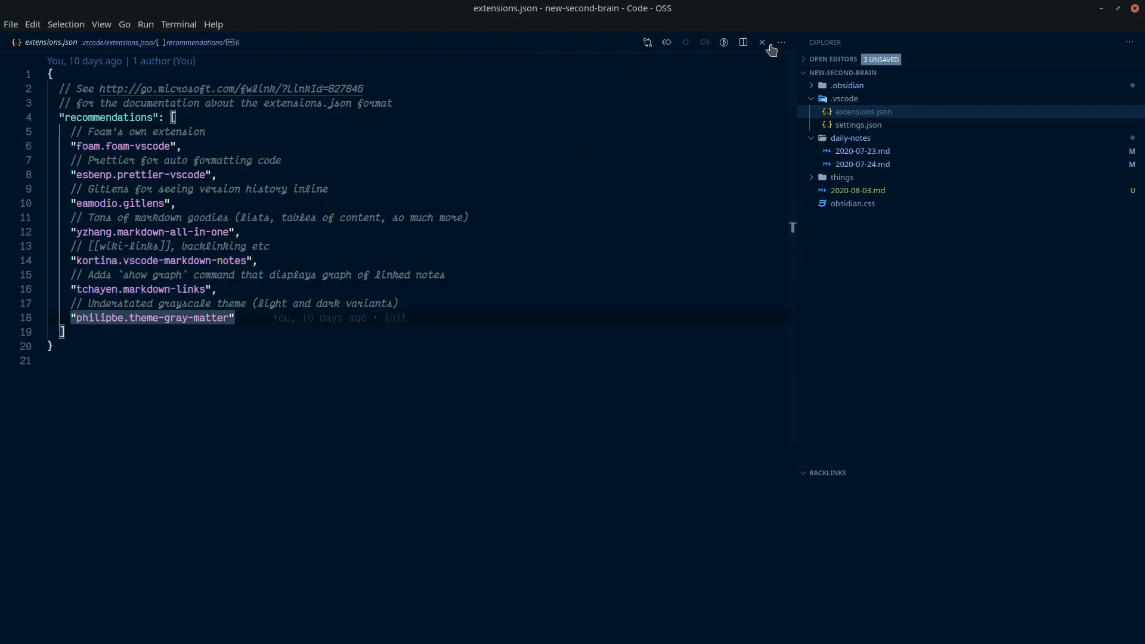
Step: Close the open tabs and rename 2020-08-03.md to 2020-08-02.md to match its heading
click(862, 163)
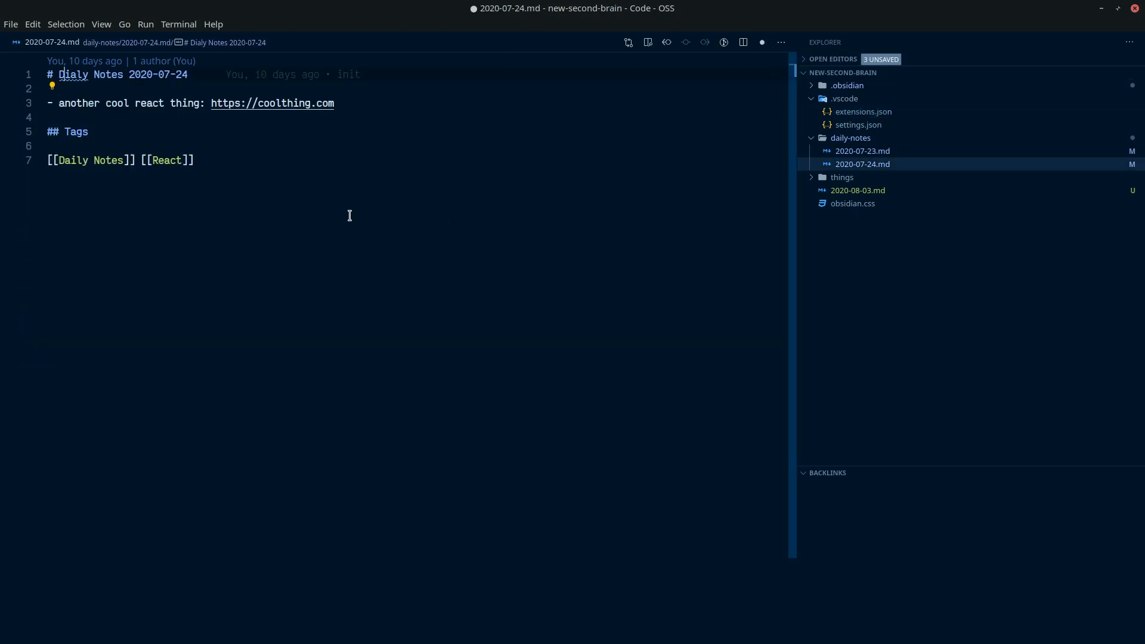
click(858, 191)
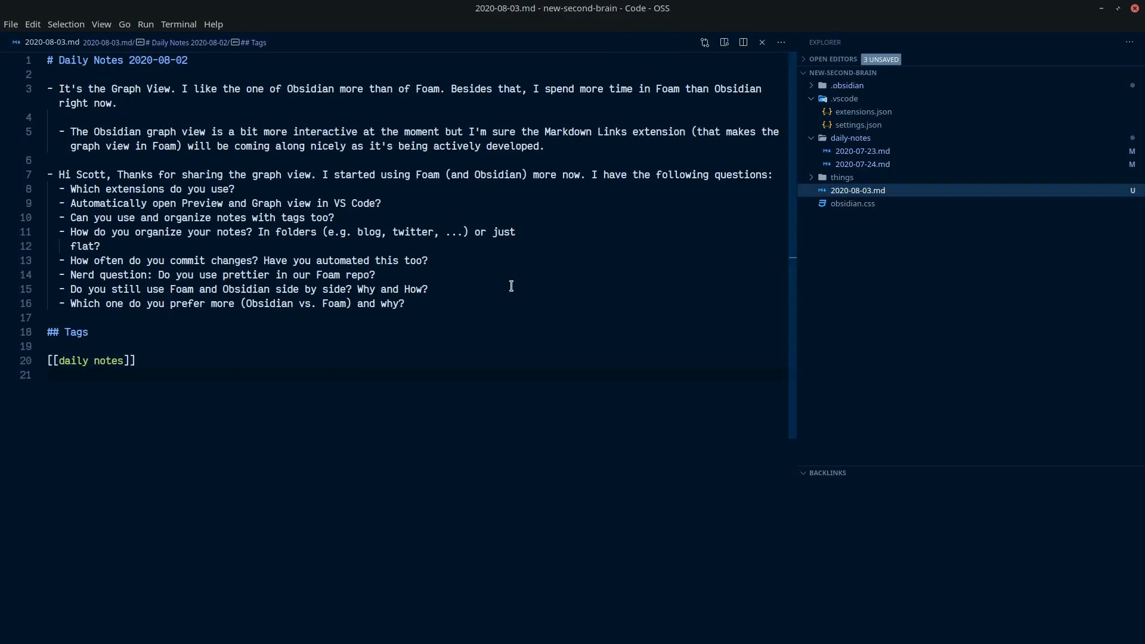
mouse_move(858, 190)
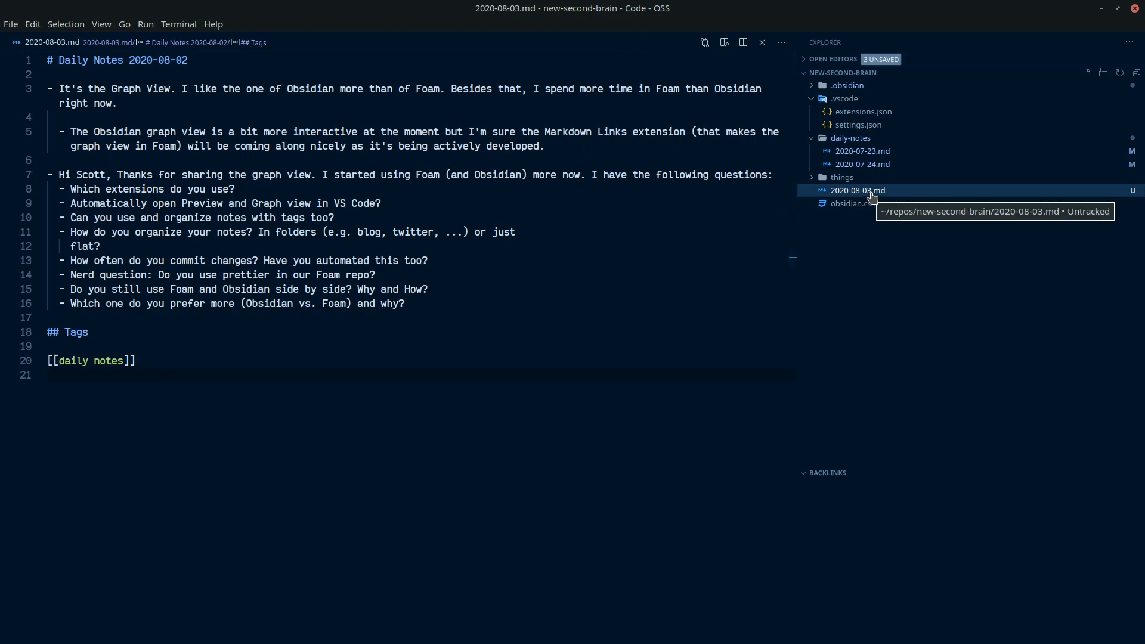
mouse_move(870, 190)
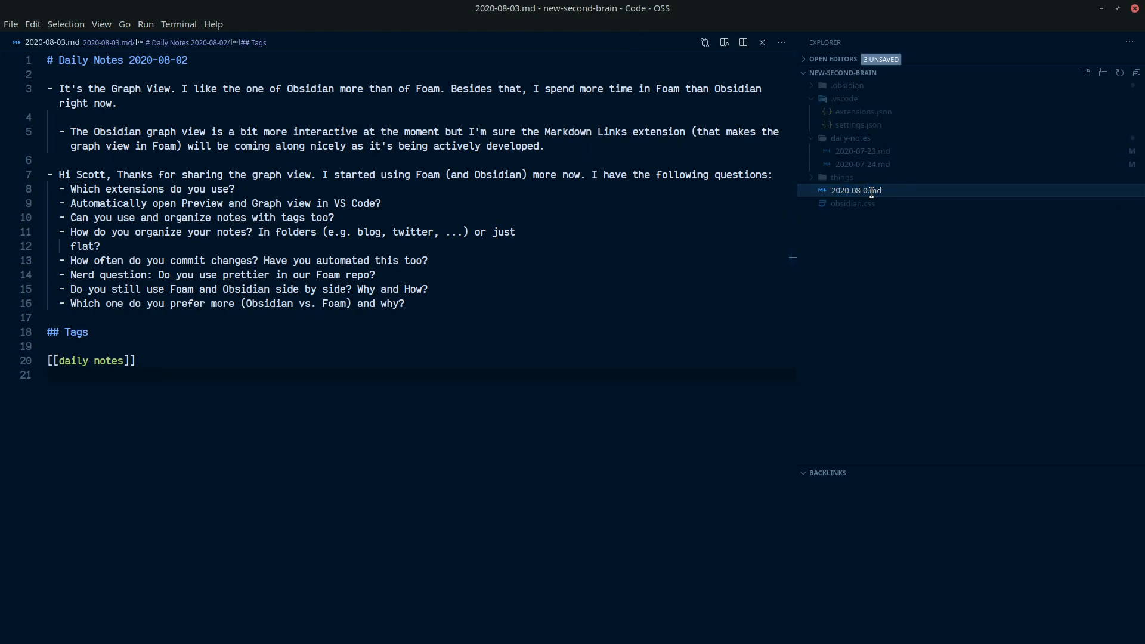
click(857, 190)
text(2)
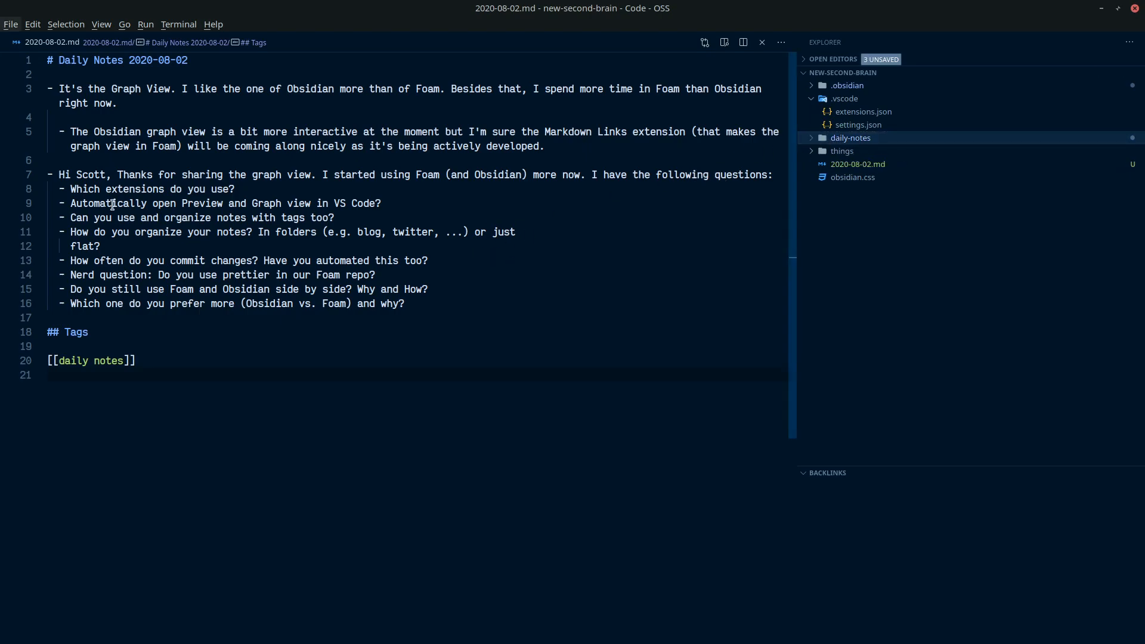
double_click(83, 189)
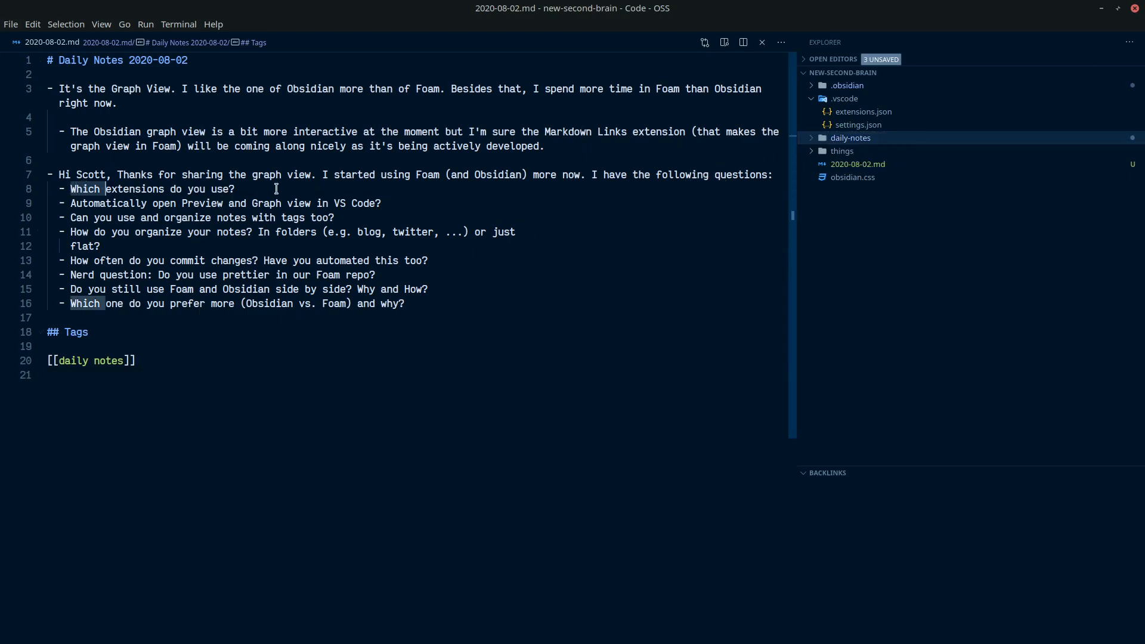
mouse_move(862, 112)
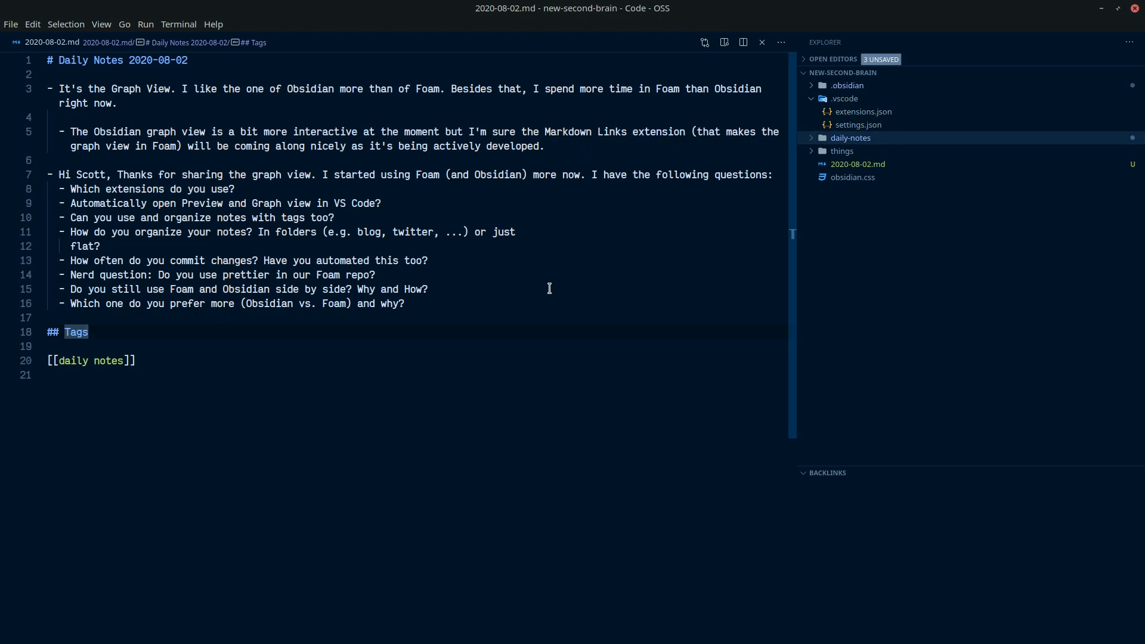
mouse_move(519, 259)
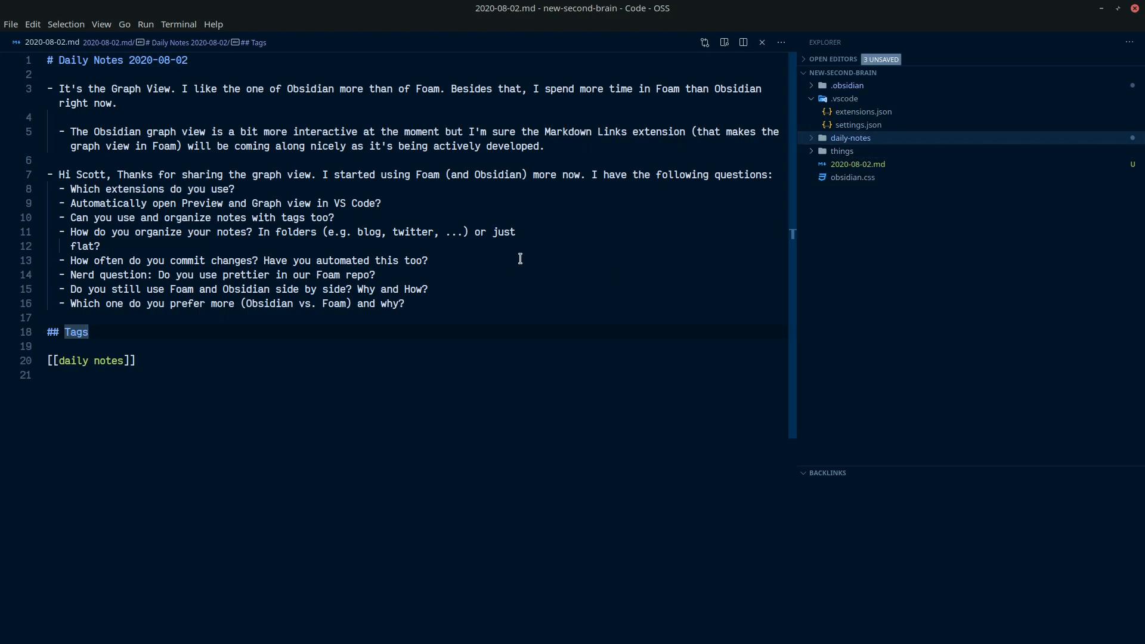
mouse_move(271, 382)
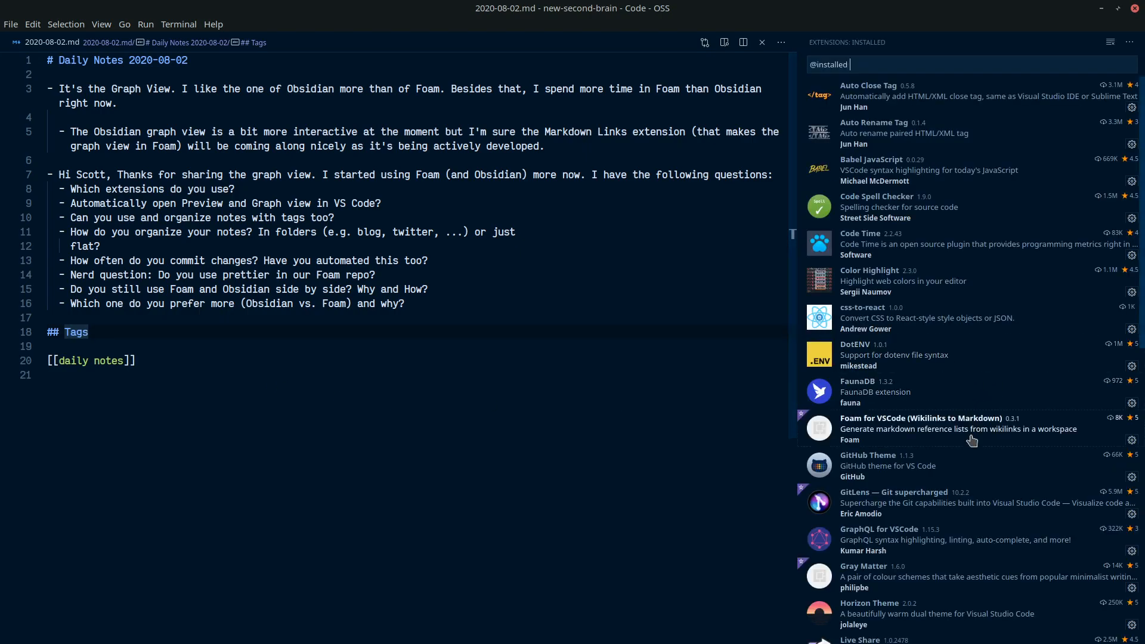
Step: Switch from the installed extensions list back to the Explorer file list
click(877, 206)
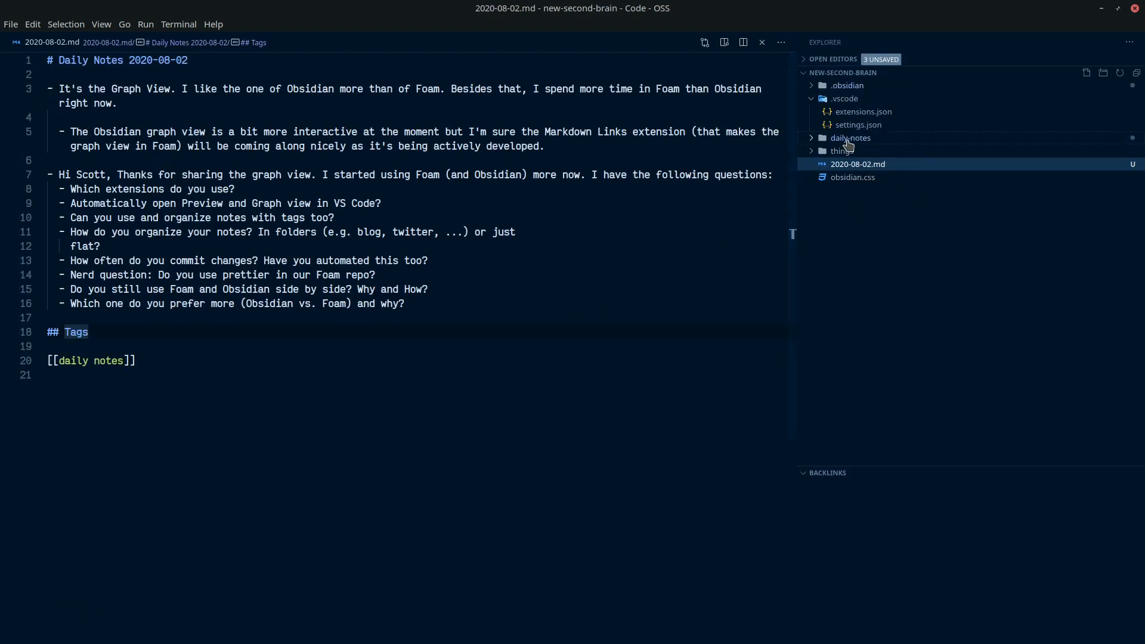
Step: Correct 'Dialy' to 'Daily' in the 2020-07-24 heading and try a [[react]] link on line 3
click(861, 150)
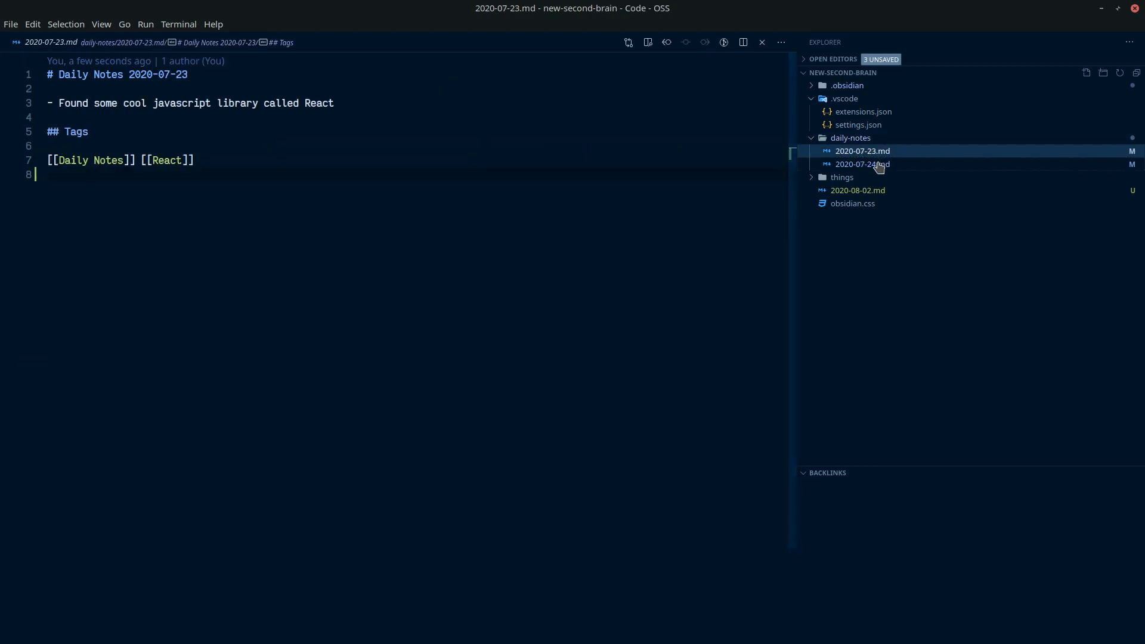
click(861, 163)
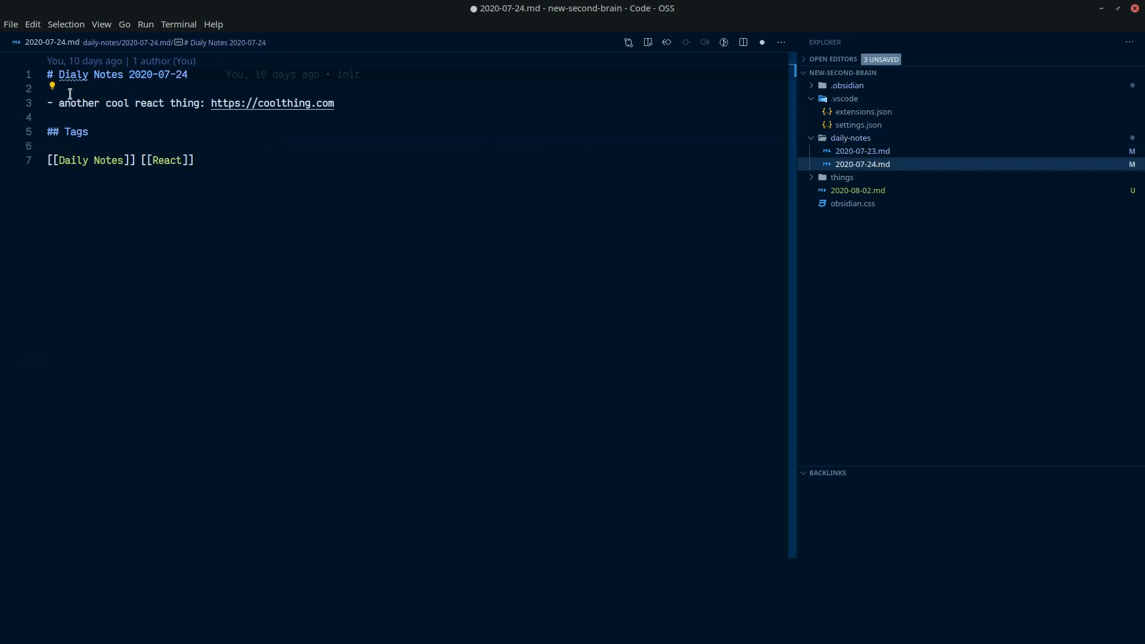
mouse_move(232, 397)
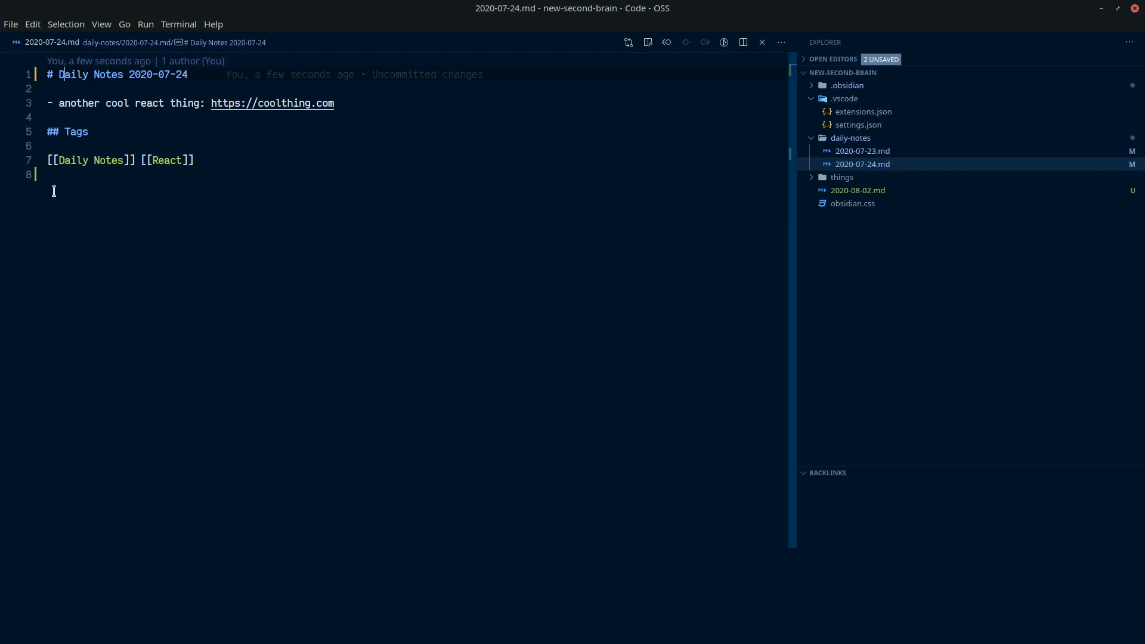
click(167, 160)
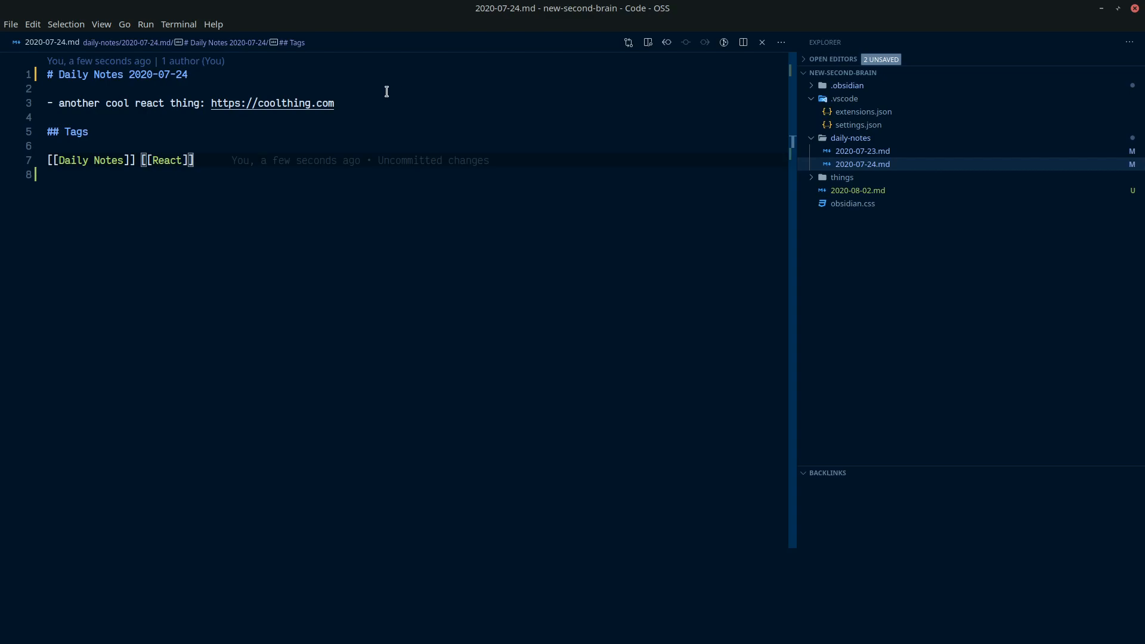
text([])
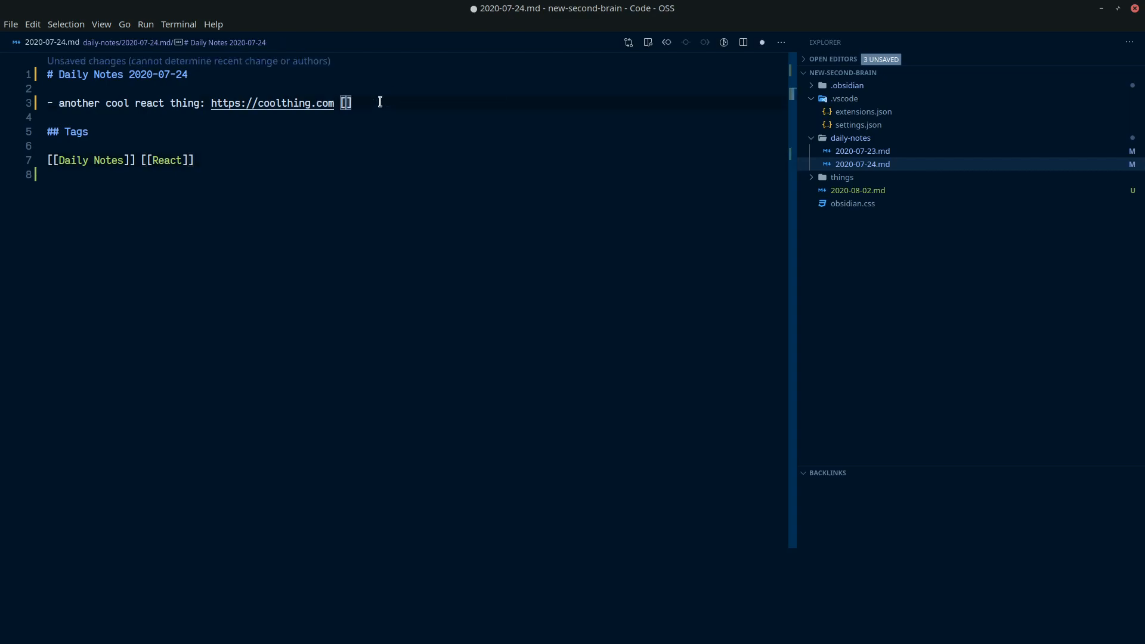
text([)
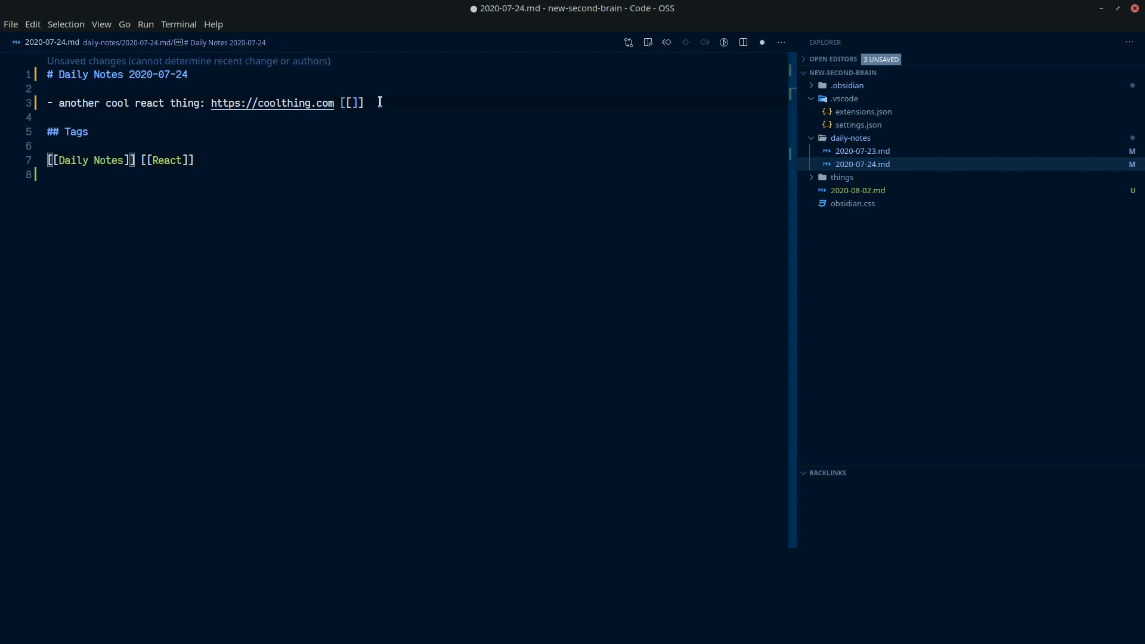
text(react)
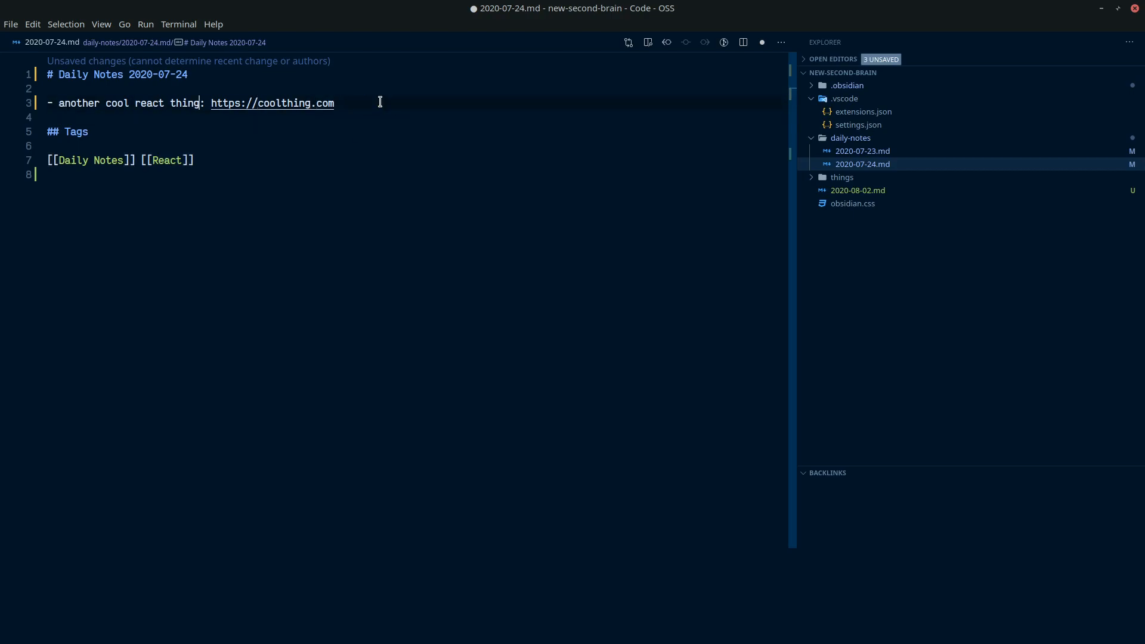
double_click(149, 103)
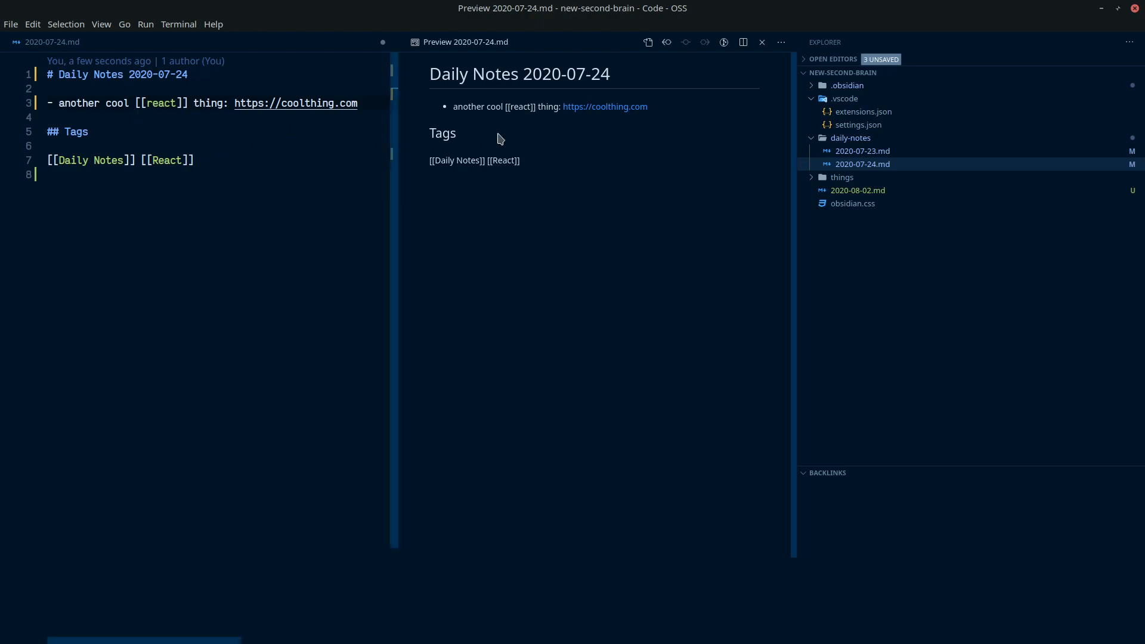
mouse_move(405, 109)
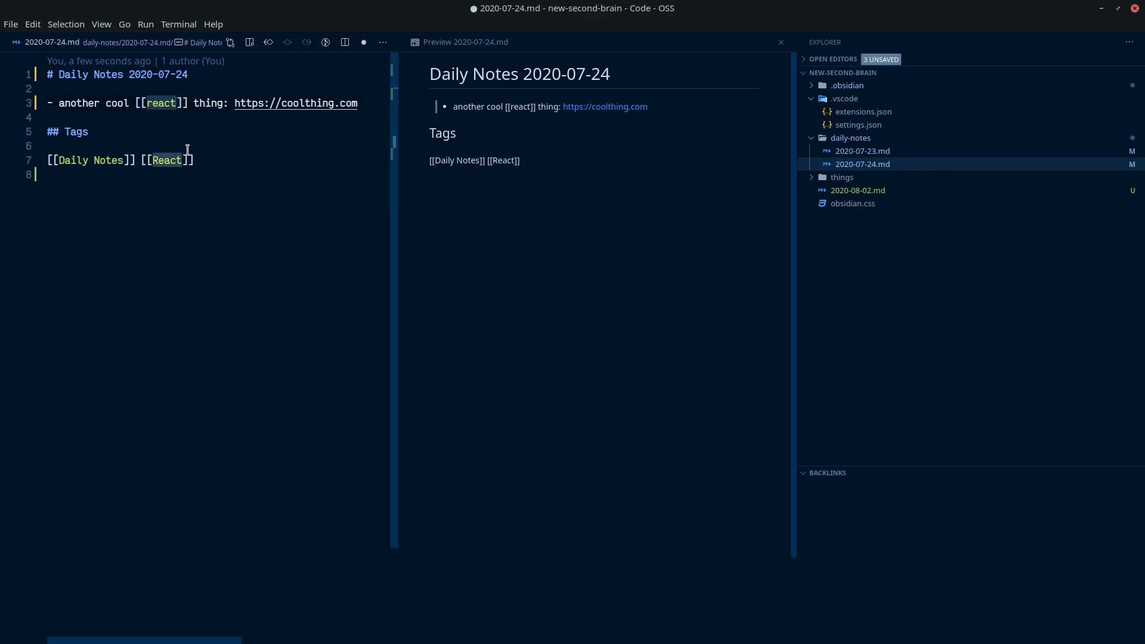
Step: Undo the [[react]] link, save the 2020-07-24 note and close its preview
key(BackSpace)
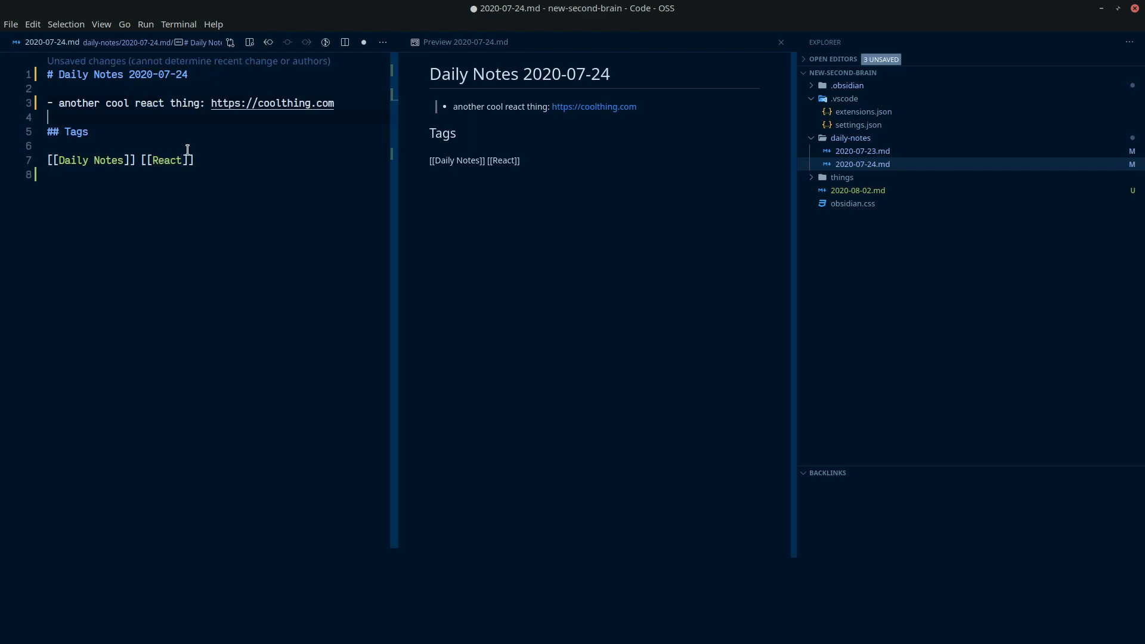
key(ctrl+s)
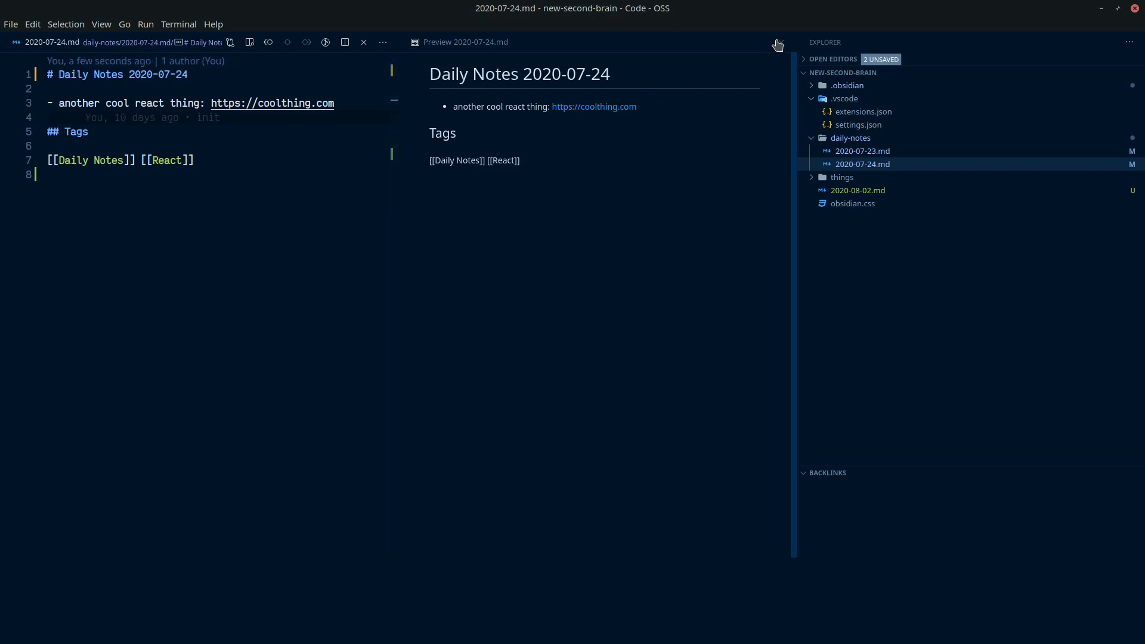
click(363, 42)
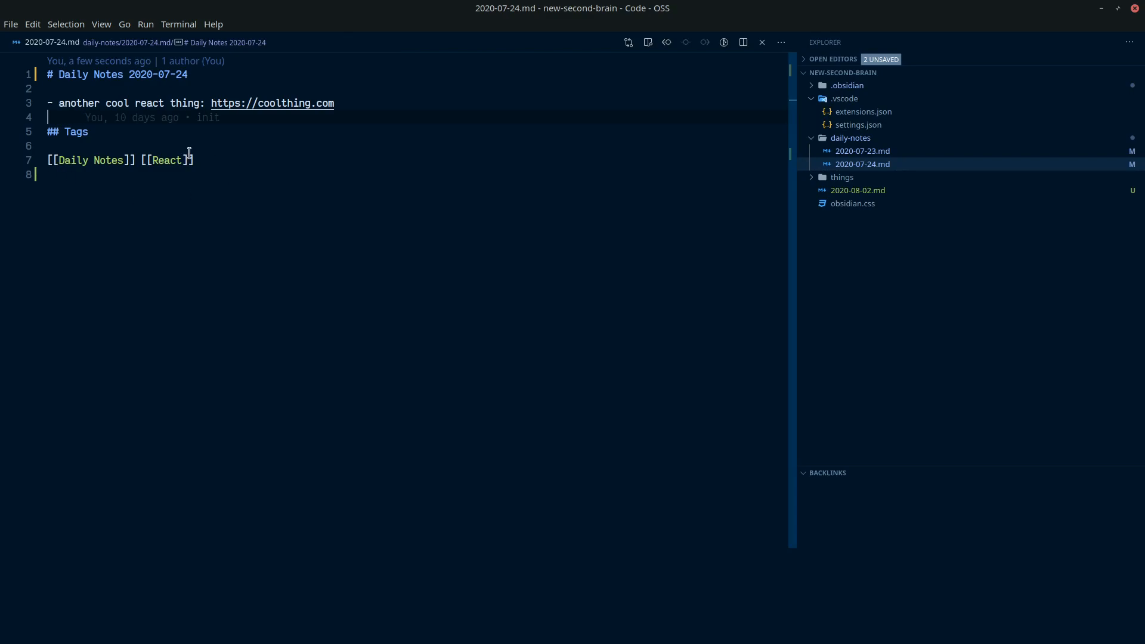
mouse_move(100, 188)
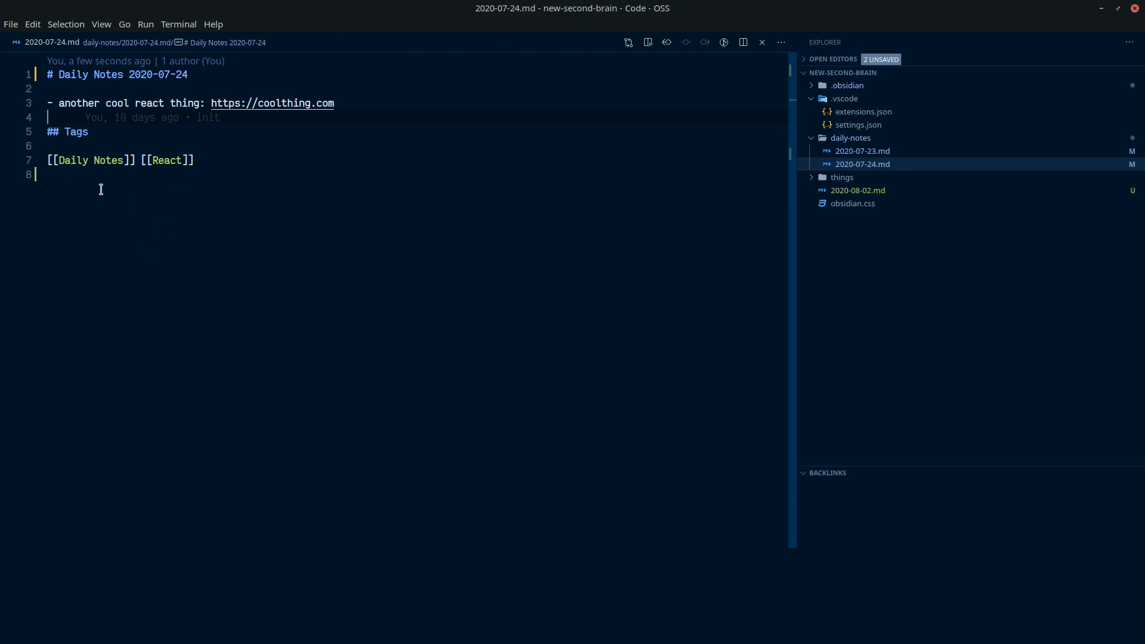
mouse_move(71, 162)
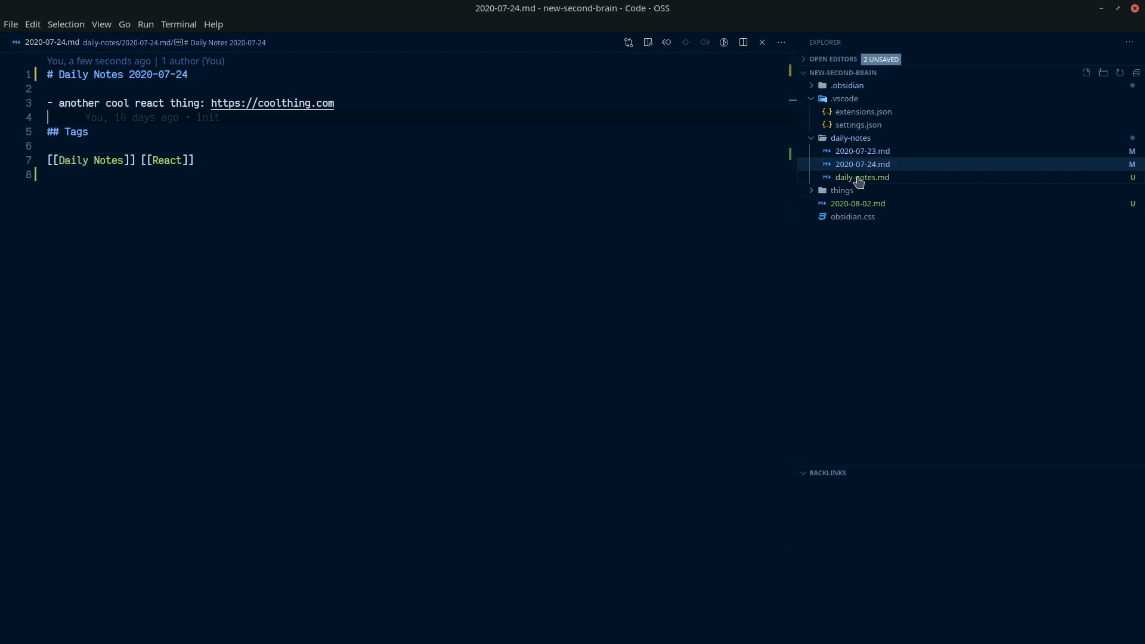
mouse_move(167, 160)
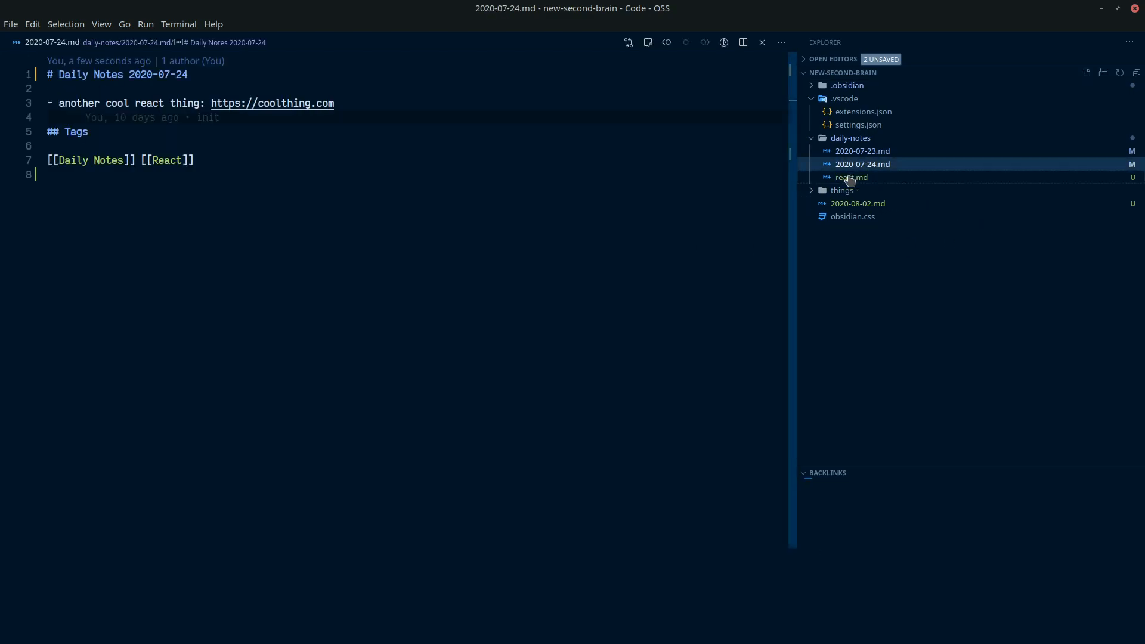
Step: View the daily-notes.md tag note with backlinks from the 2020-07-23, 2020-07-24 and 2020-08-02 notes
click(851, 177)
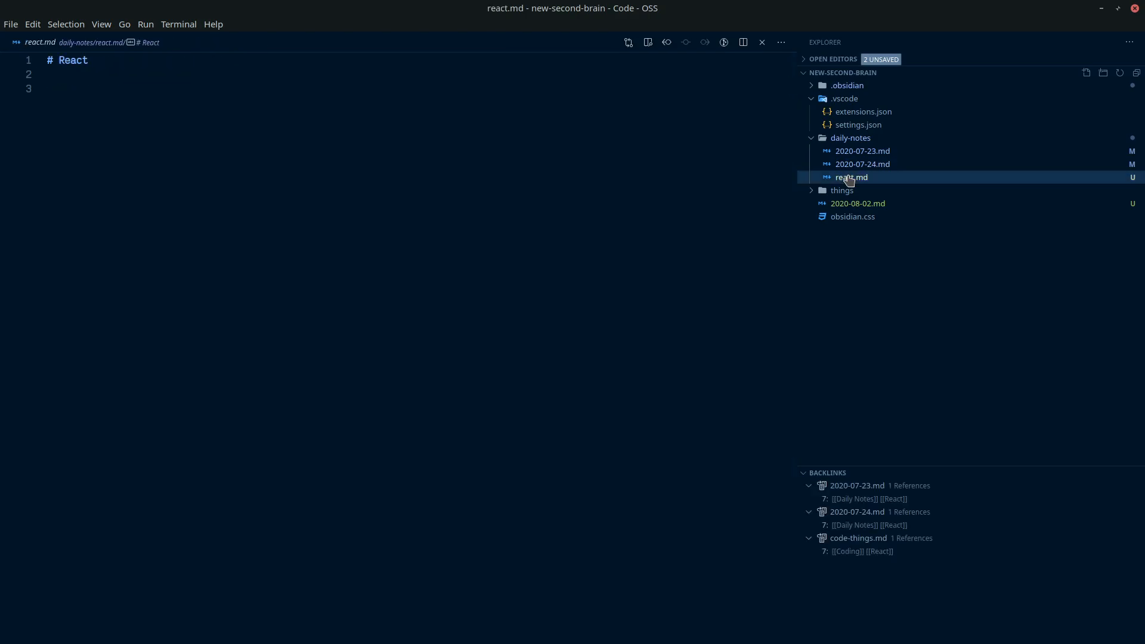
click(863, 163)
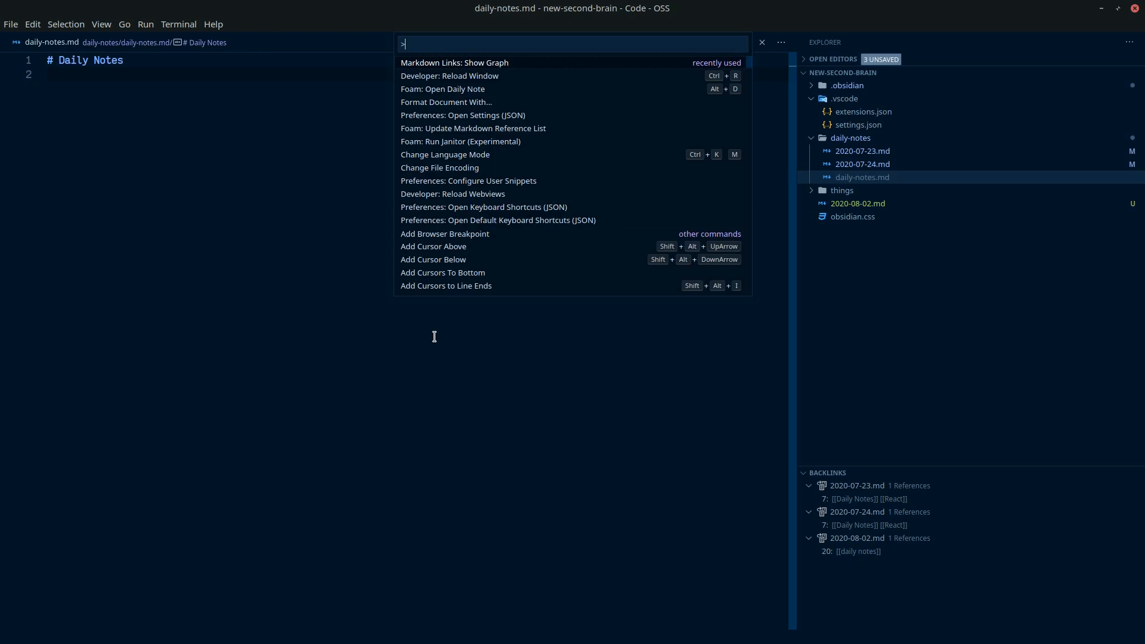
Step: Show the Markdown Links graph of six files with zero links and reopen 2020-07-24.md
click(454, 62)
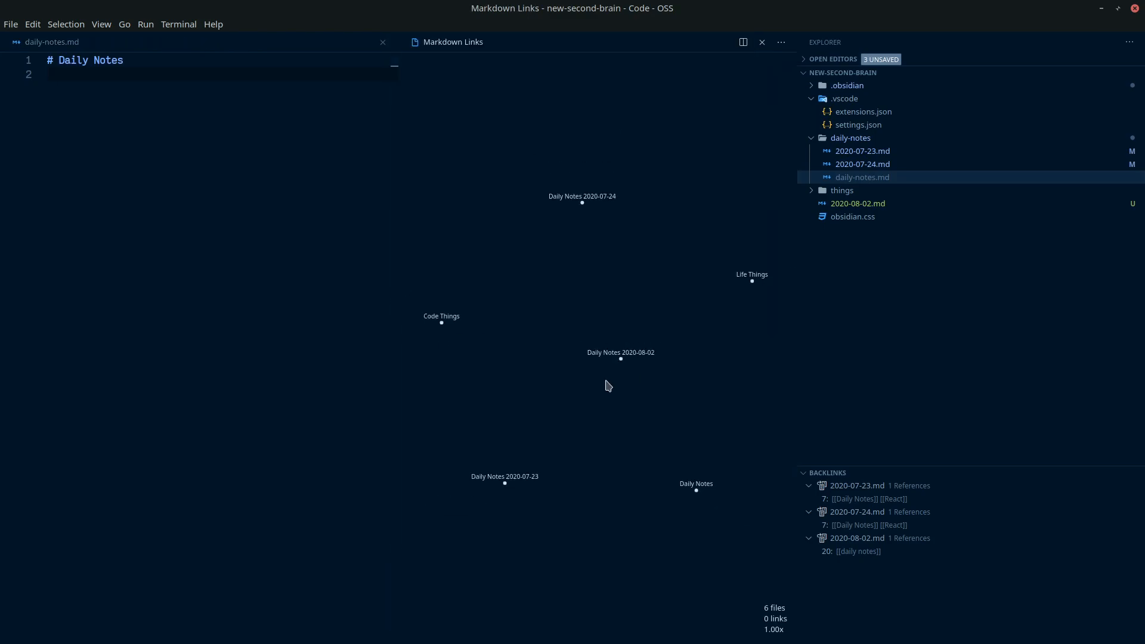
mouse_move(624, 315)
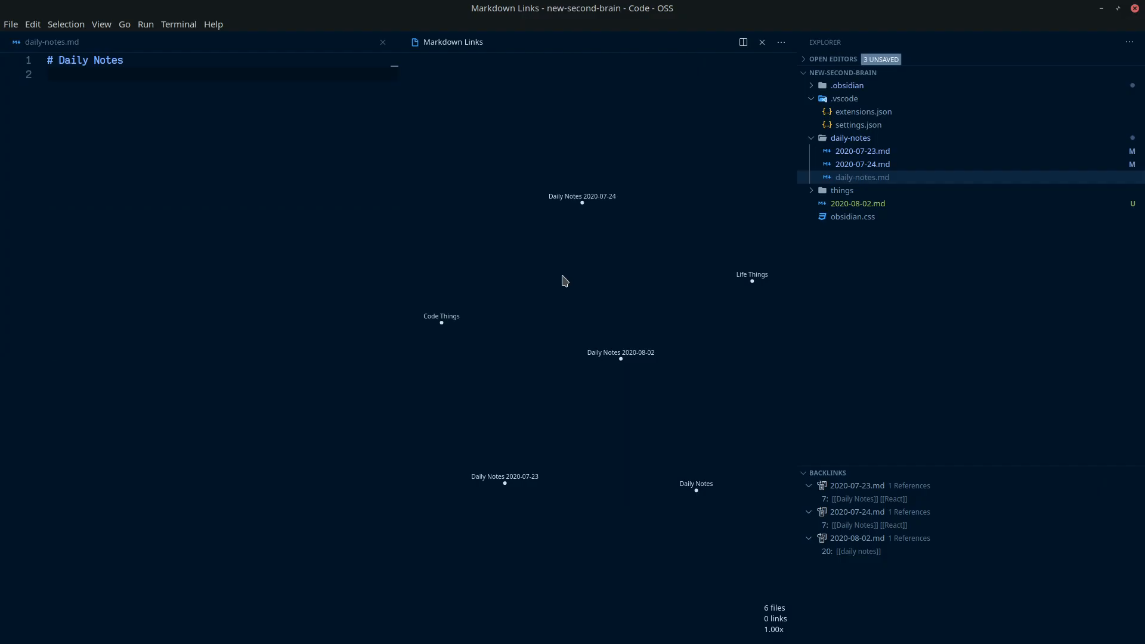
mouse_move(736, 210)
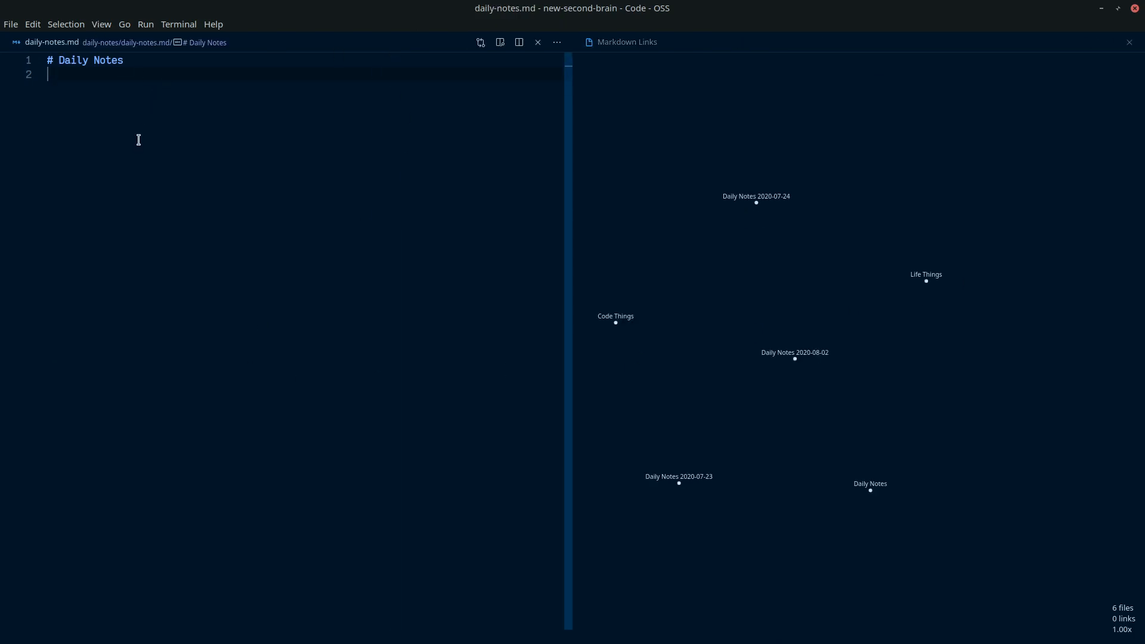
key(ctrl+p)
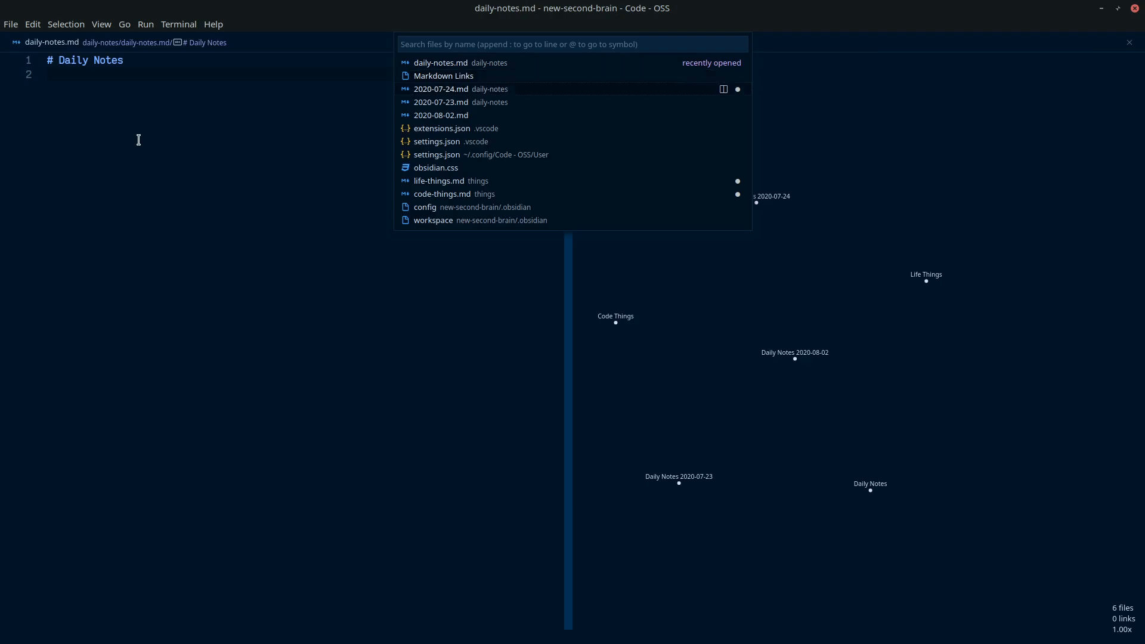
click(441, 88)
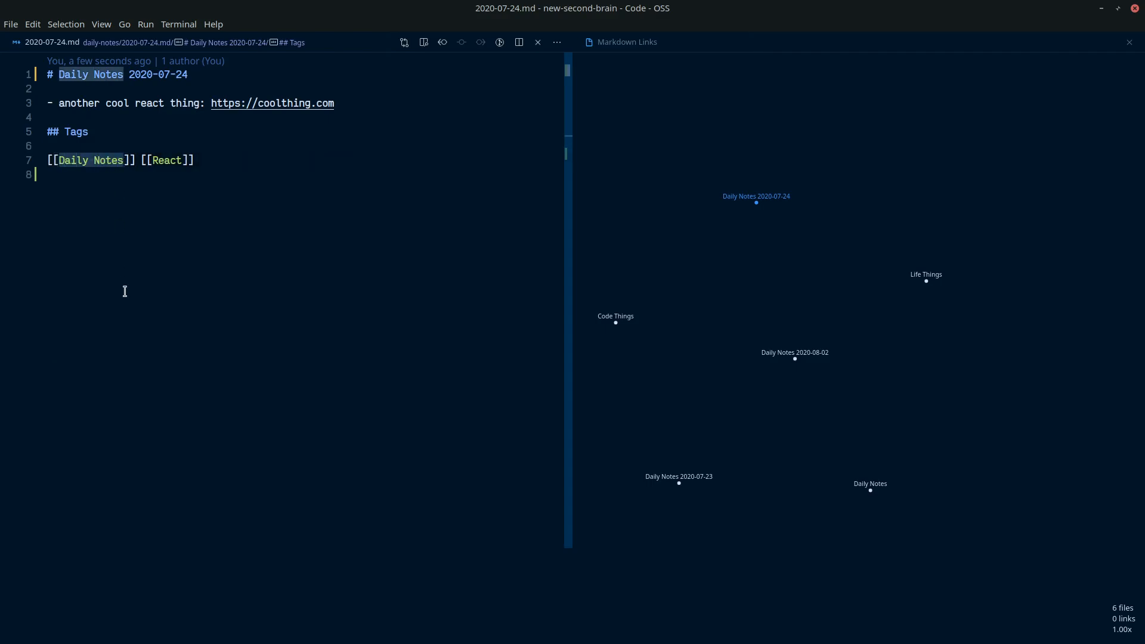
mouse_move(802, 338)
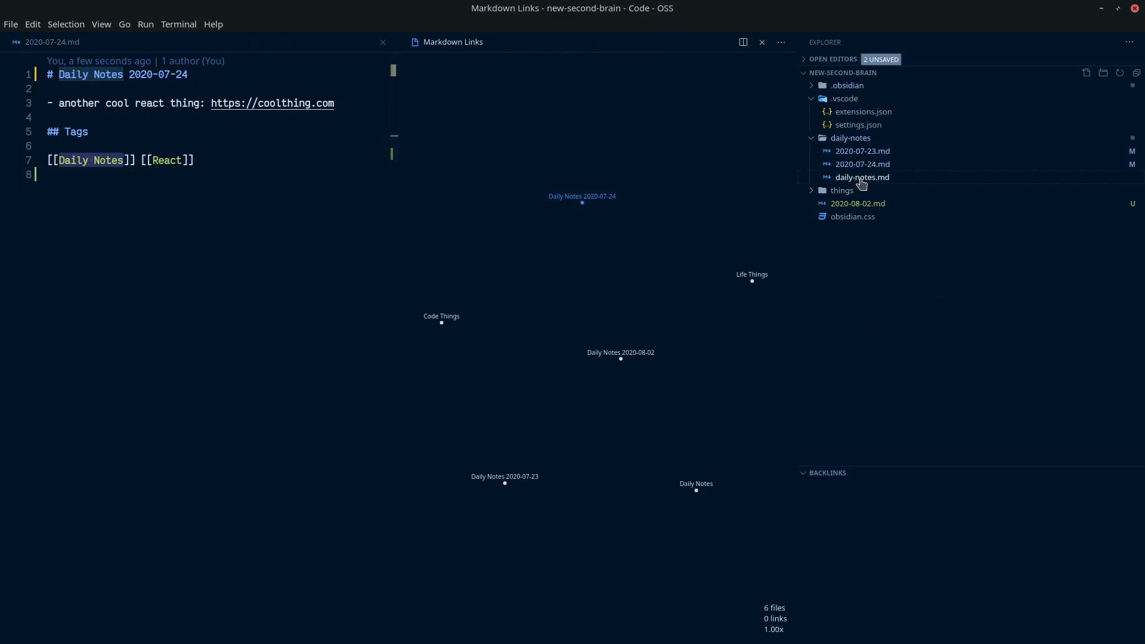
mouse_move(863, 177)
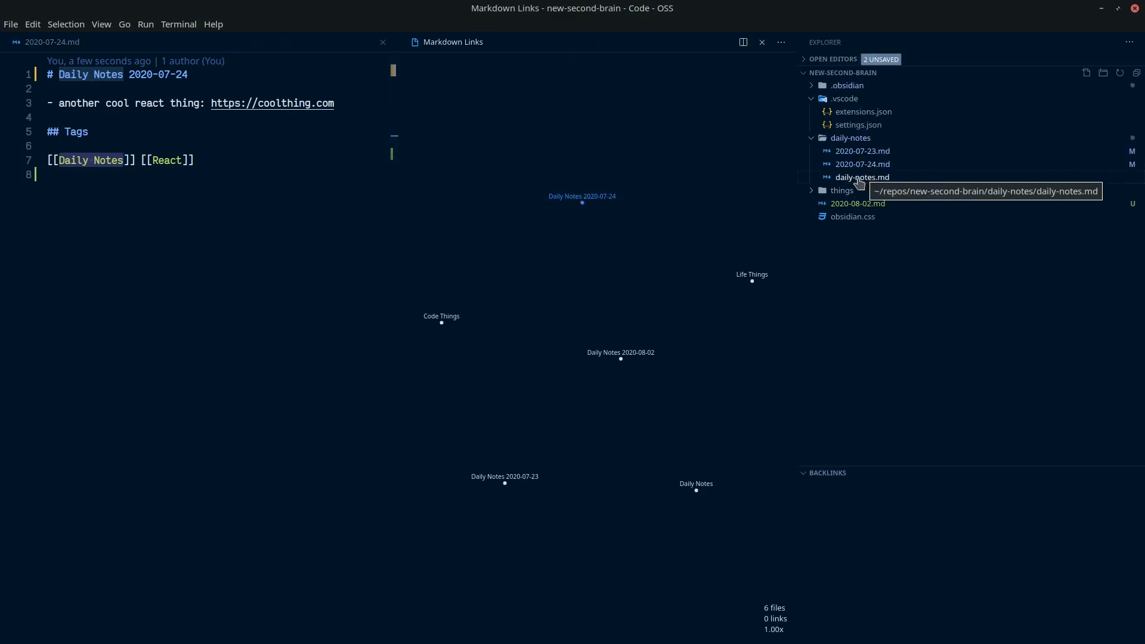
mouse_move(862, 177)
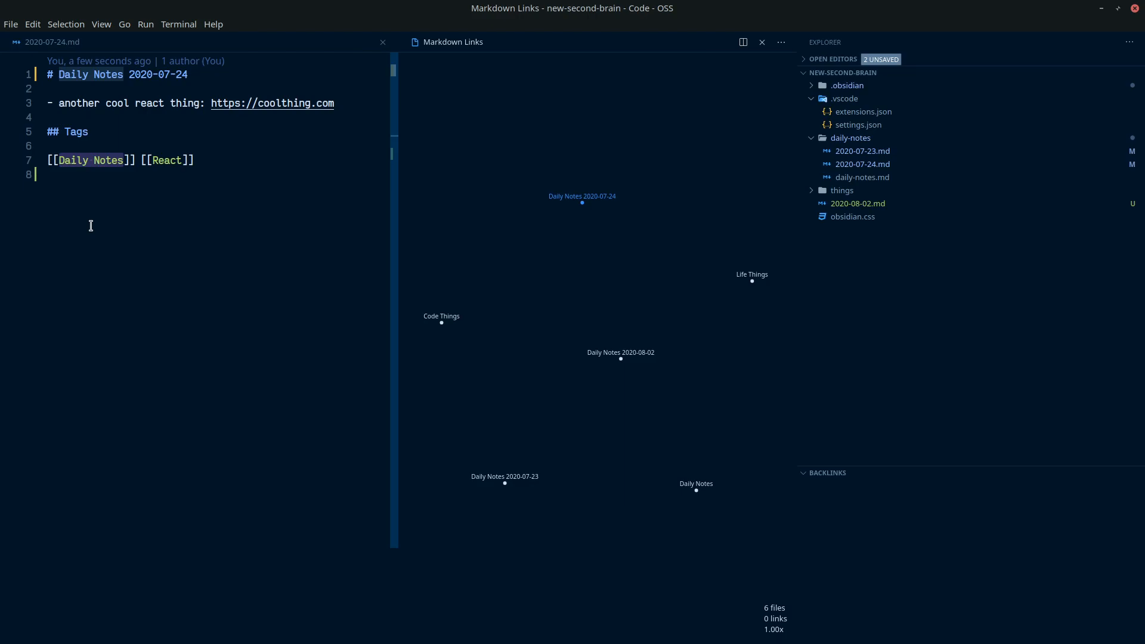
mouse_move(865, 196)
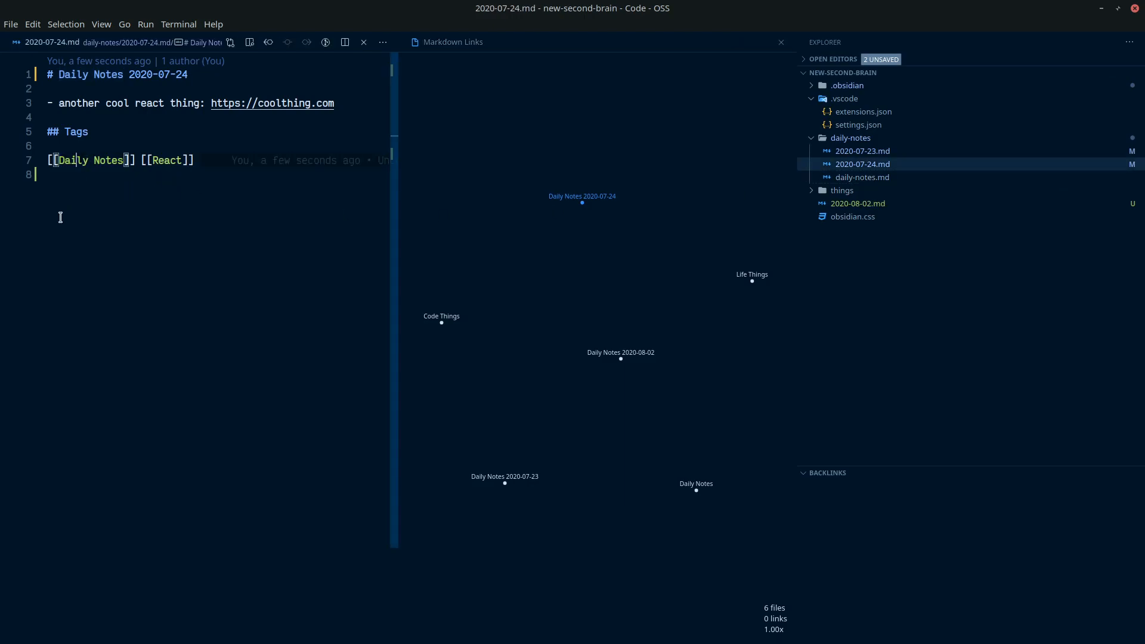
Step: Replace [[Daily Notes]] with [[daily-notes.md]] on line 7 and save so the graph shows one link
key(BackSpace)
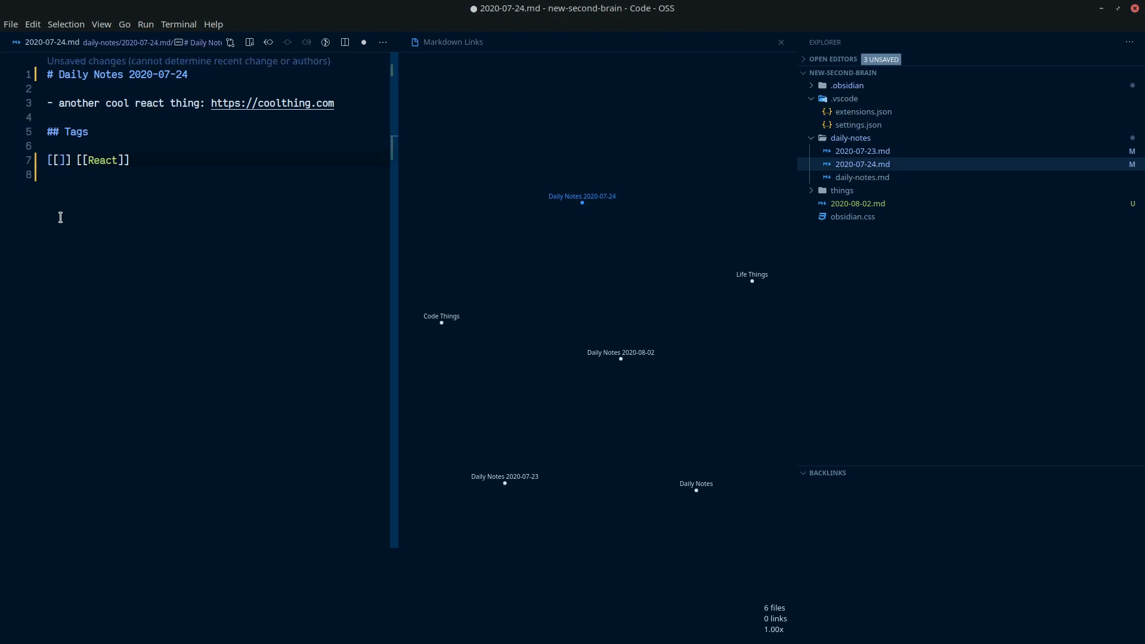
text(daily-notes.md)
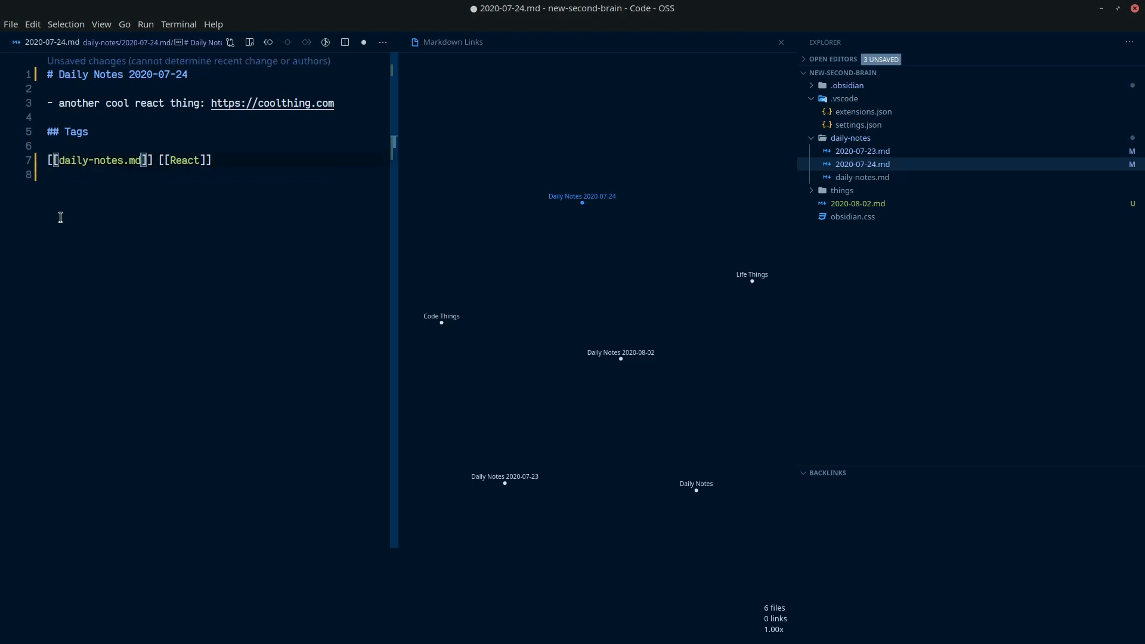
double_click(114, 160)
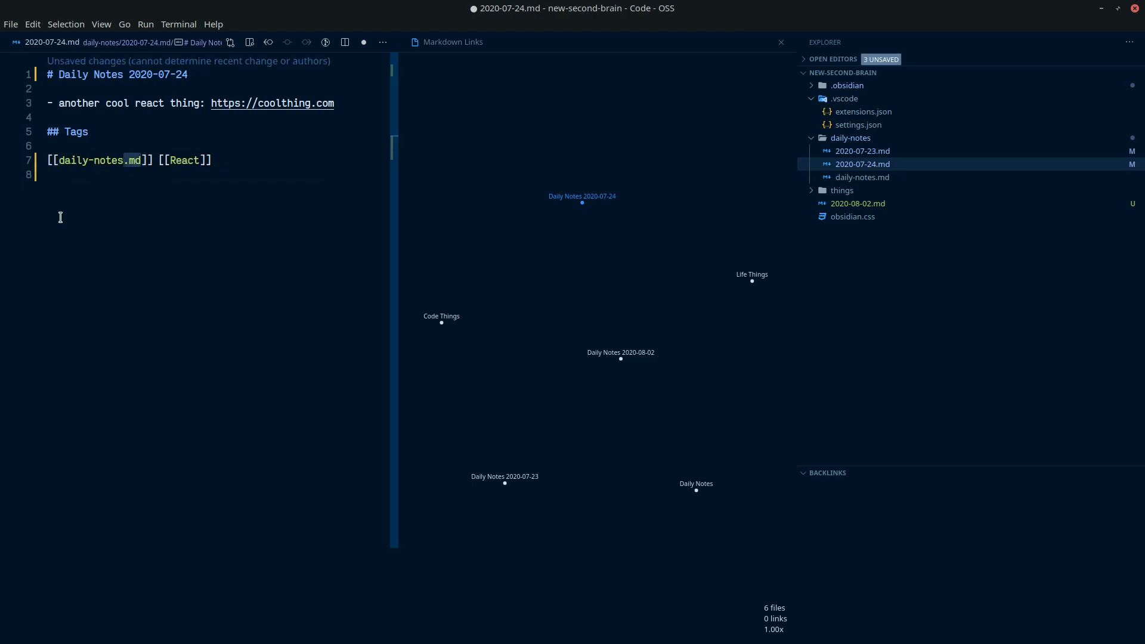
key(ctrl+s)
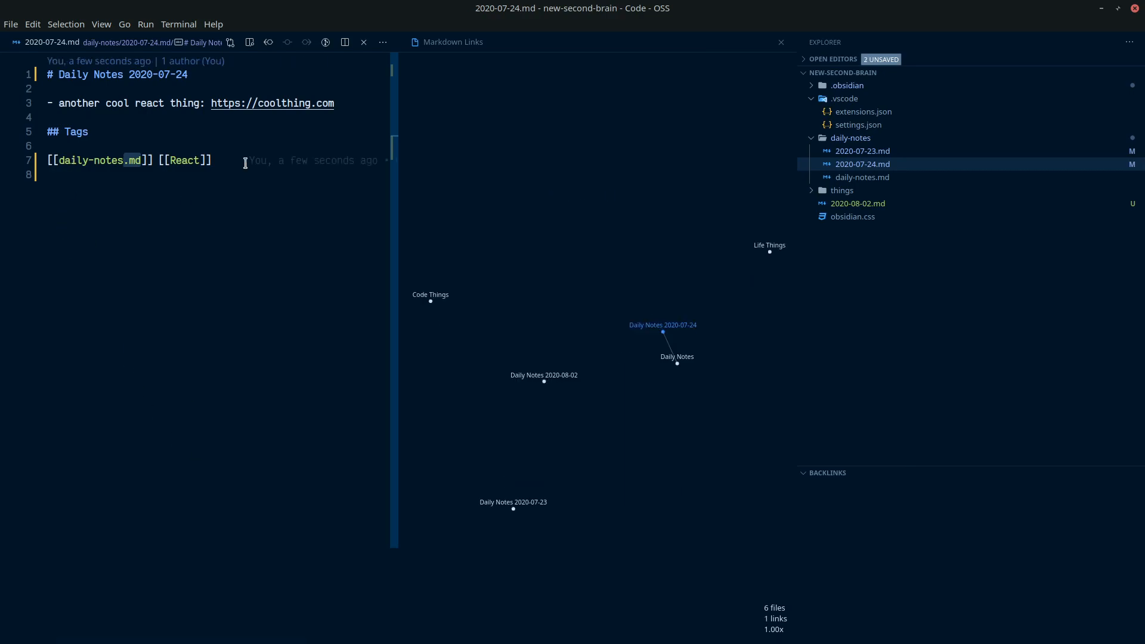
mouse_move(674, 398)
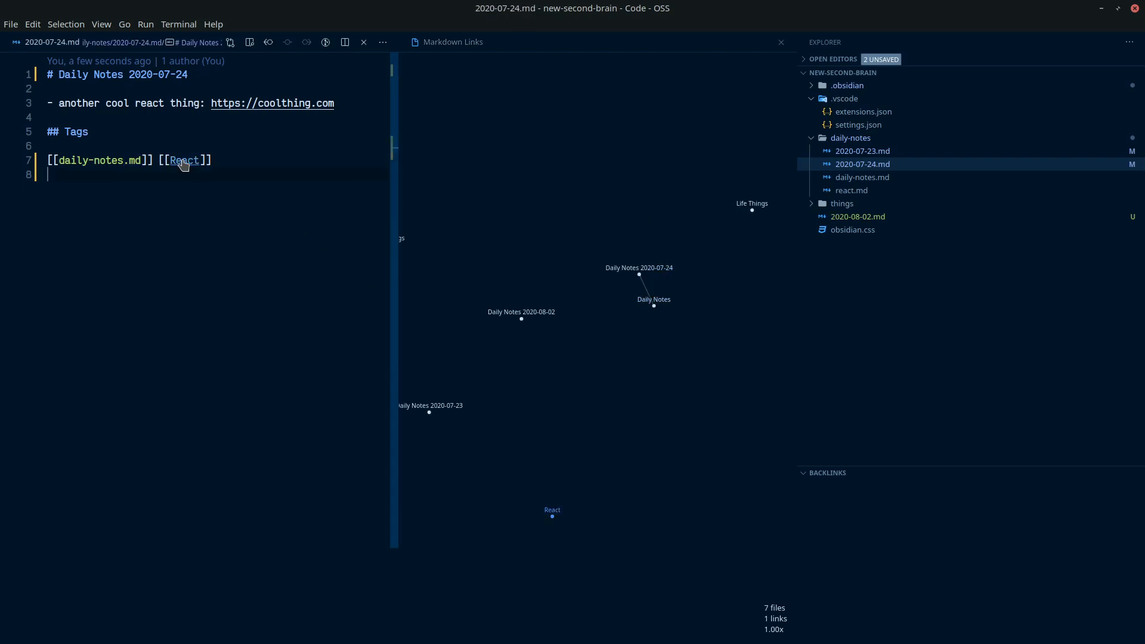
Step: Link the 2020-07-24 note's React tag to react.md via autocomplete and save, giving two graph links
click(851, 189)
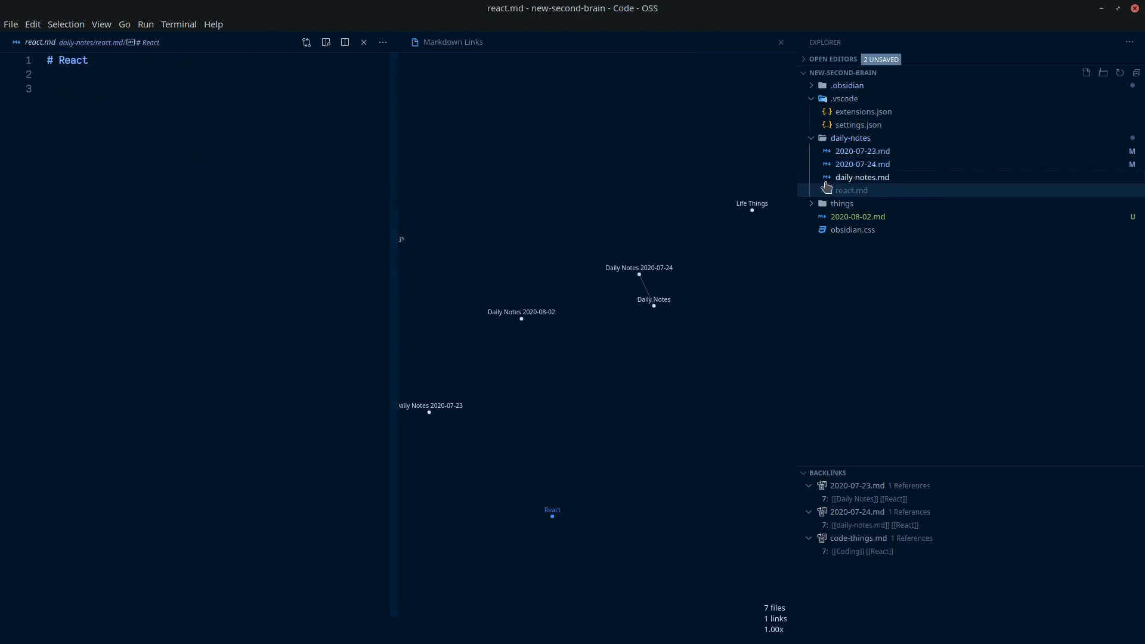
click(75, 168)
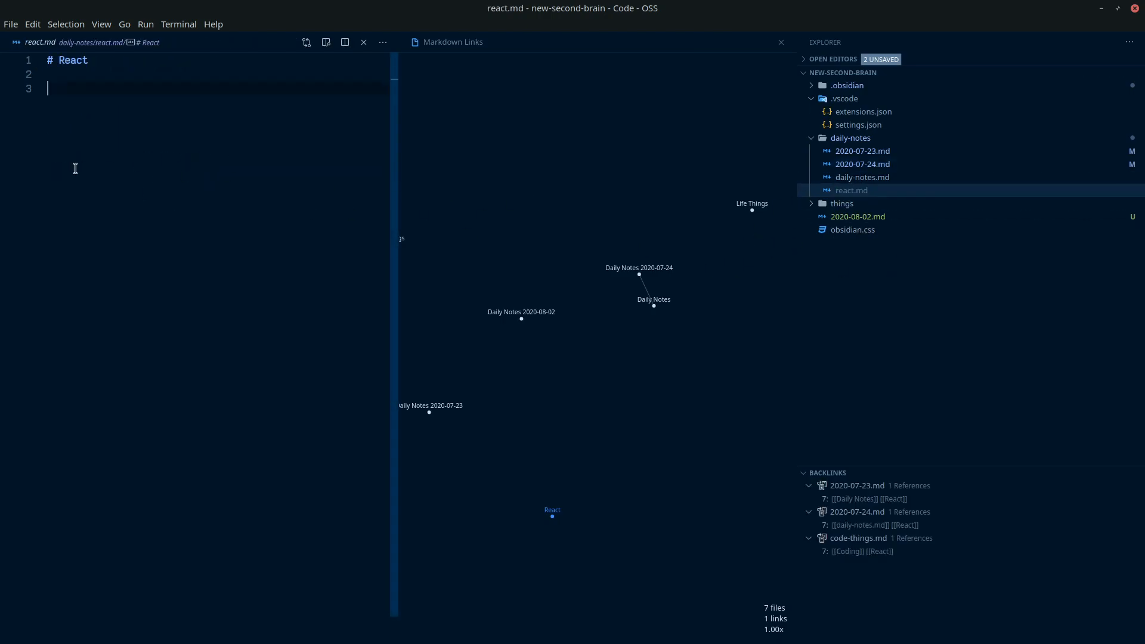
click(862, 164)
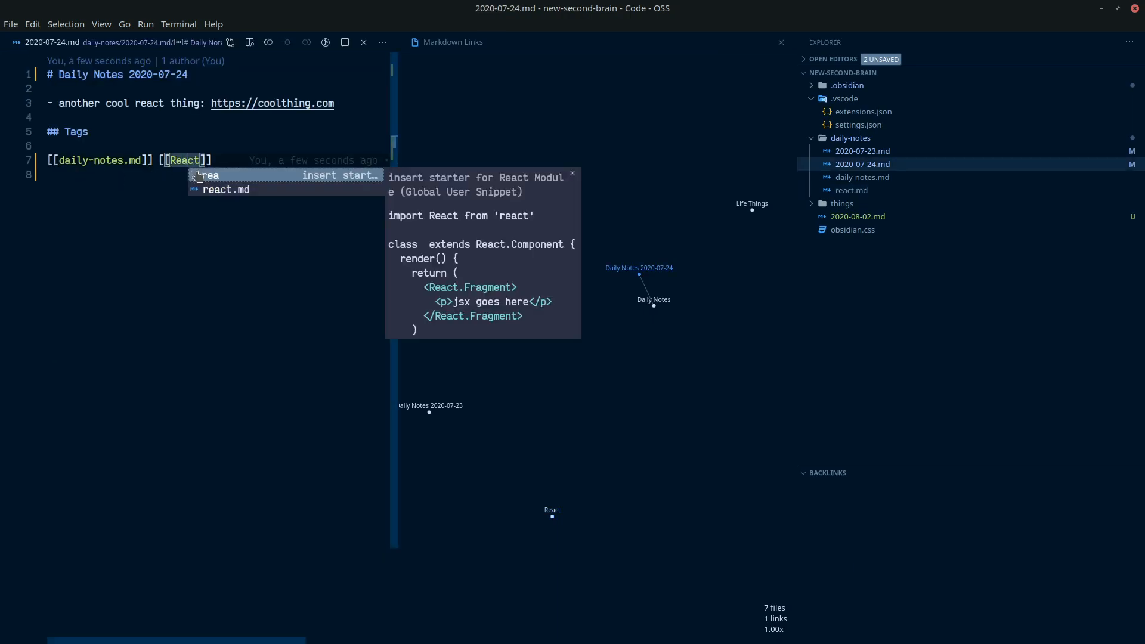
click(225, 190)
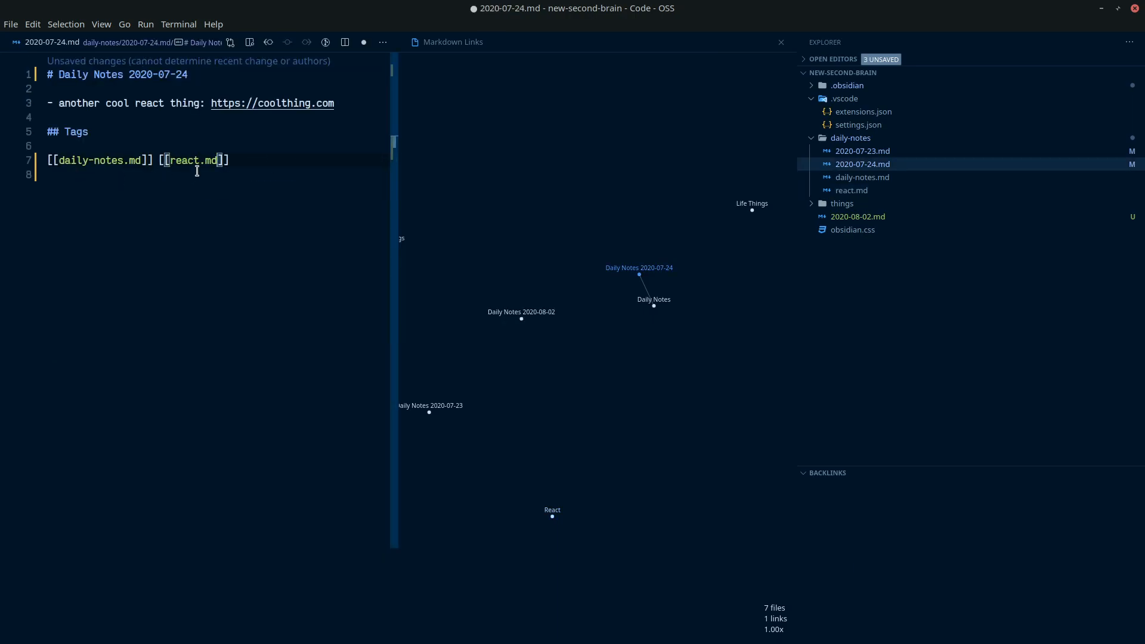
key(ctrl+s)
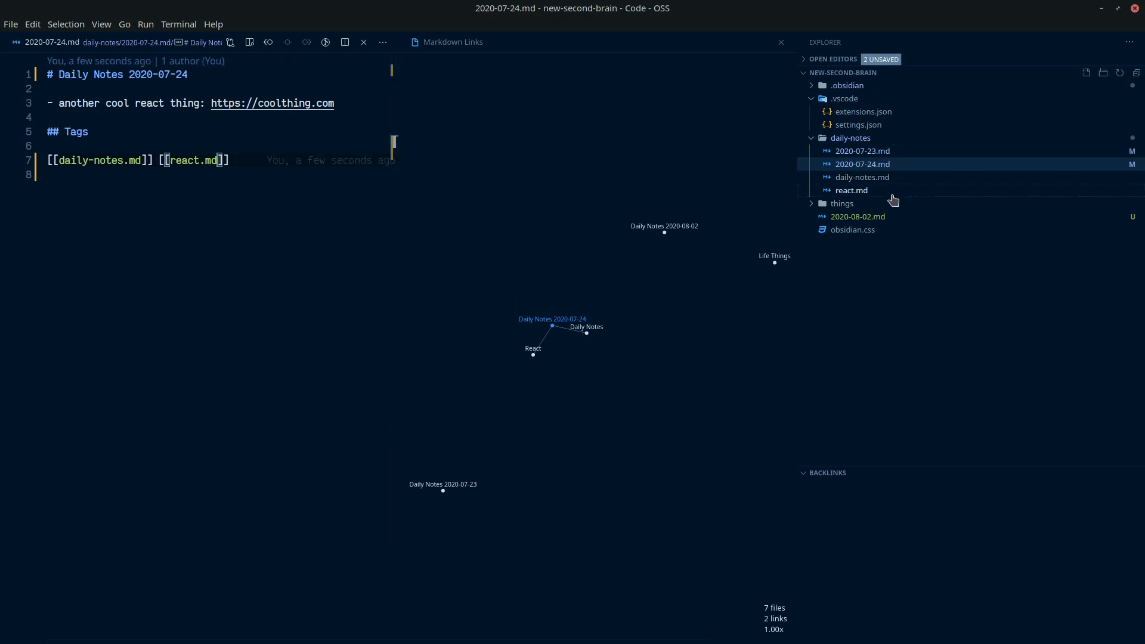
click(861, 176)
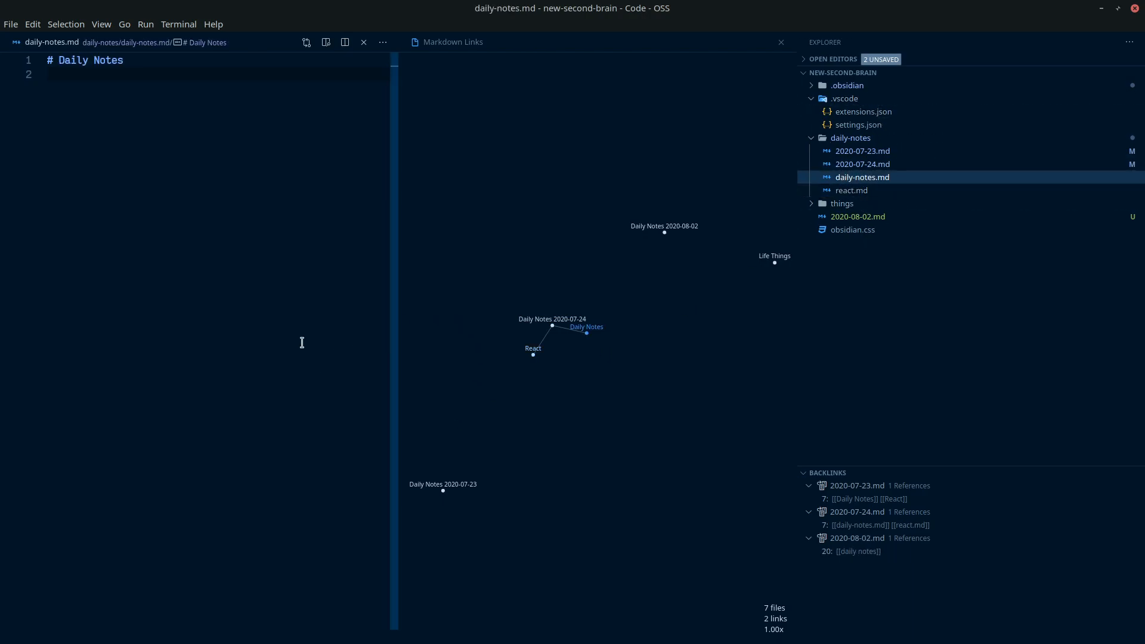
Step: Create a tags folder in the vault root and move daily-notes.md and react.md into it
click(858, 216)
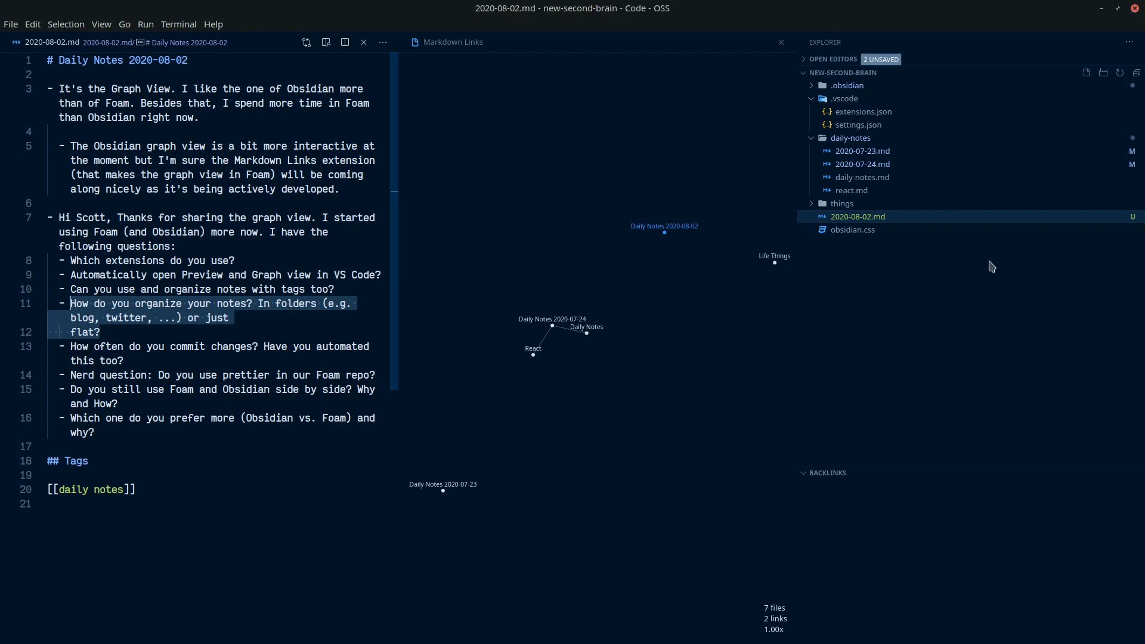
right_click(861, 271)
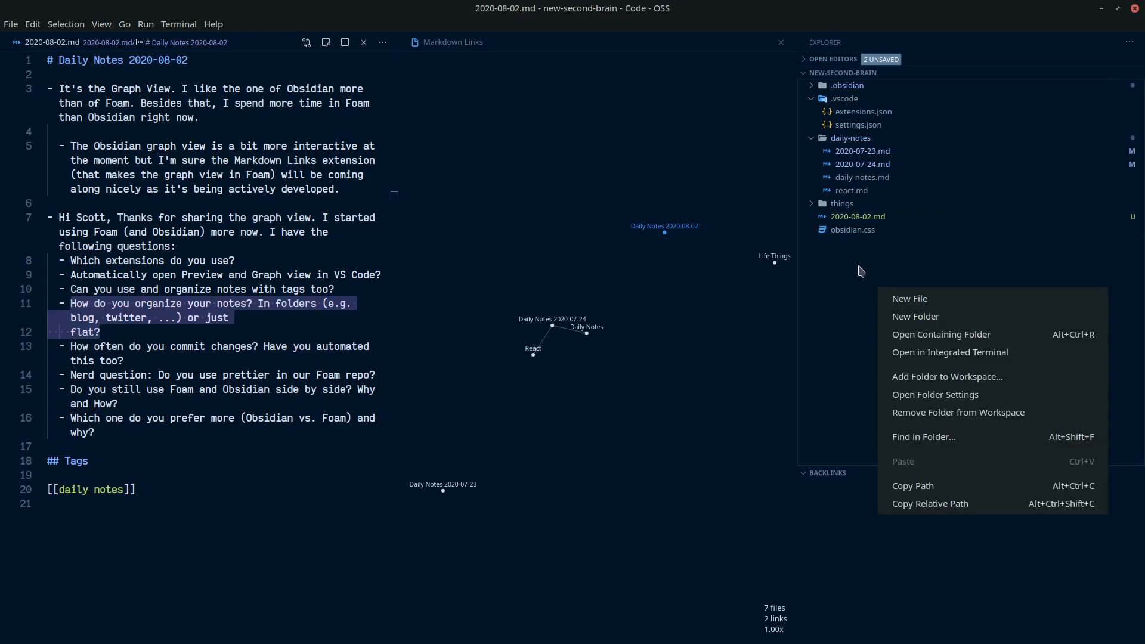
click(915, 317)
text(tags)
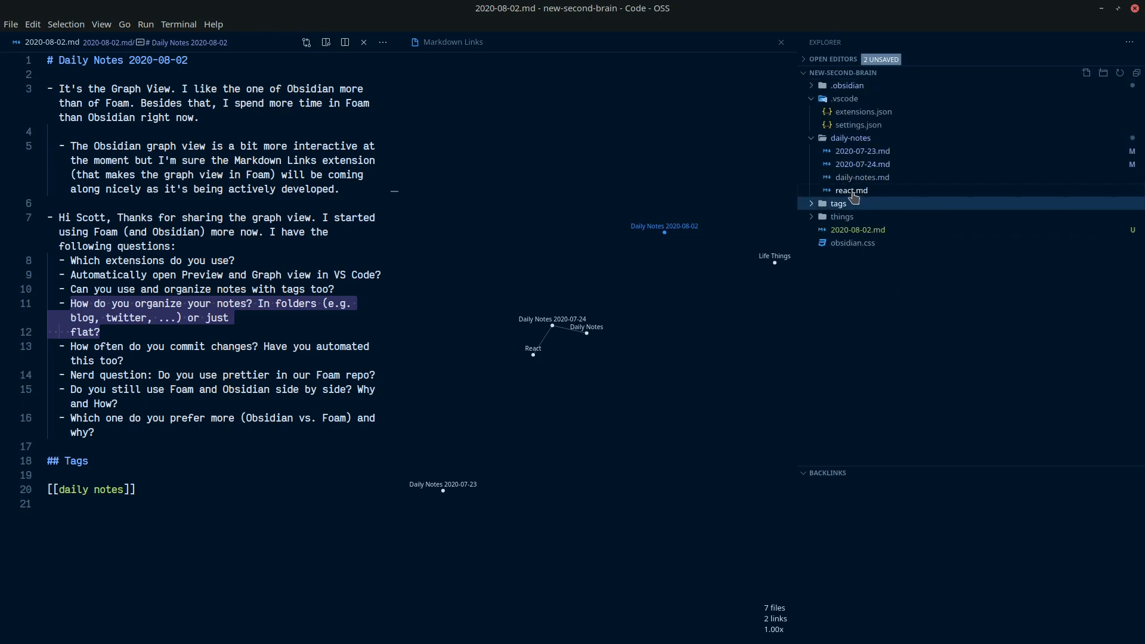
click(852, 190)
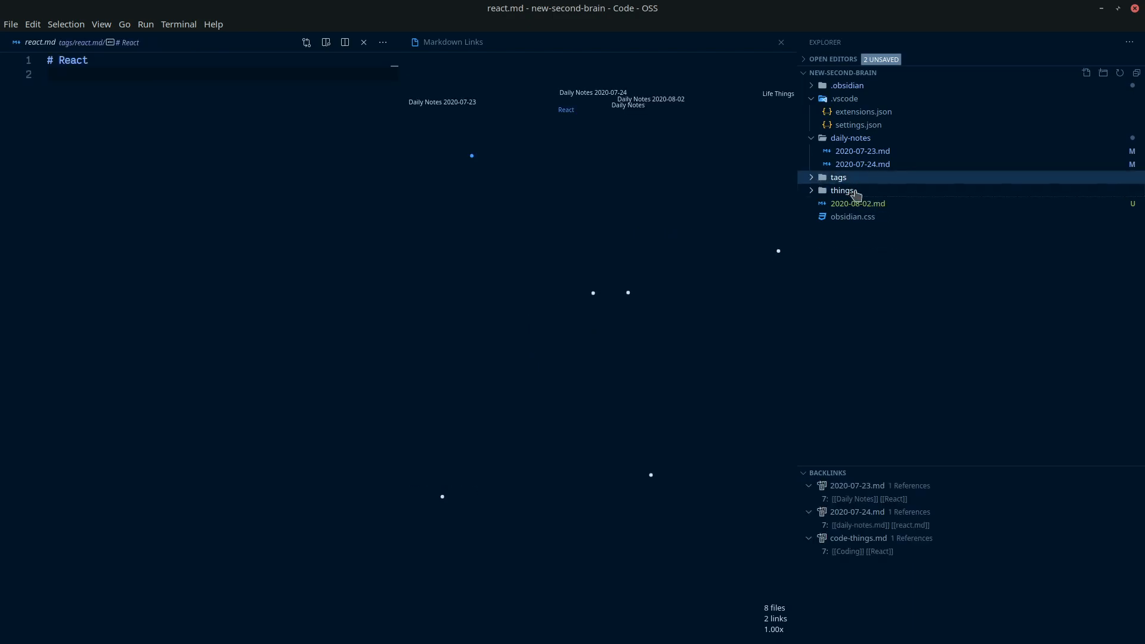
mouse_move(845, 191)
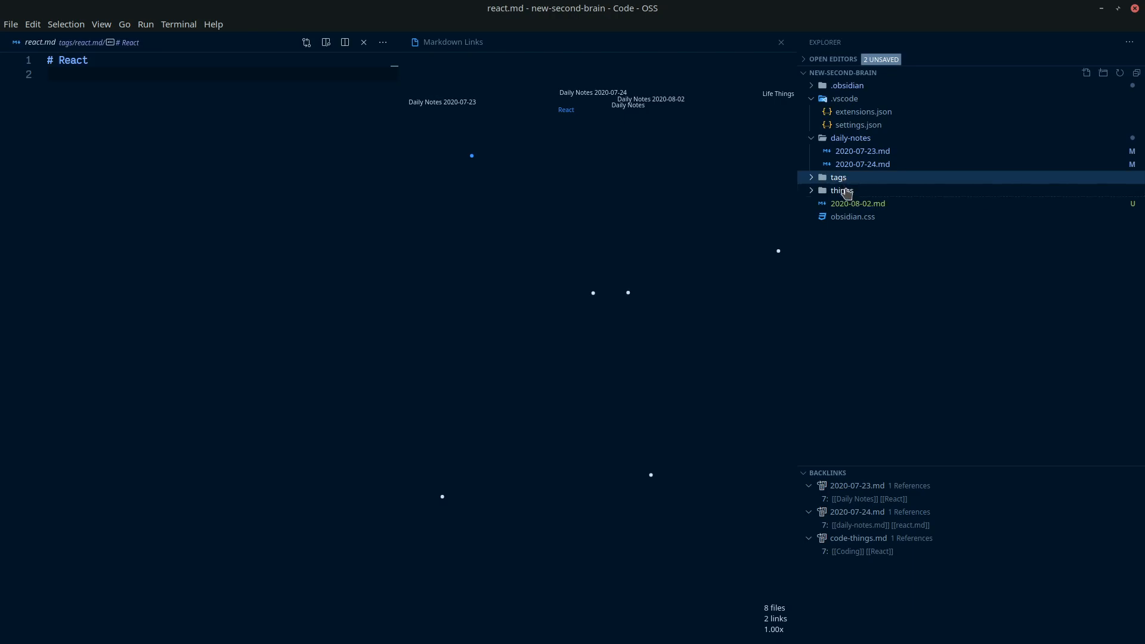
mouse_move(731, 288)
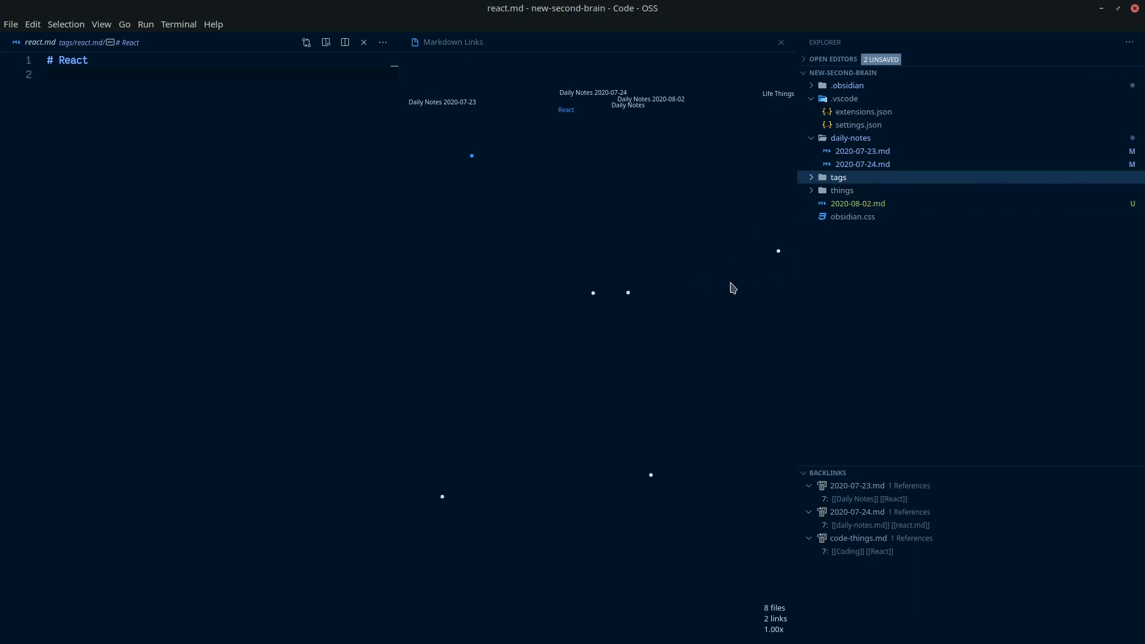
click(839, 176)
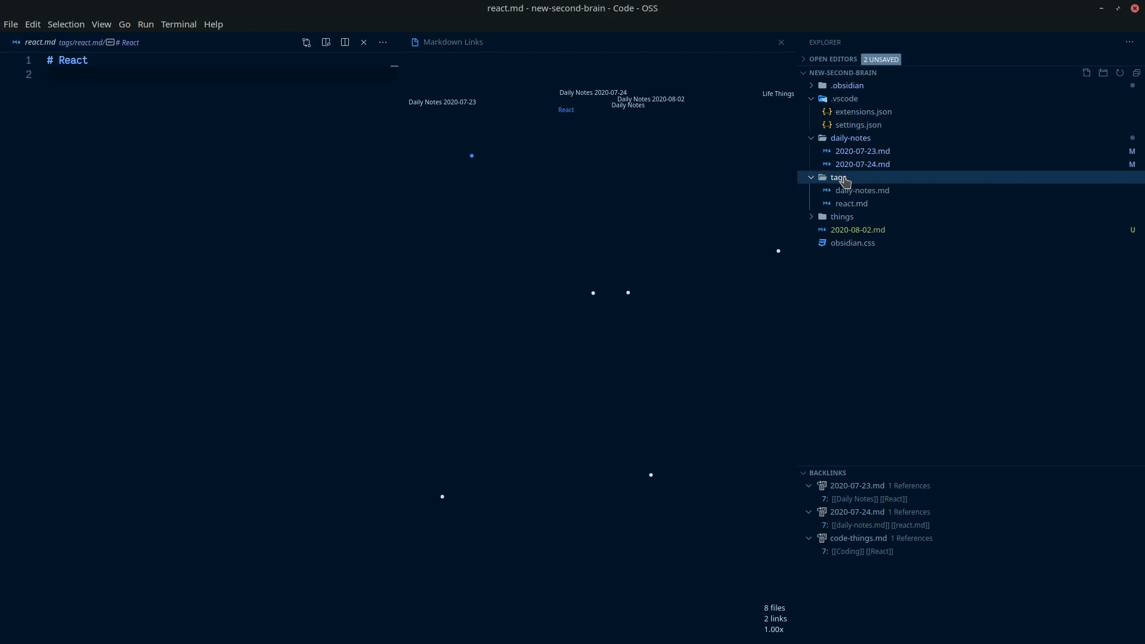
click(837, 177)
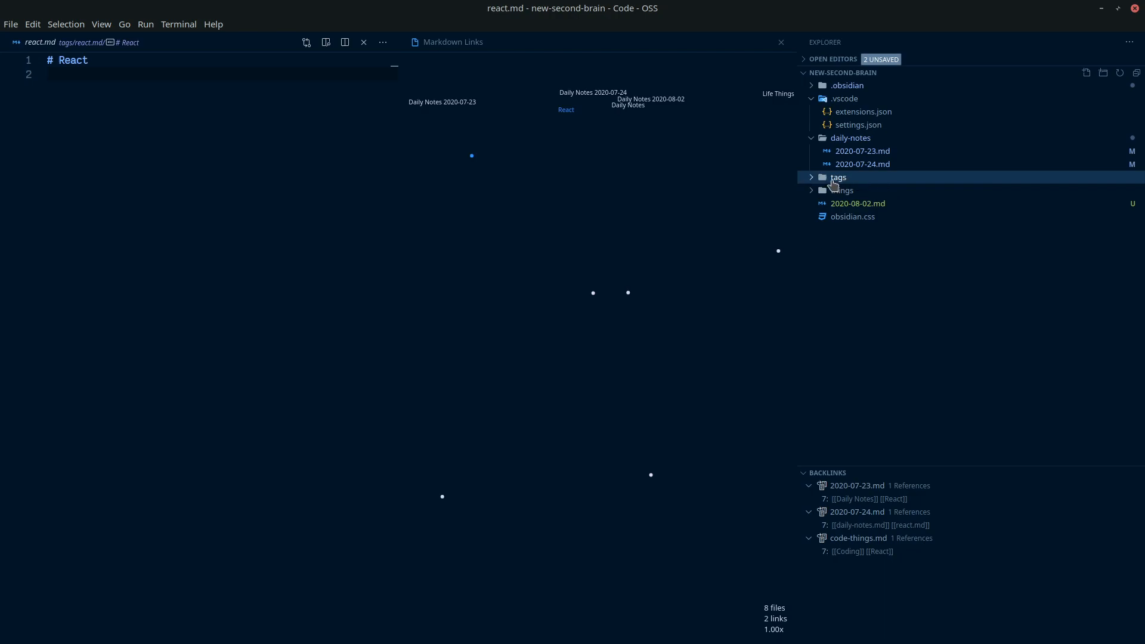
mouse_move(838, 183)
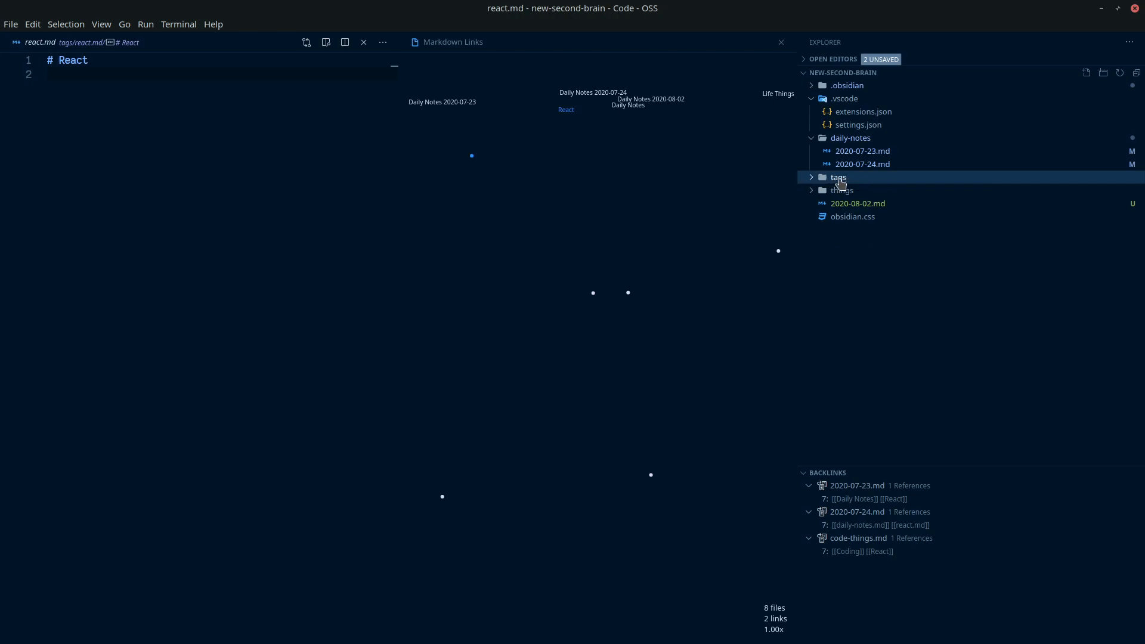
mouse_move(679, 295)
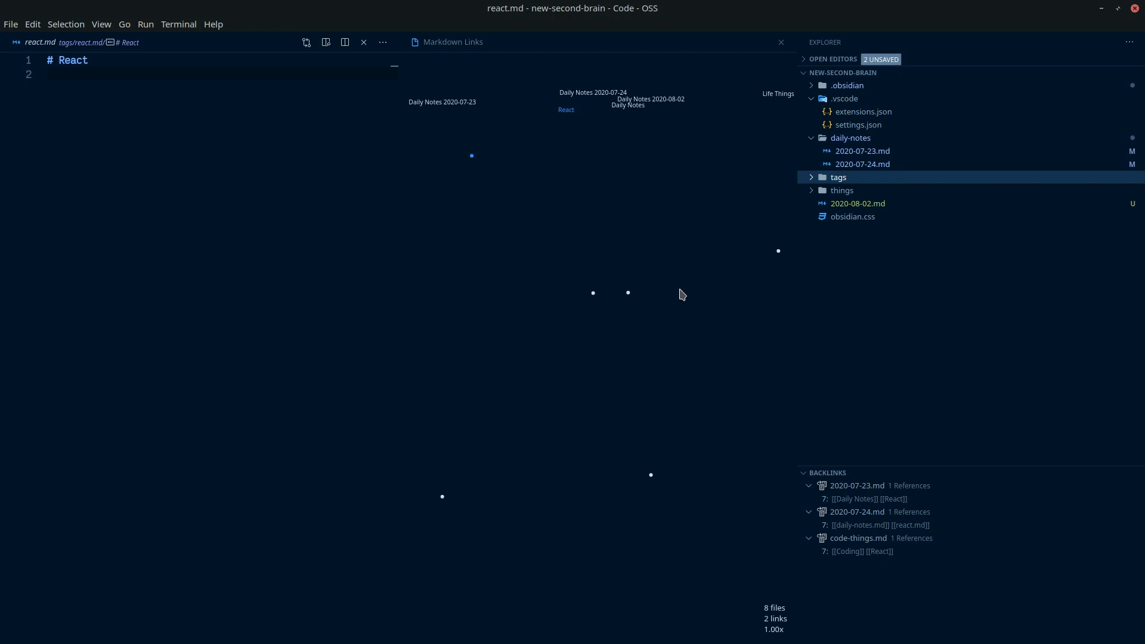
click(453, 42)
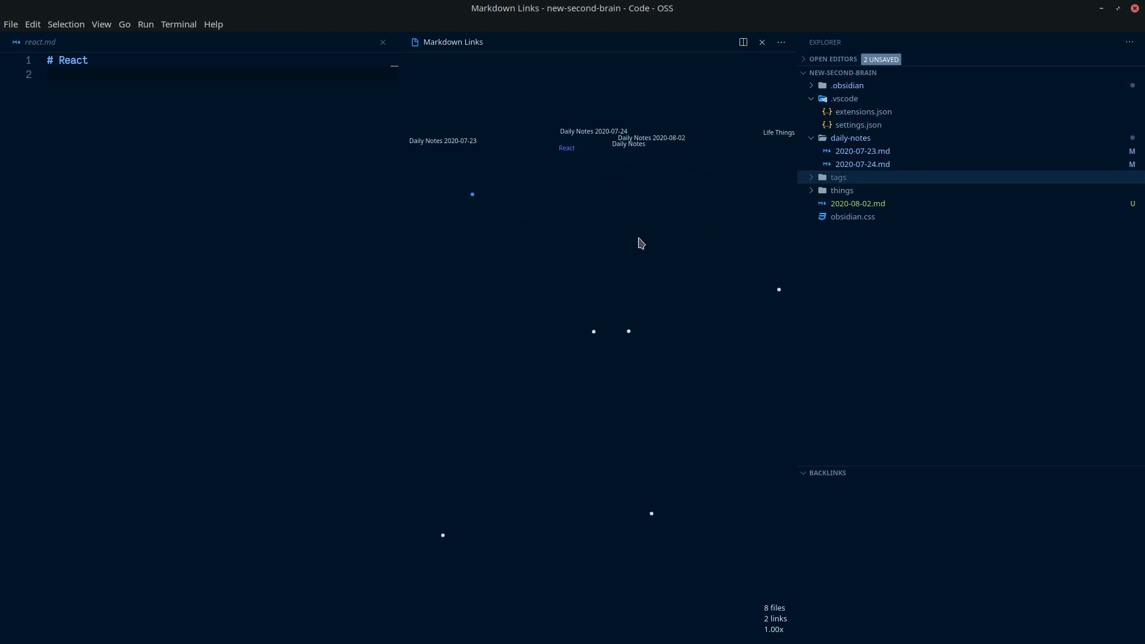
mouse_move(729, 67)
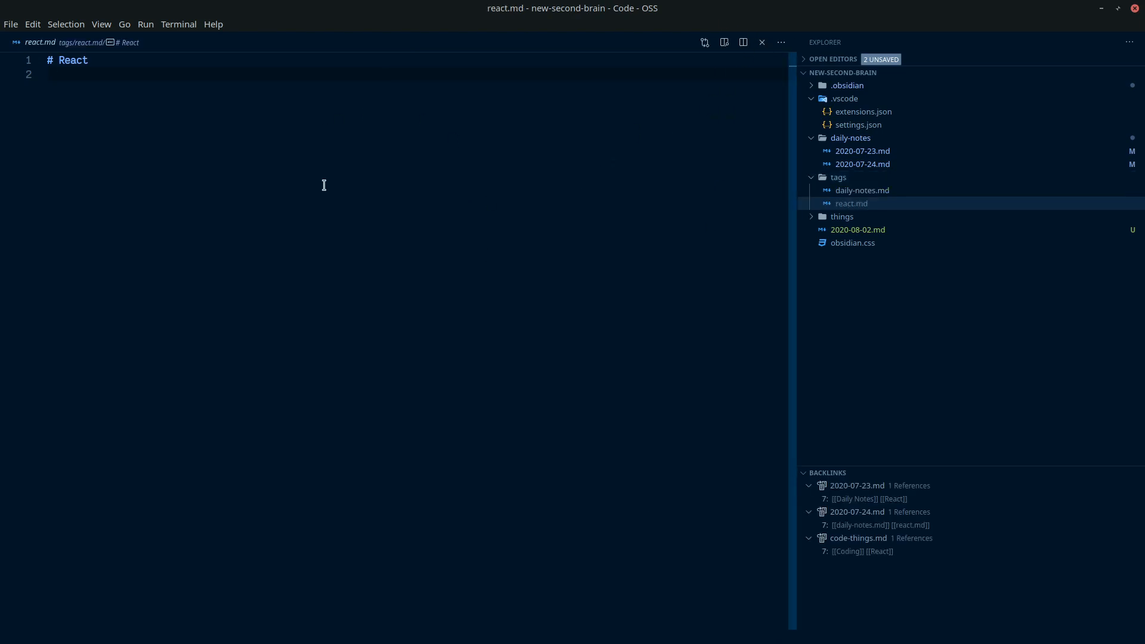
click(858, 229)
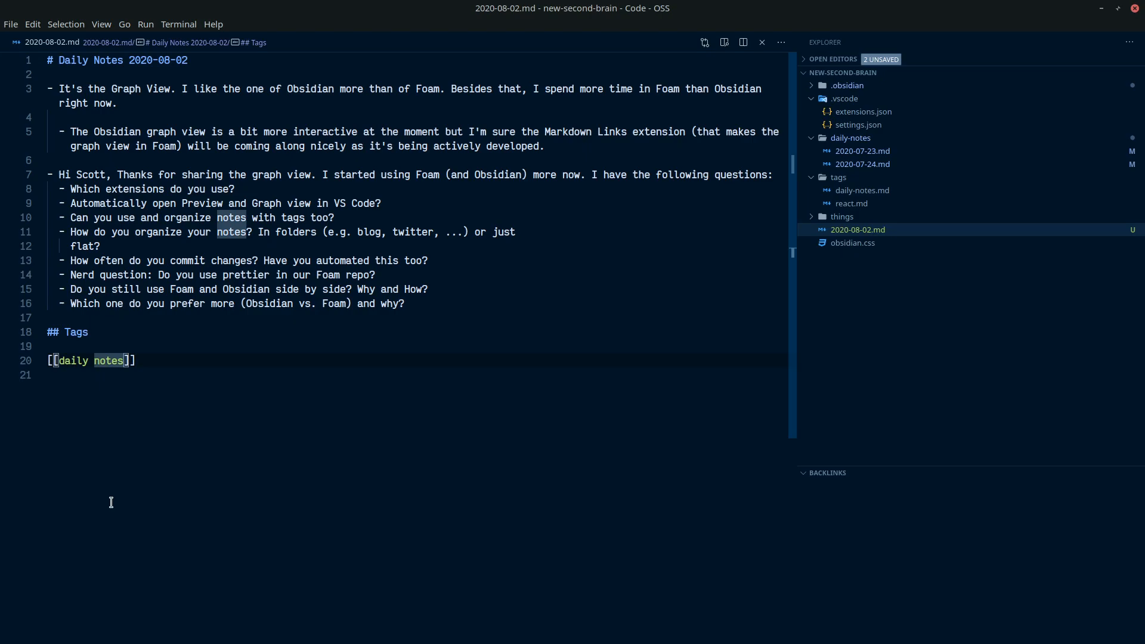
text(daily-notes.md)
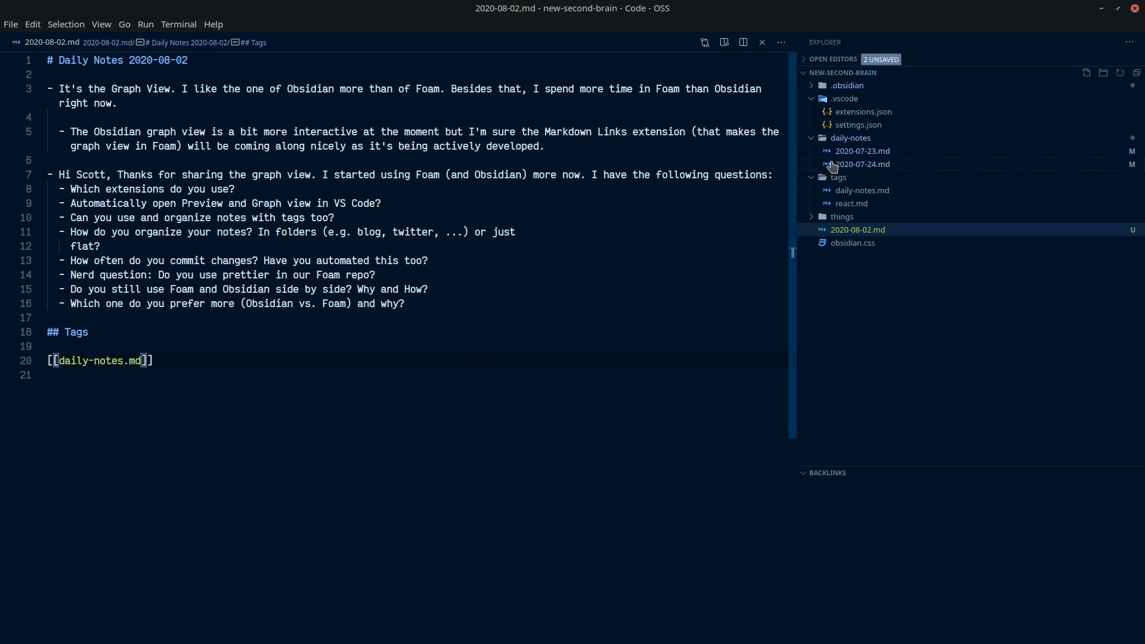
mouse_move(847, 234)
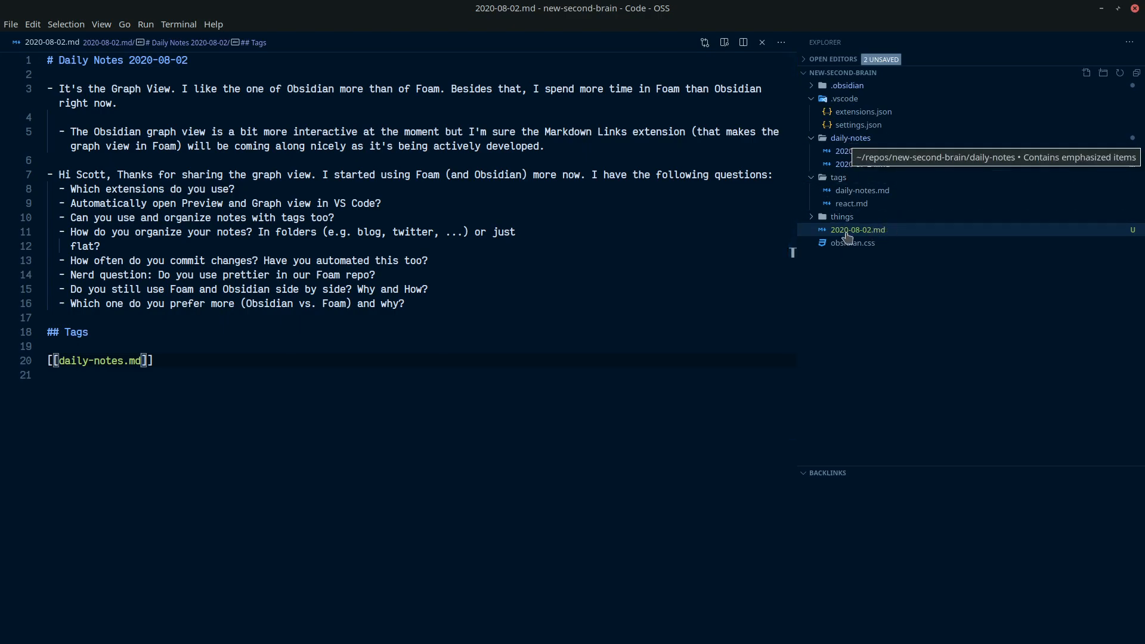
click(849, 137)
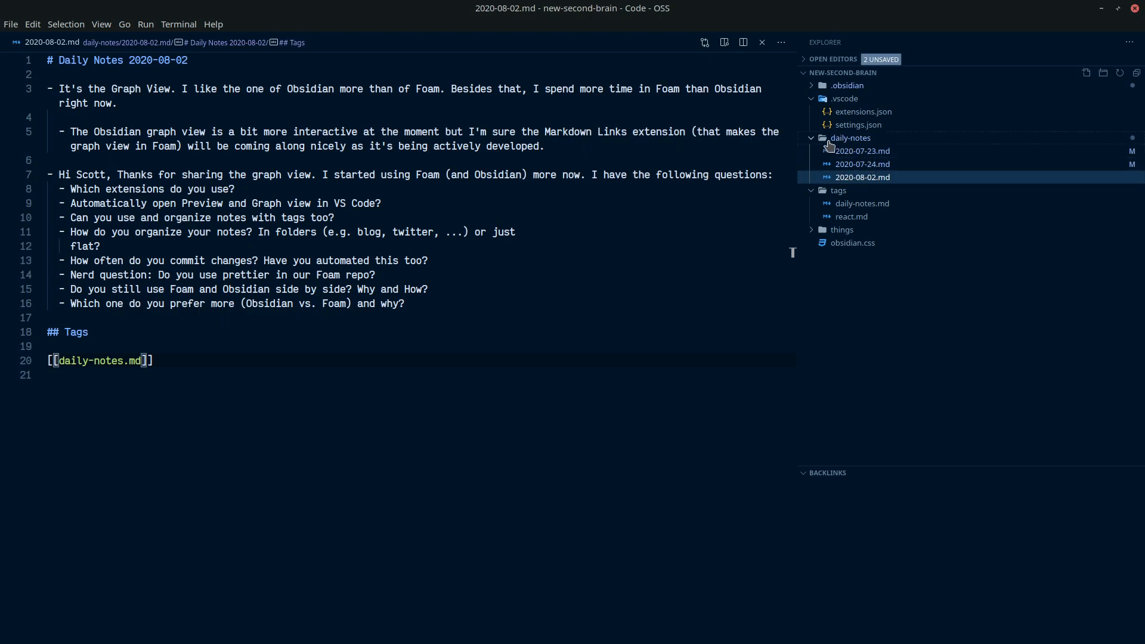
click(513, 378)
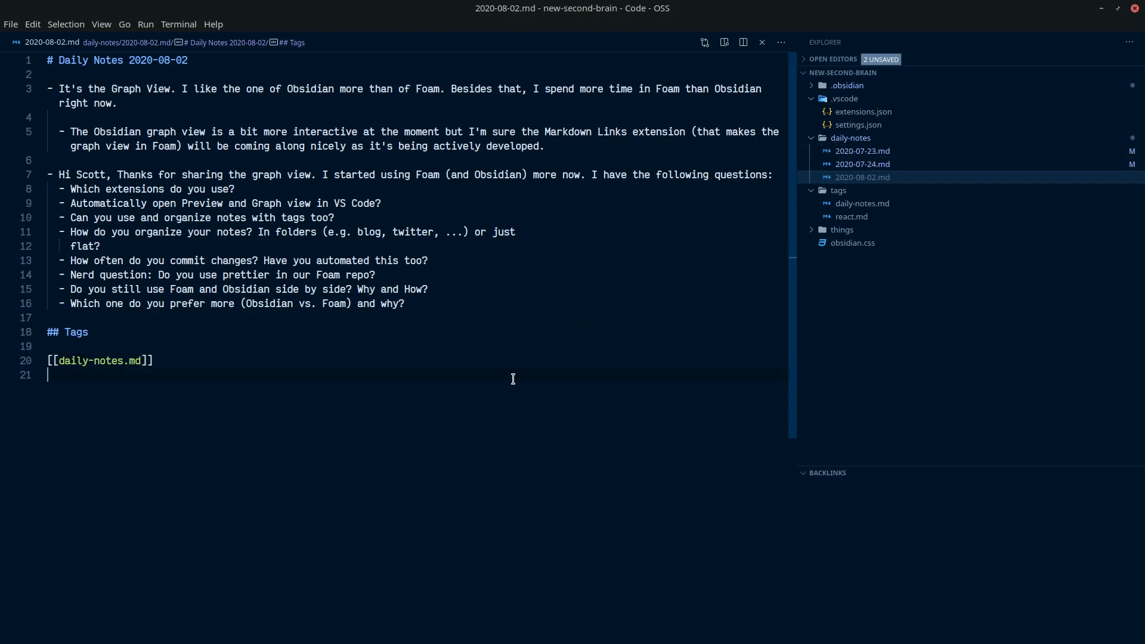
click(863, 163)
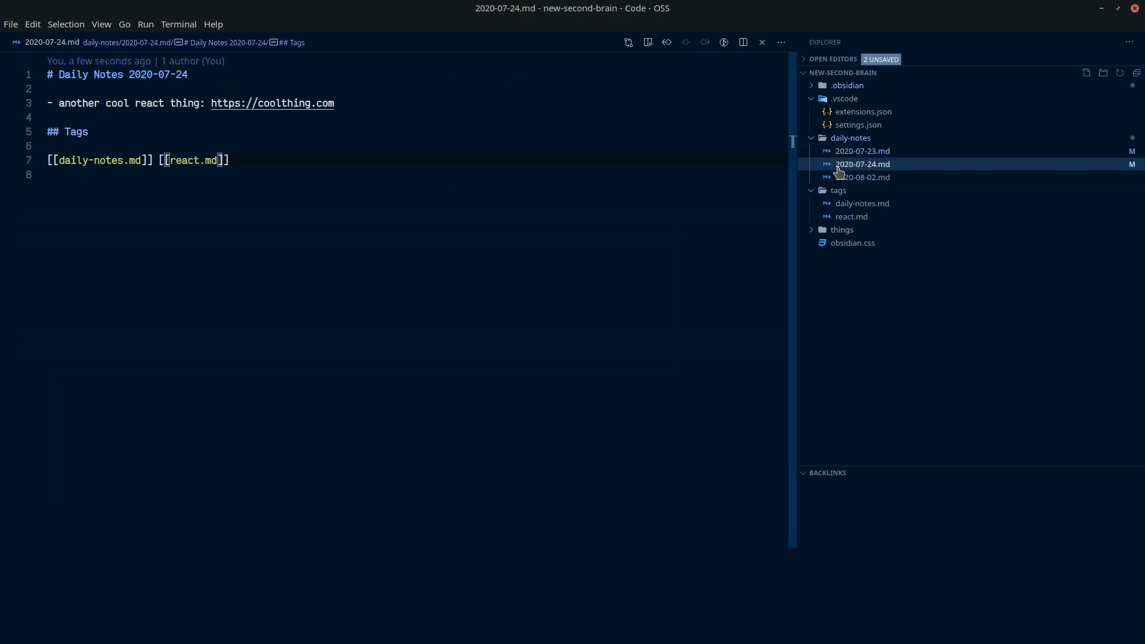
click(861, 152)
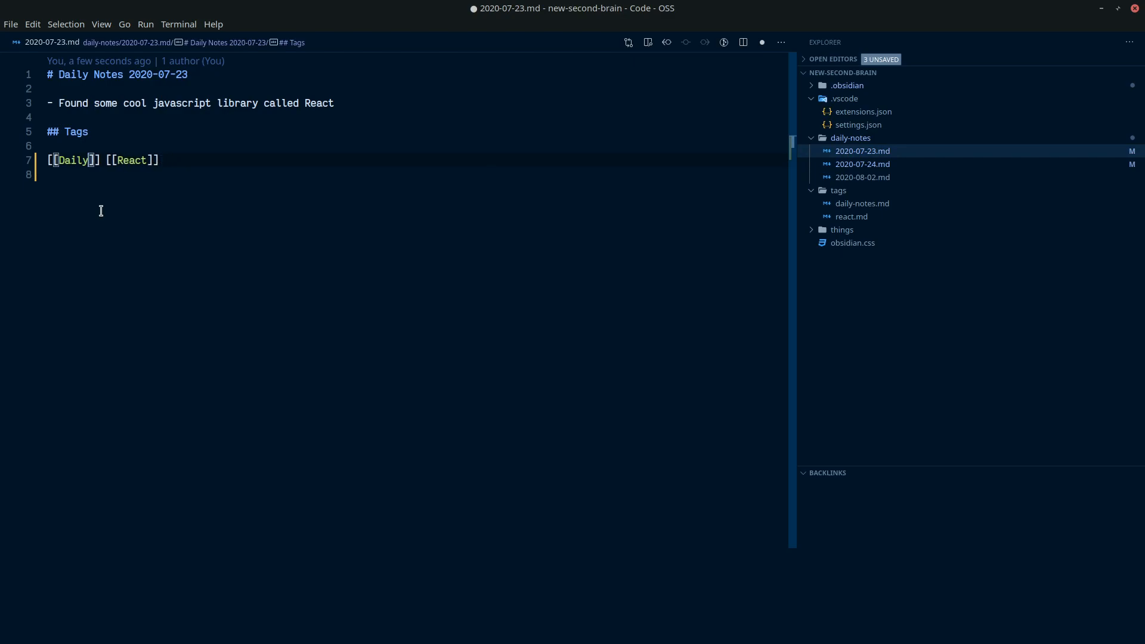
text(daily-notes.md)
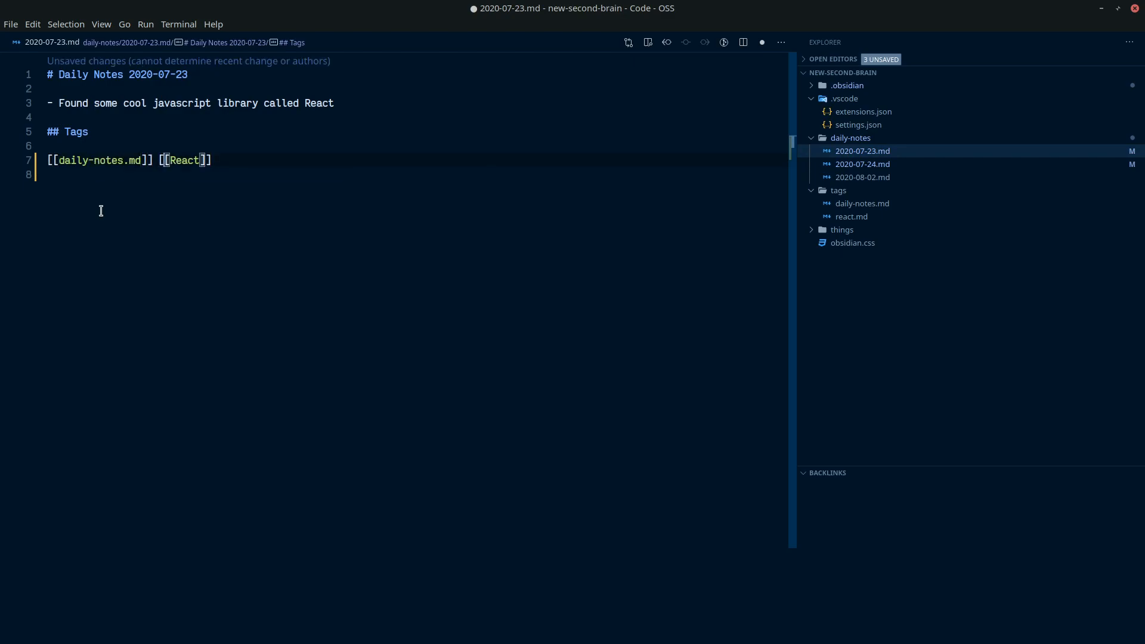
text(react.md)
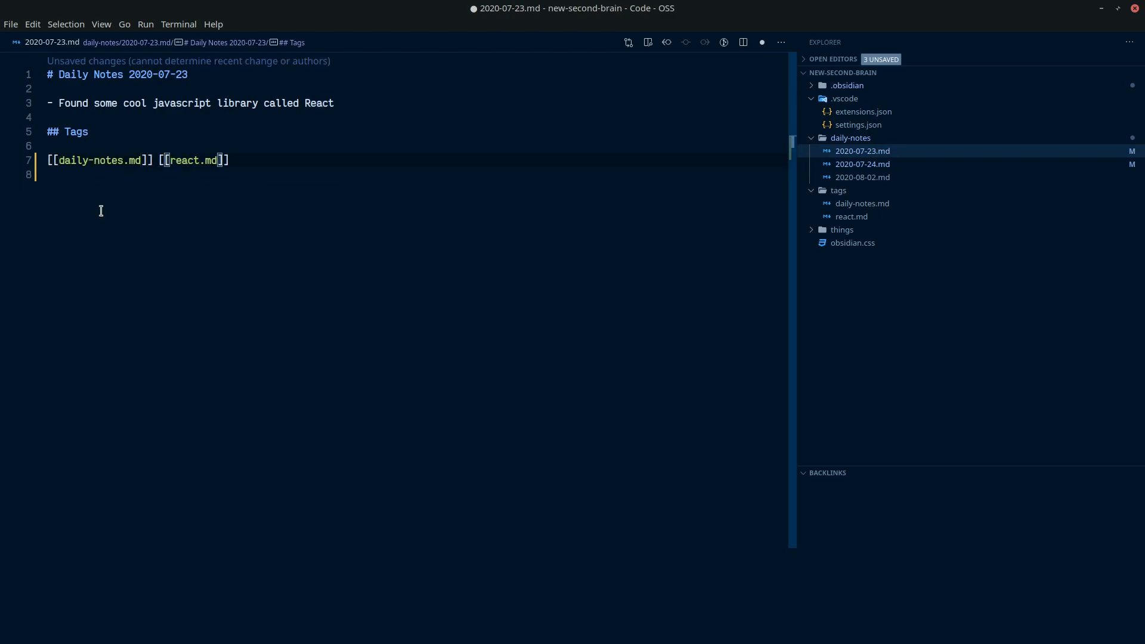
key(ctrl+s)
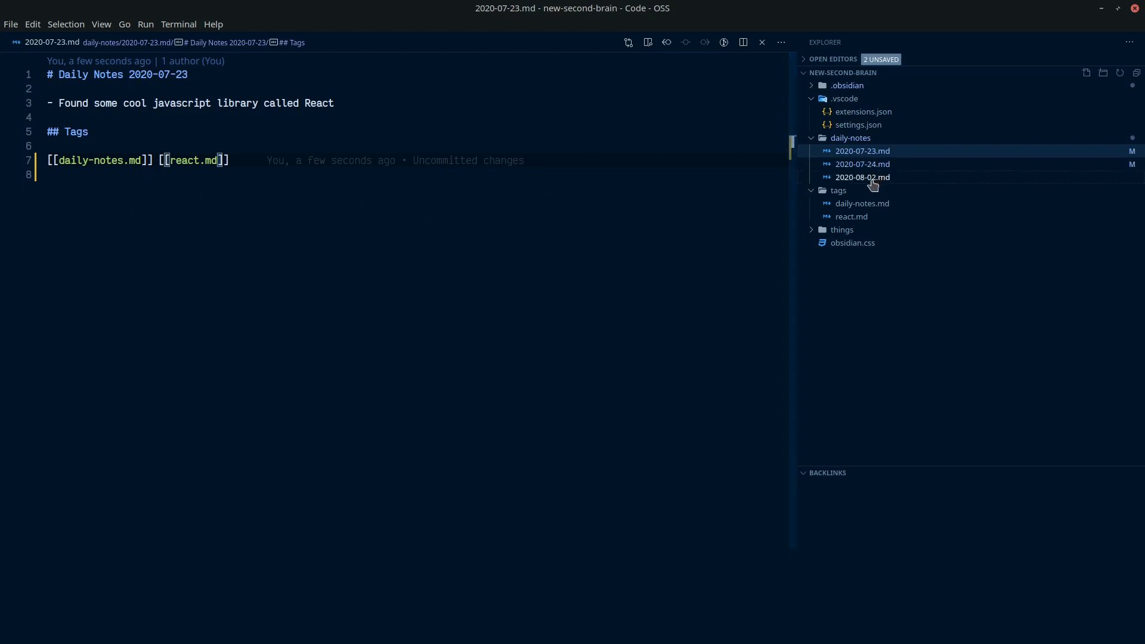
click(862, 176)
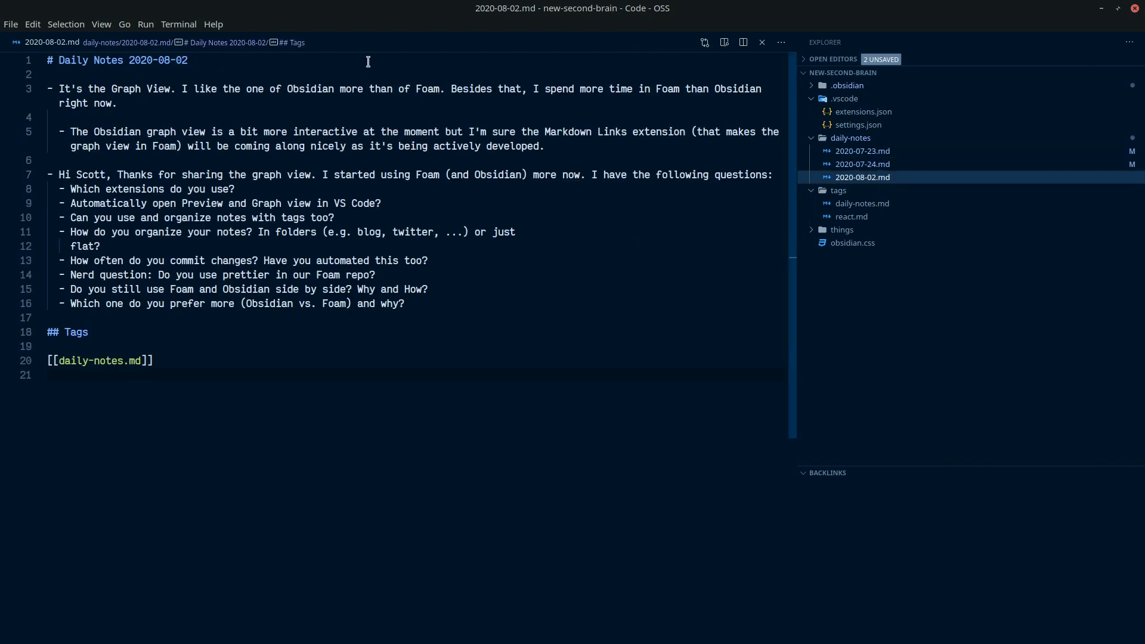
mouse_move(414, 77)
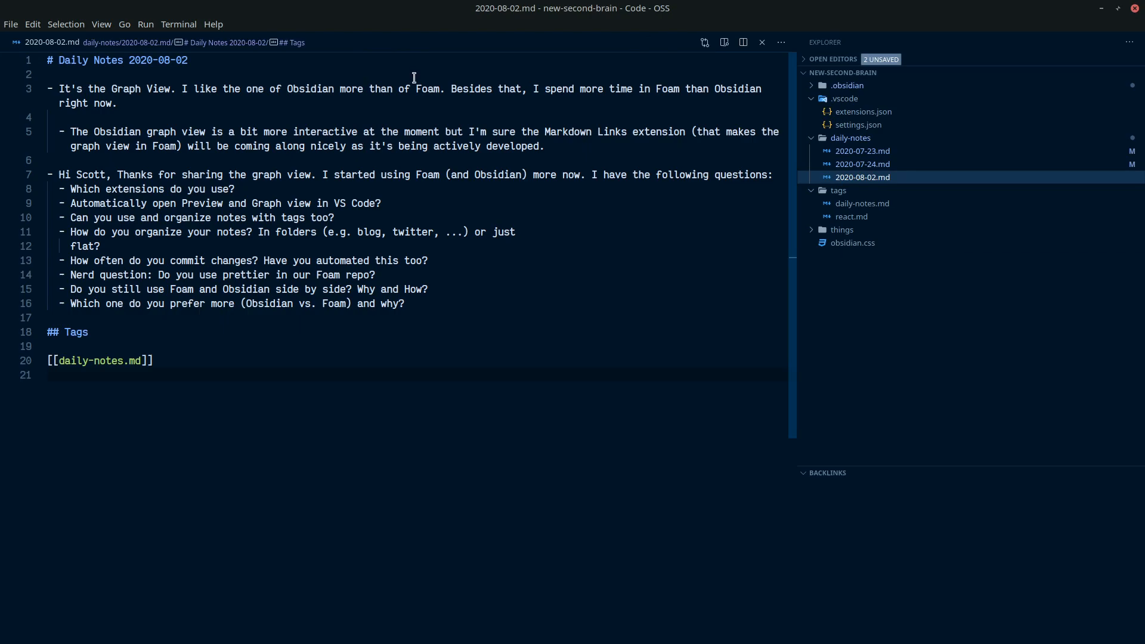
mouse_move(414, 307)
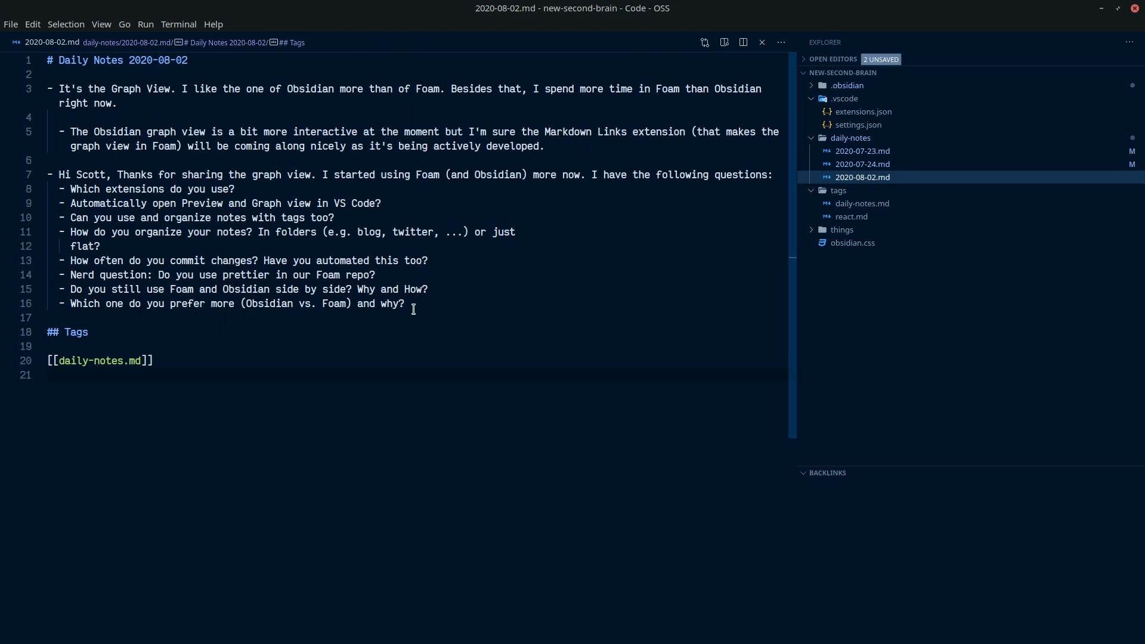
mouse_move(414, 74)
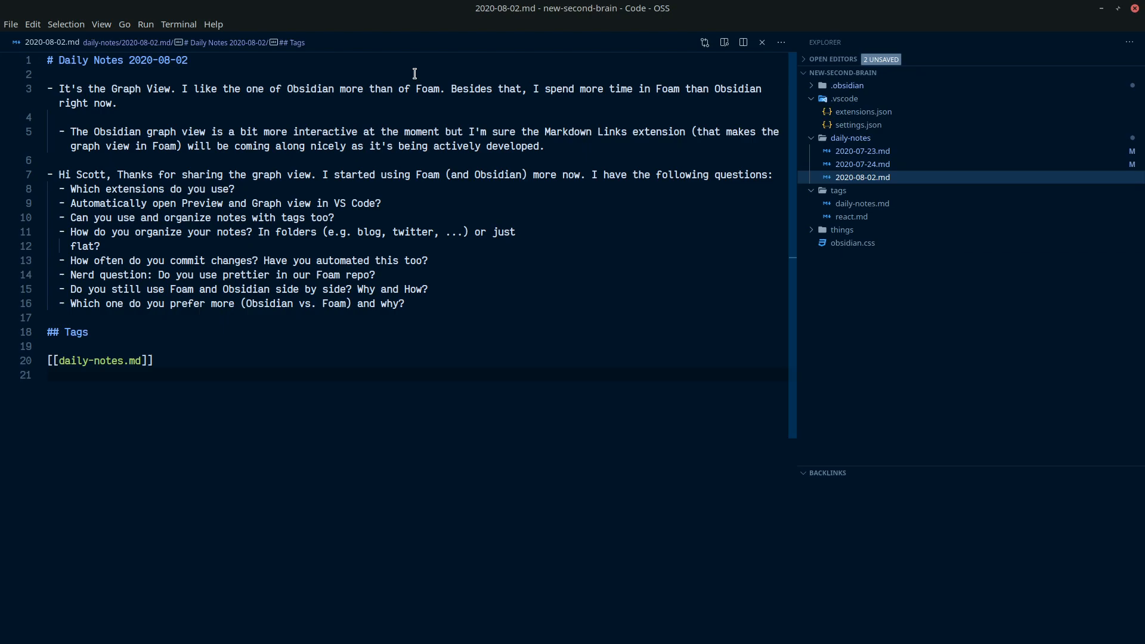
right_click(892, 284)
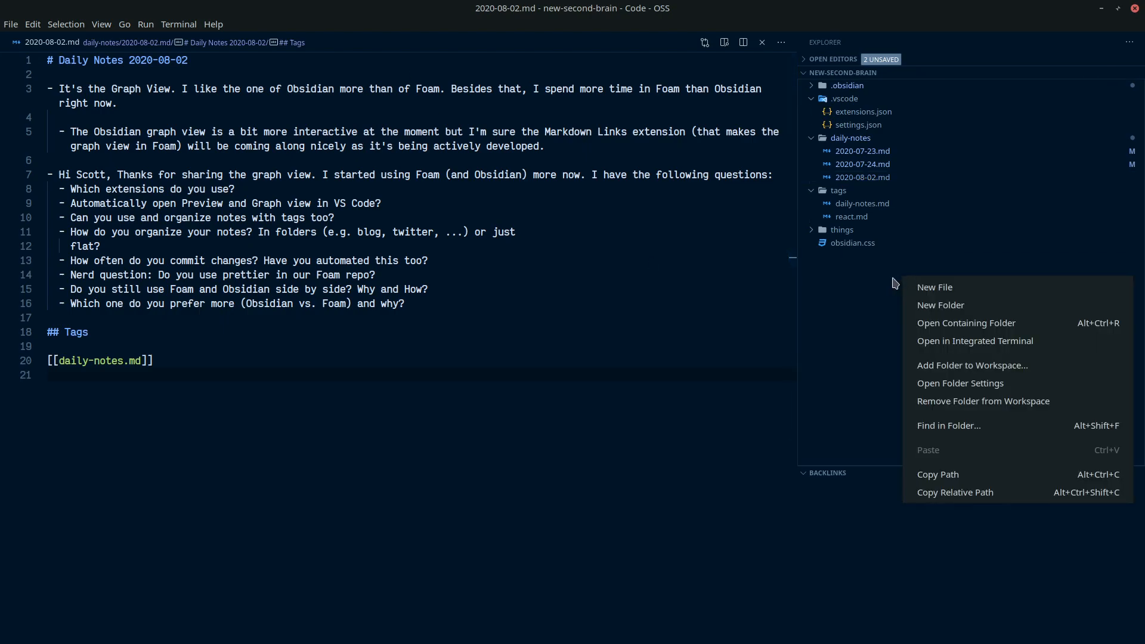
click(936, 286)
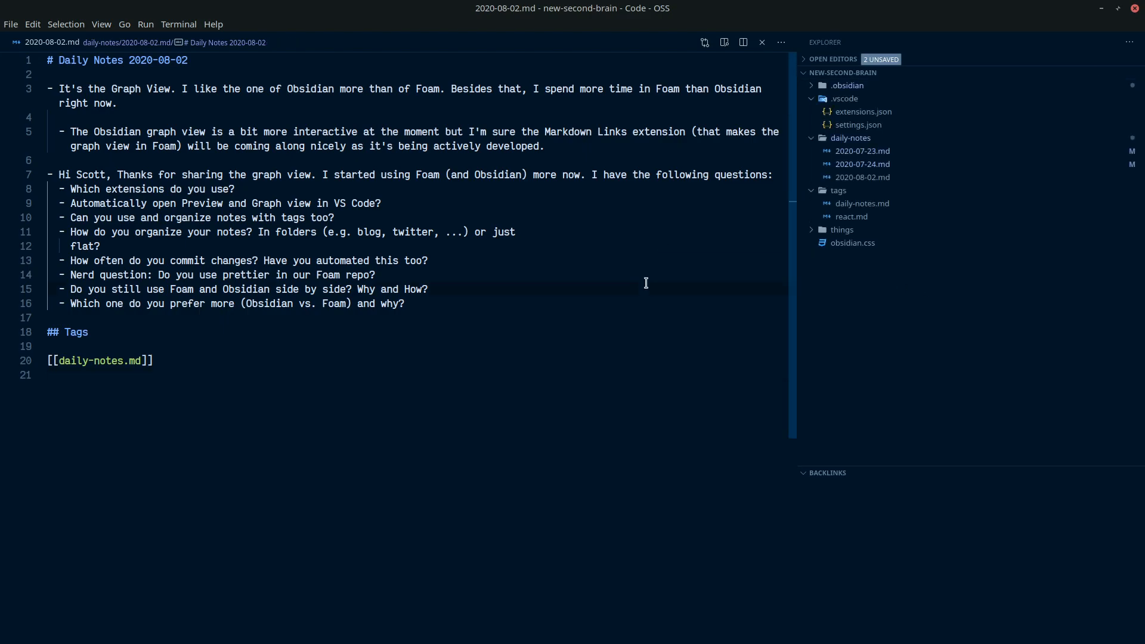
click(860, 124)
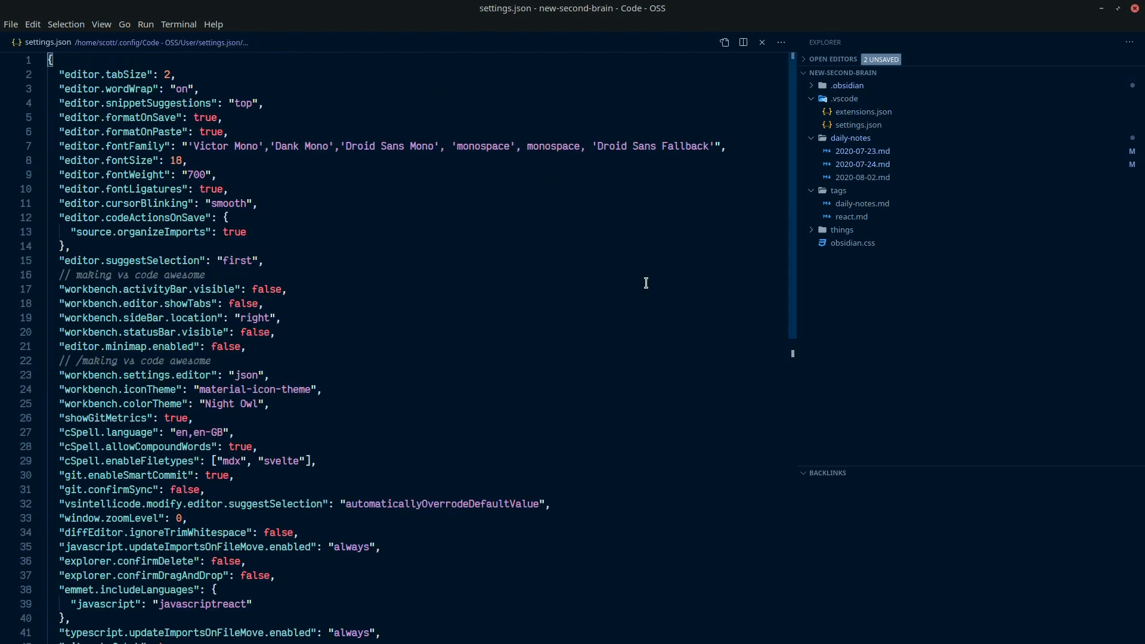
scroll(down, 3)
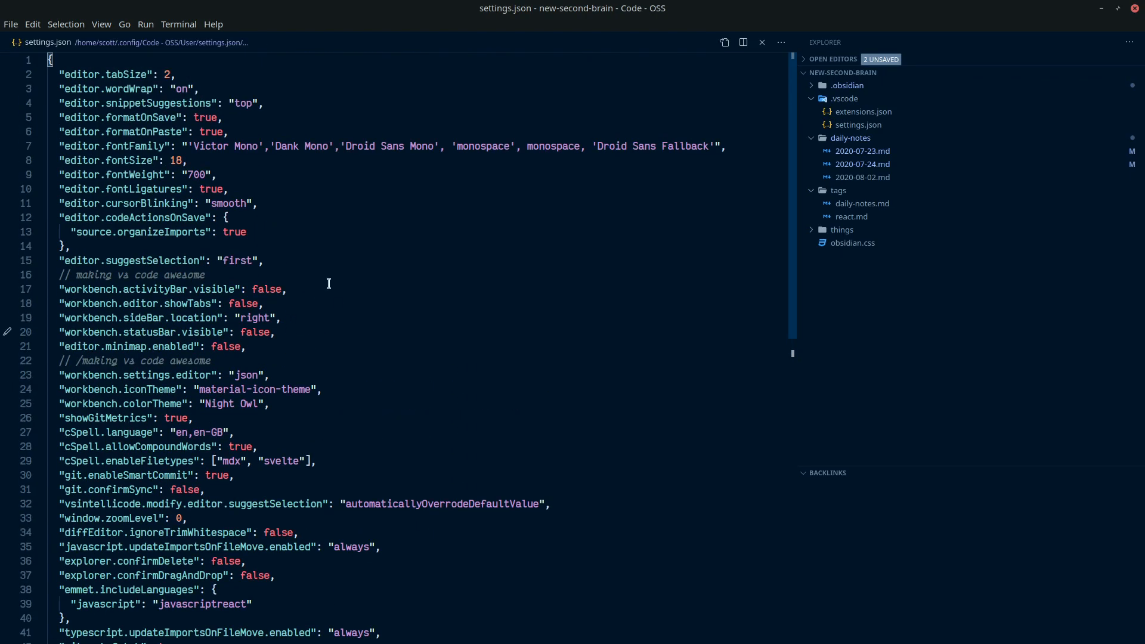
mouse_move(466, 202)
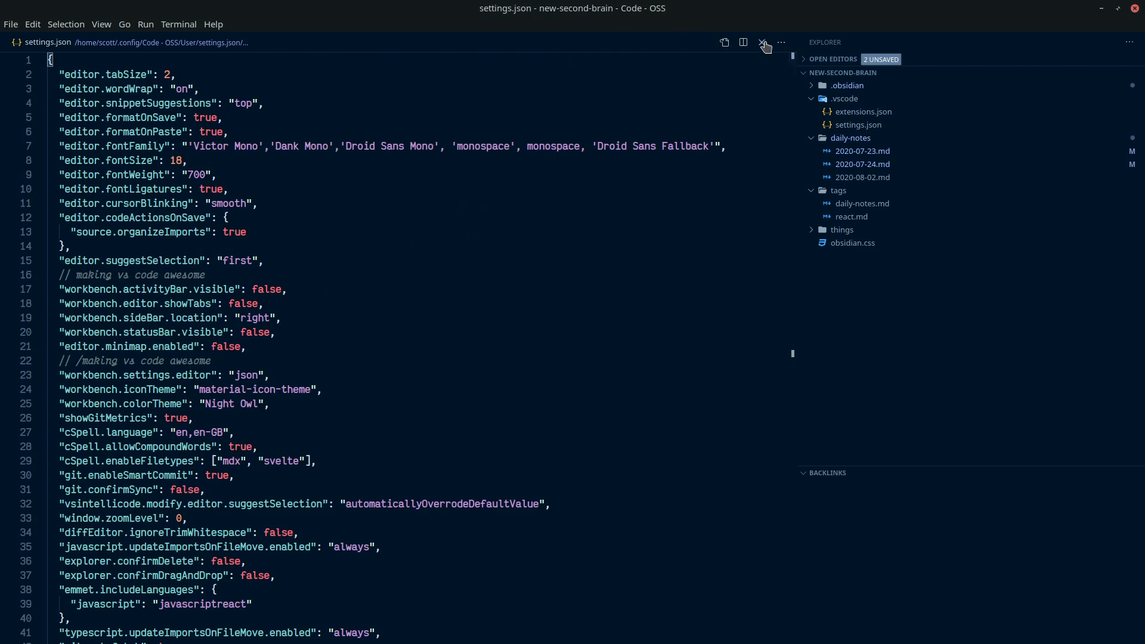
click(861, 176)
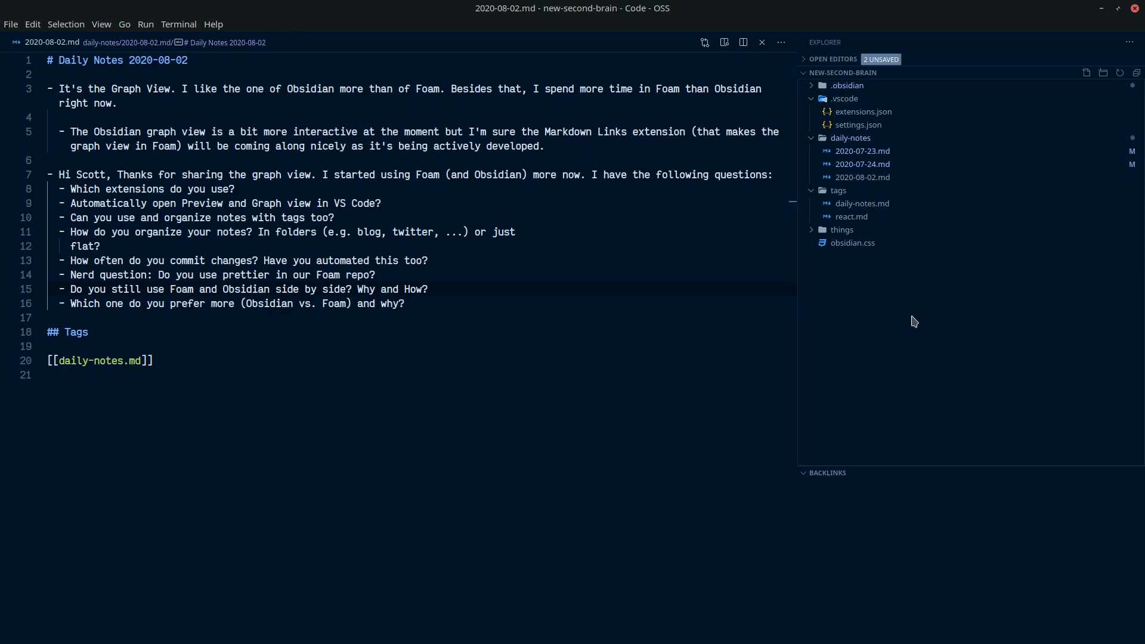
Step: Create package.json in the vault root and insert the prettier config block (printWidth 70, proseWrap always)
right_click(915, 321)
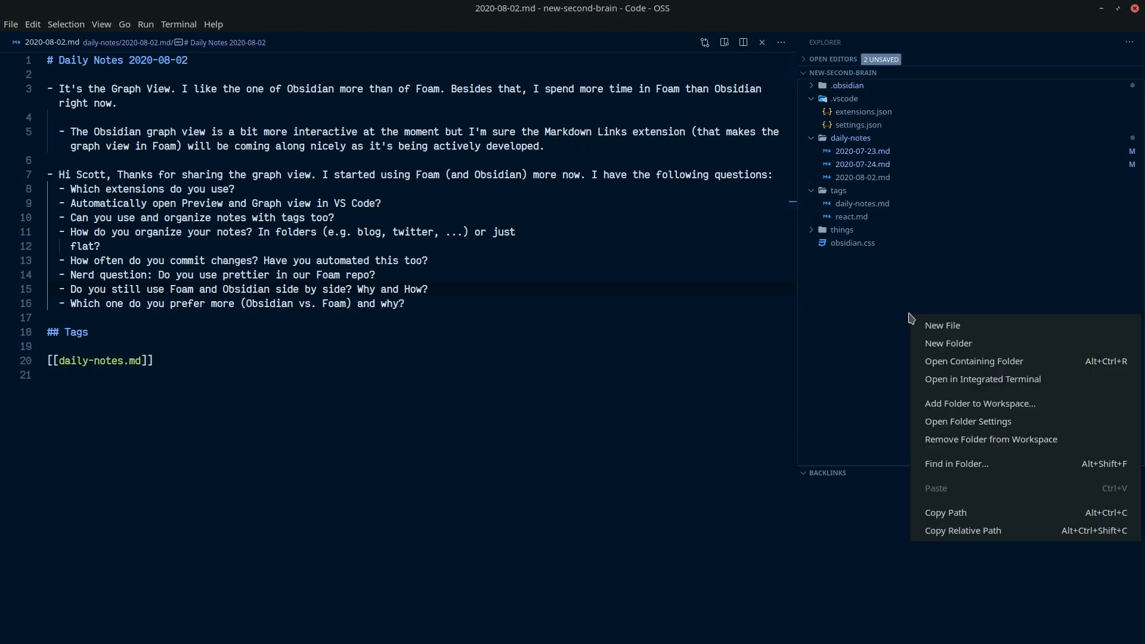
click(943, 324)
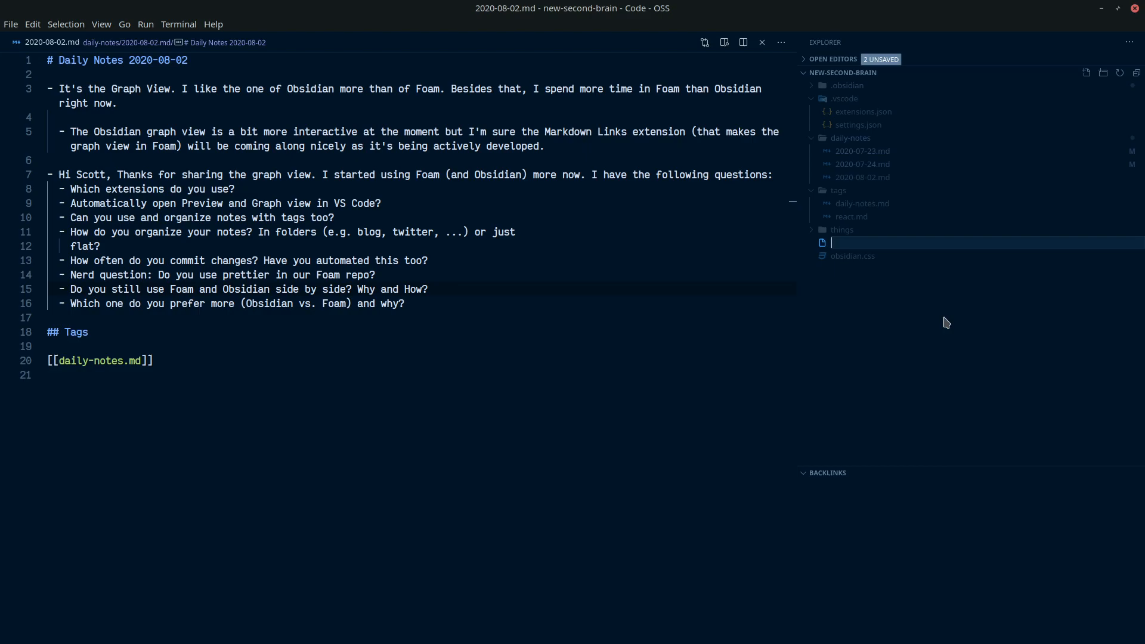
text(p)
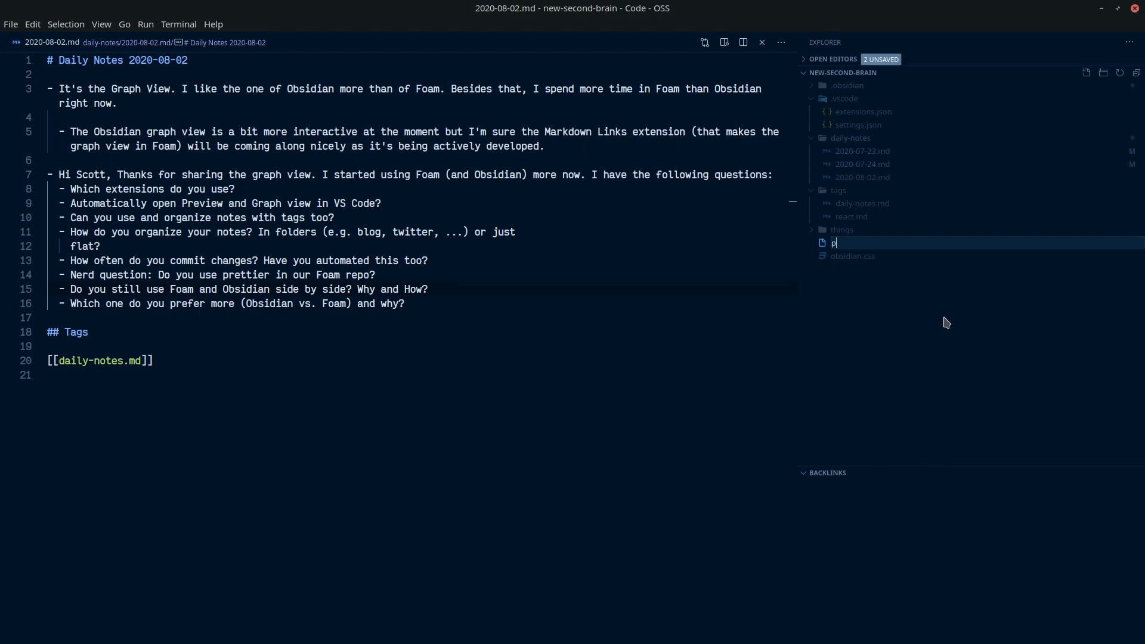
text(ackage.json)
text({)
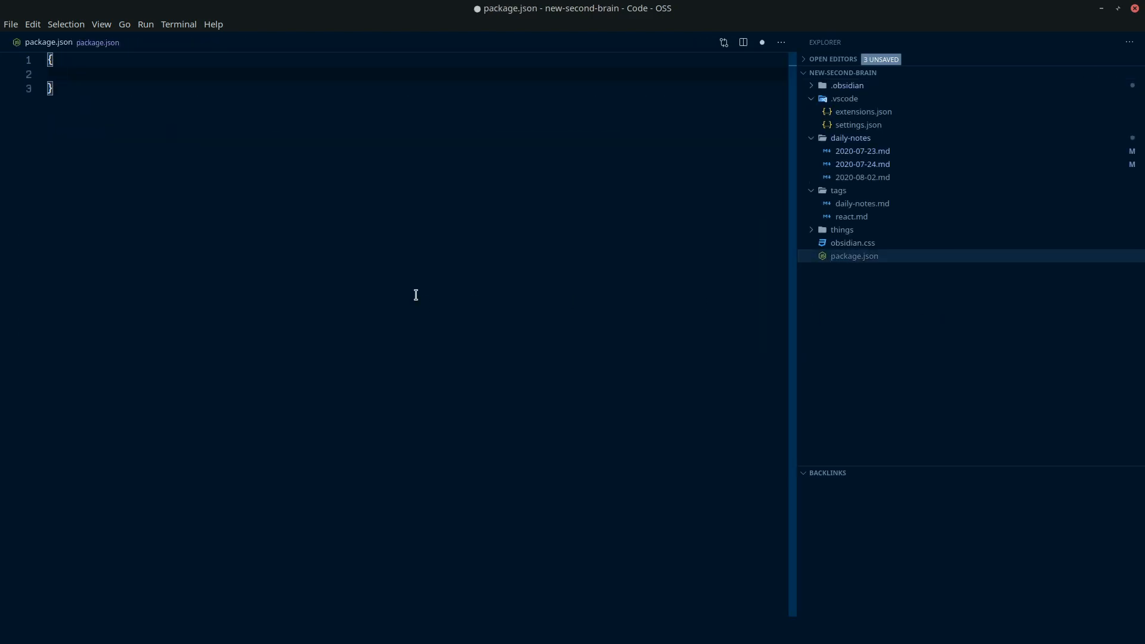
text(prettier": {)
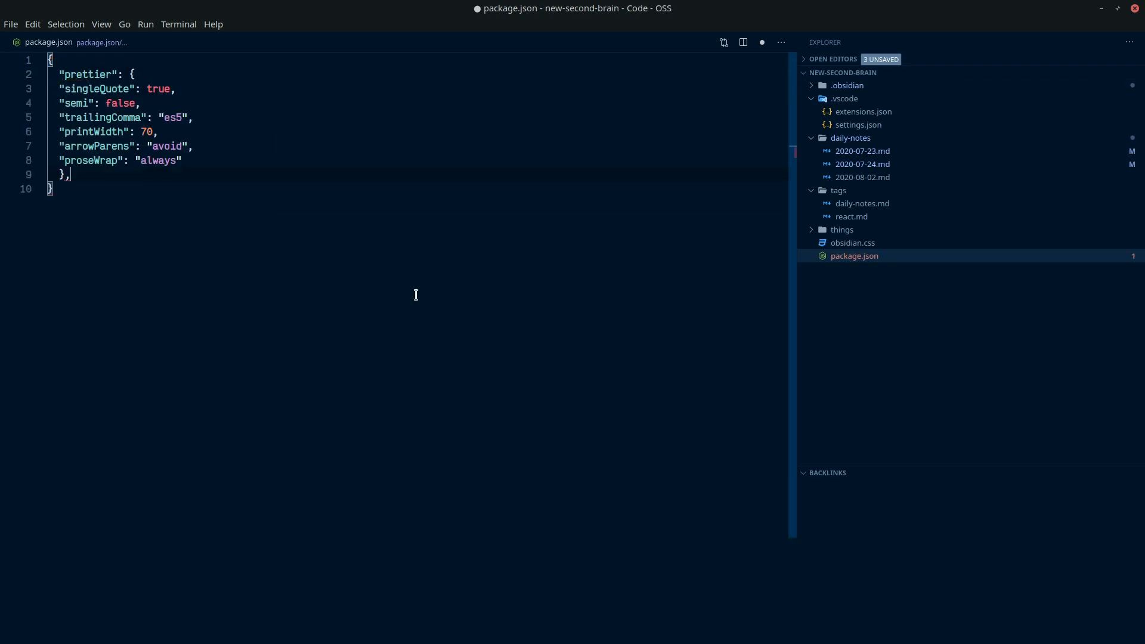
Step: Check the proseWrap value 'always' in package.json and return to the daily note
click(861, 177)
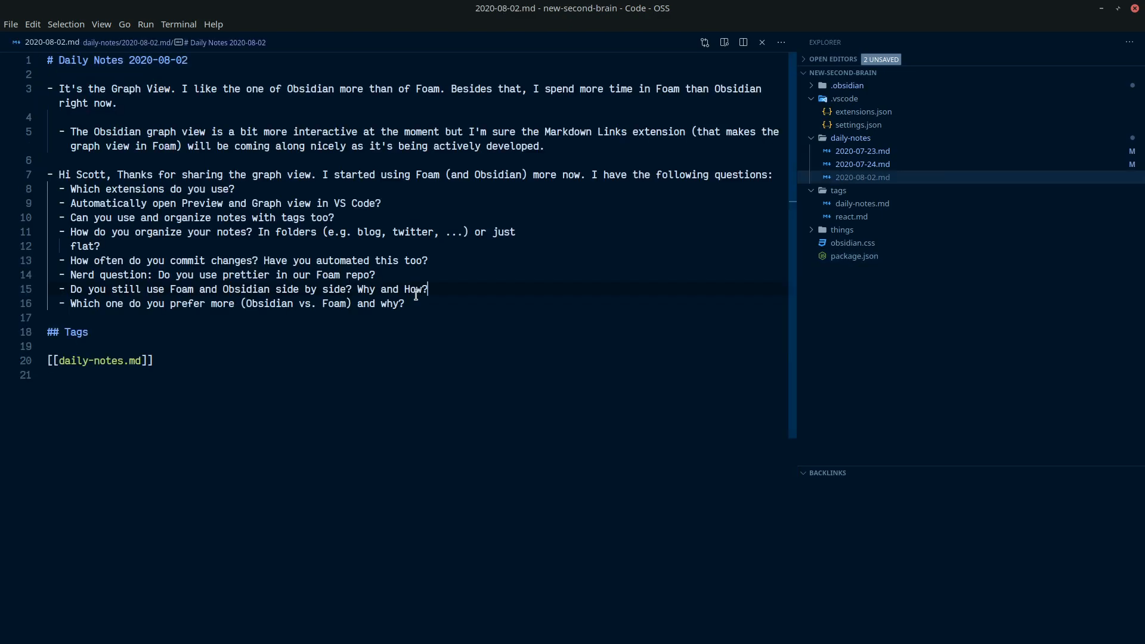
click(855, 255)
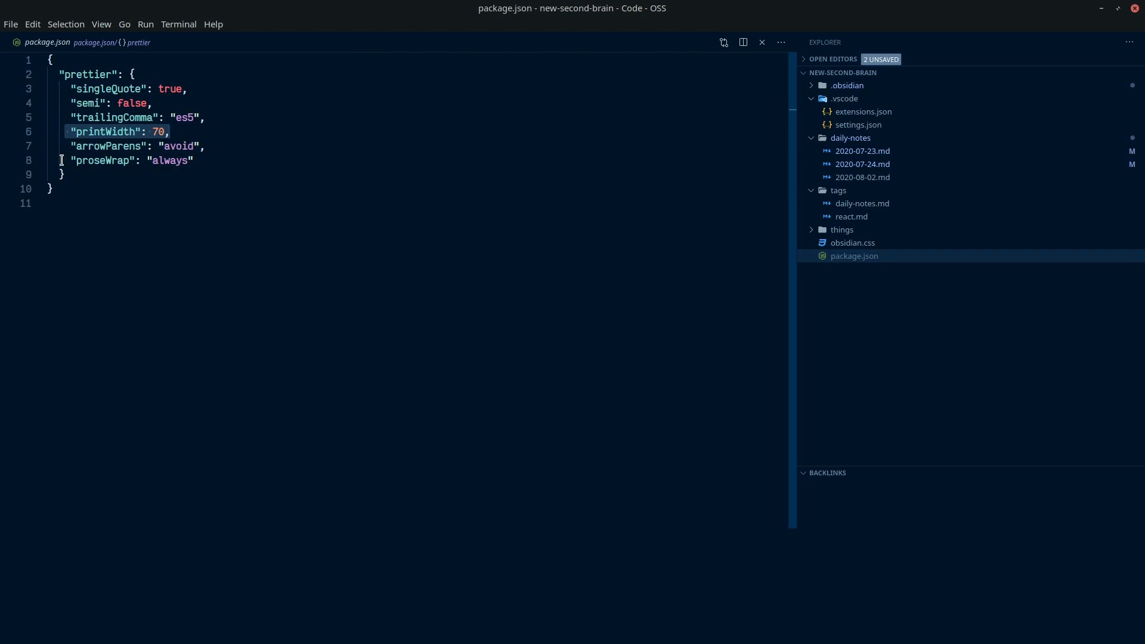
double_click(171, 160)
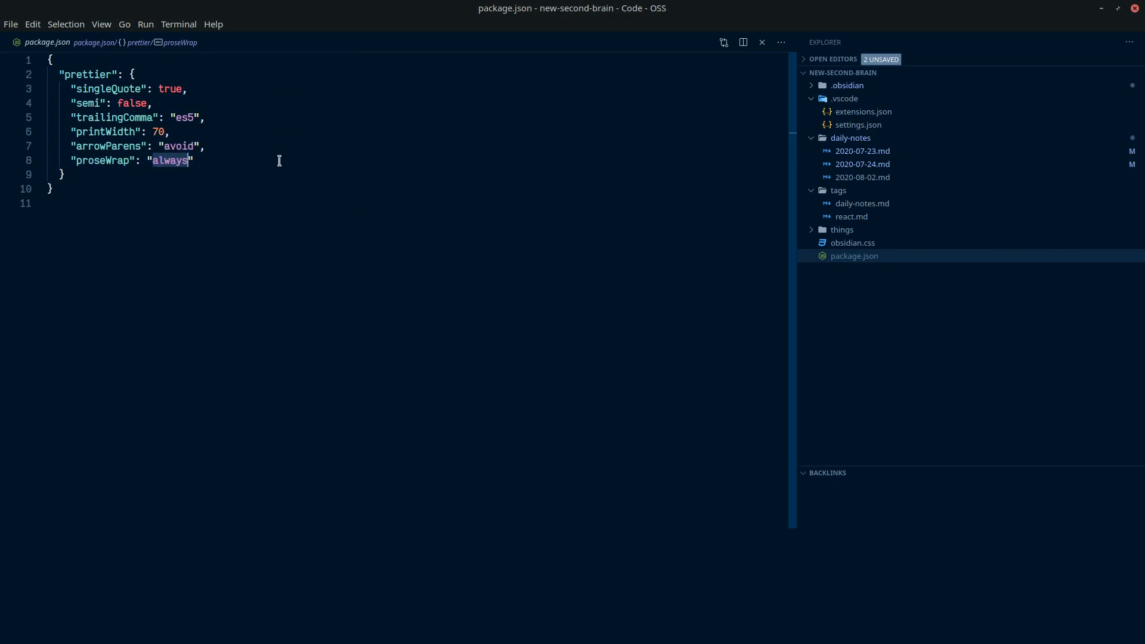
click(862, 176)
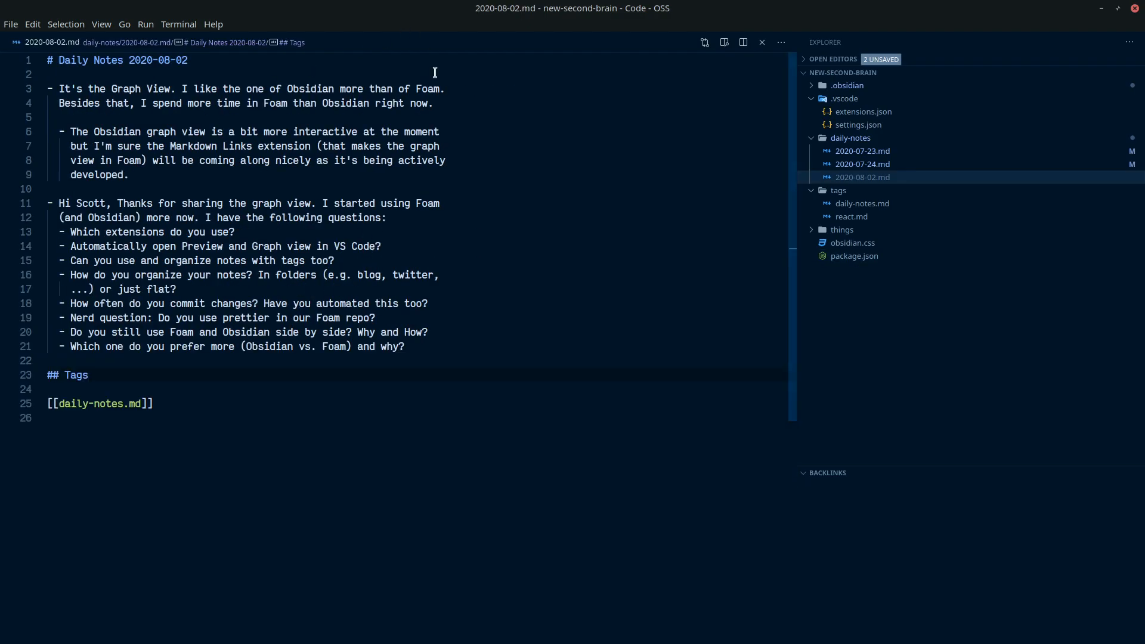
mouse_move(434, 60)
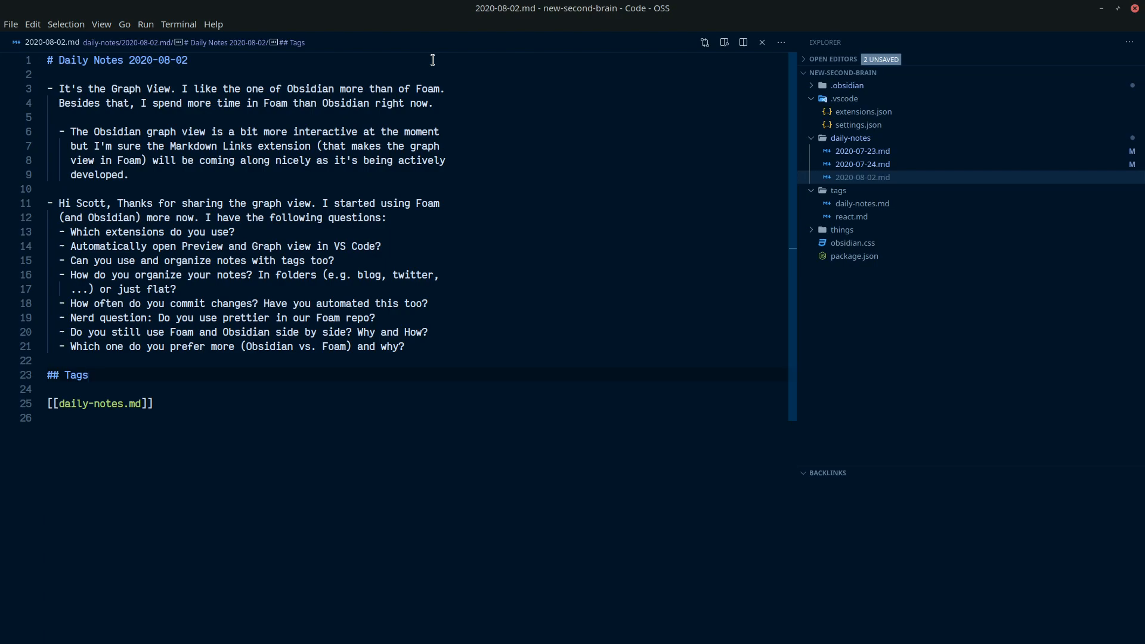
Step: Review the 2020-08-02 note rewrapped near 70 characters, moving to the Tags heading
click(87, 375)
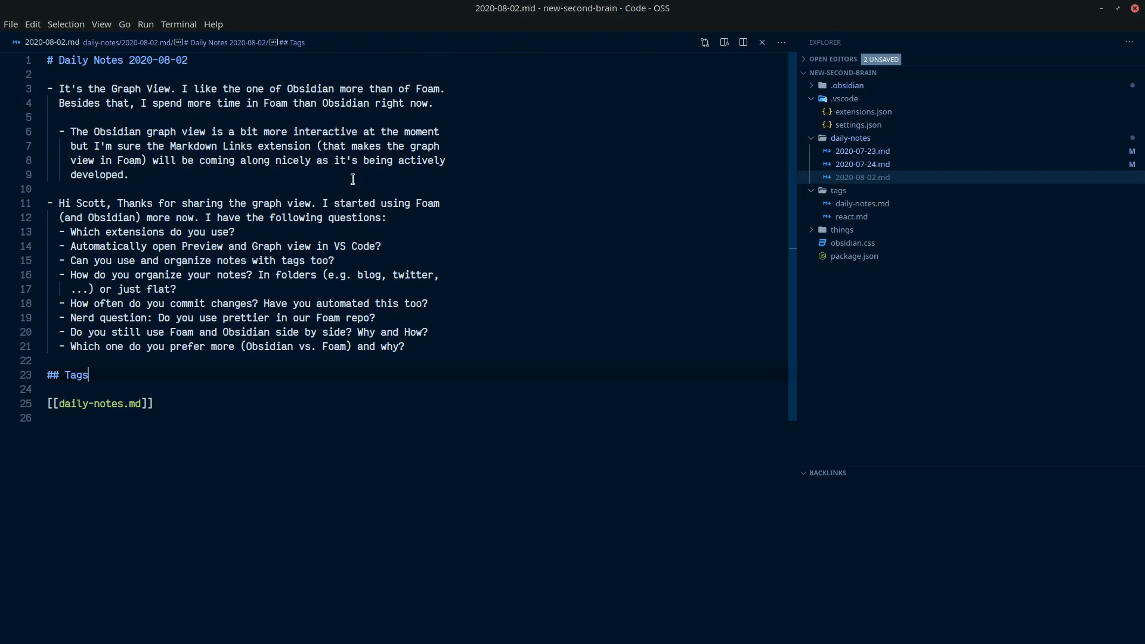
mouse_move(226, 291)
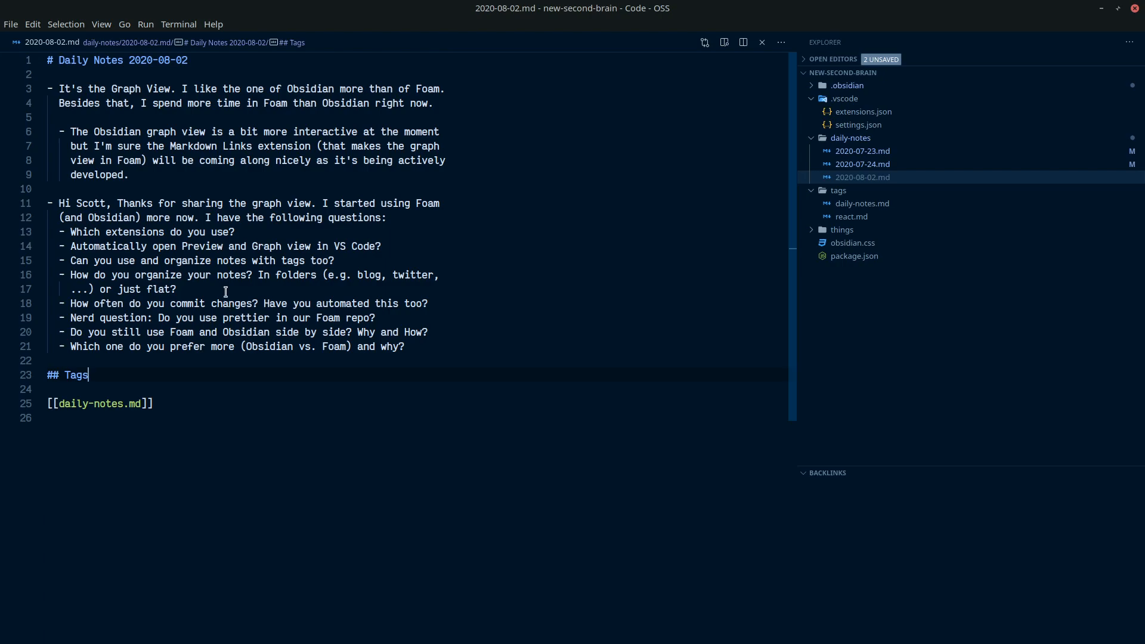
mouse_move(65, 255)
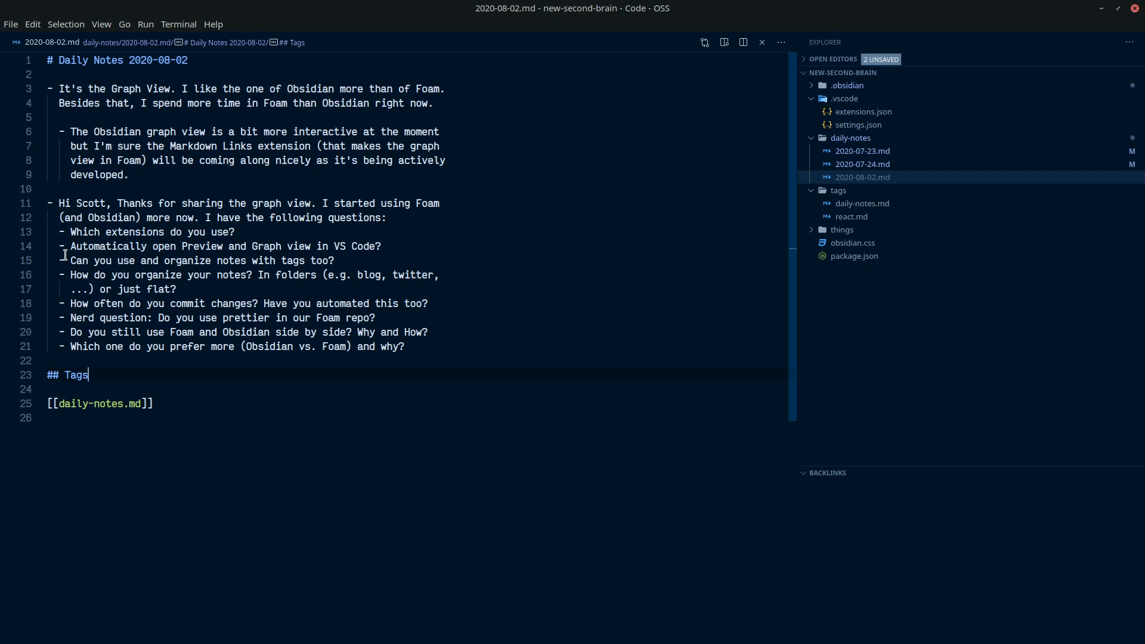
mouse_move(67, 245)
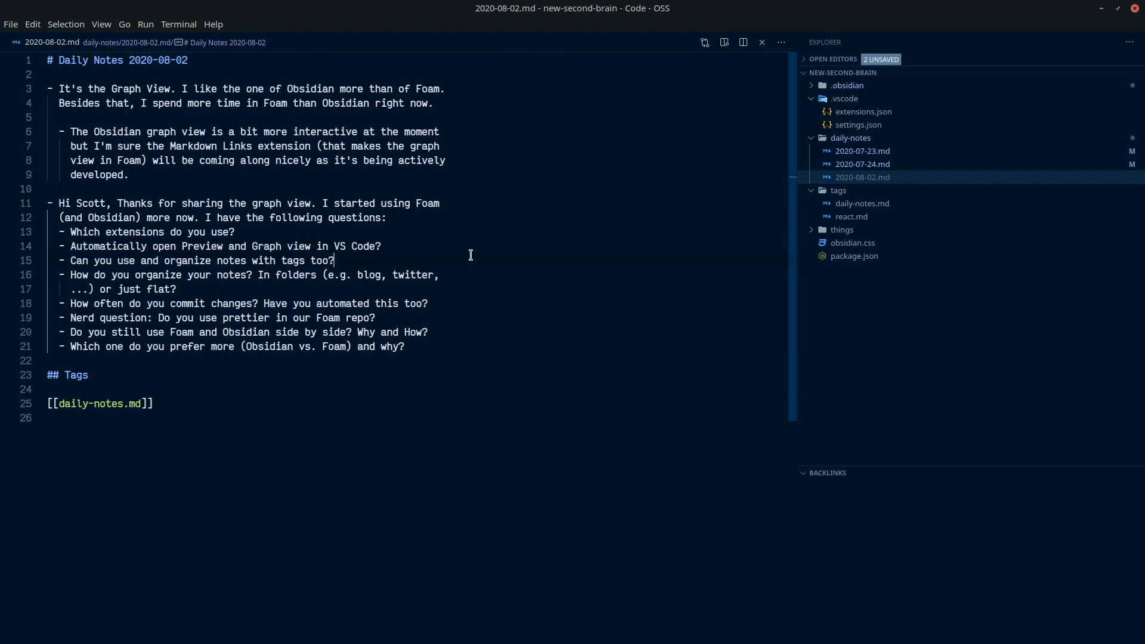
Step: Run 'Markdown Links: Show Graph' to display the graph of ten files and ten links
key(ctrl+shift+p)
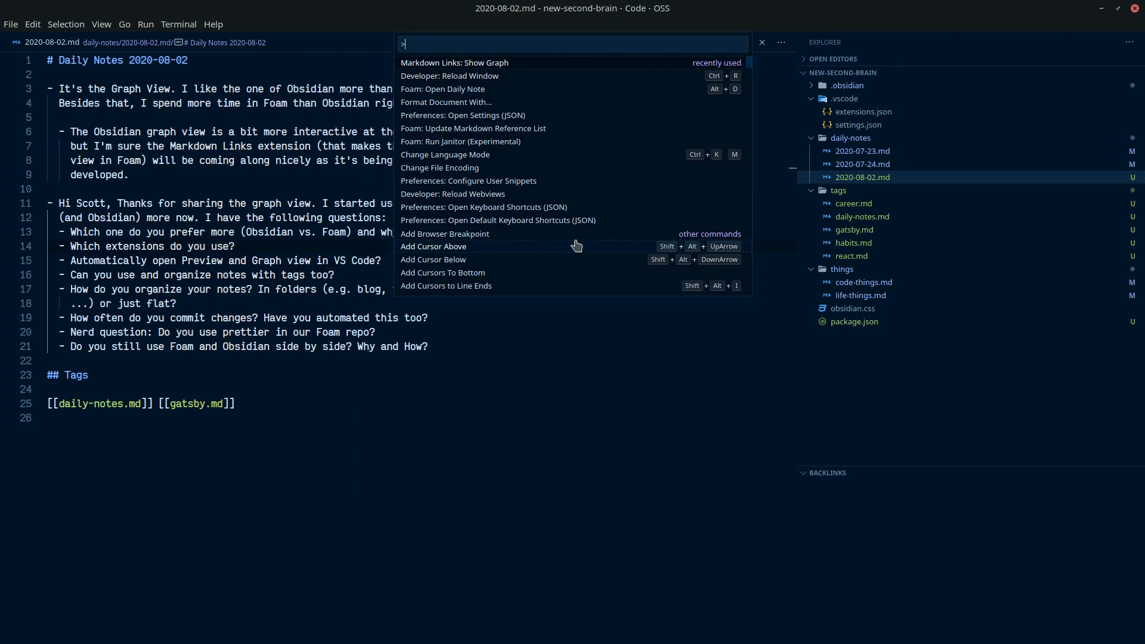
click(454, 62)
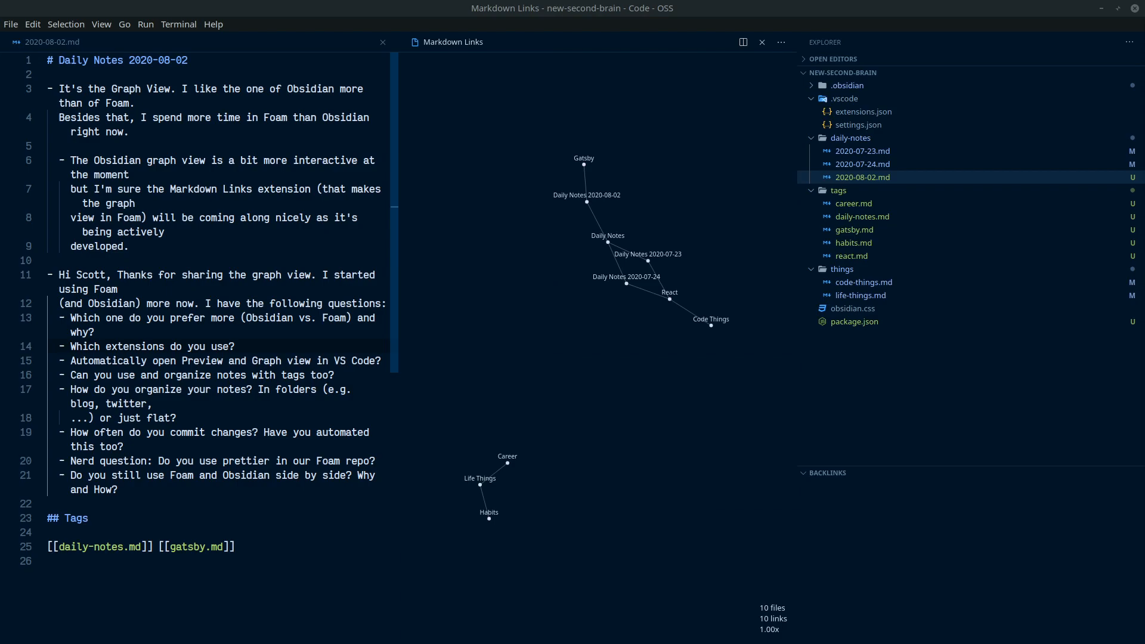
mouse_move(600, 357)
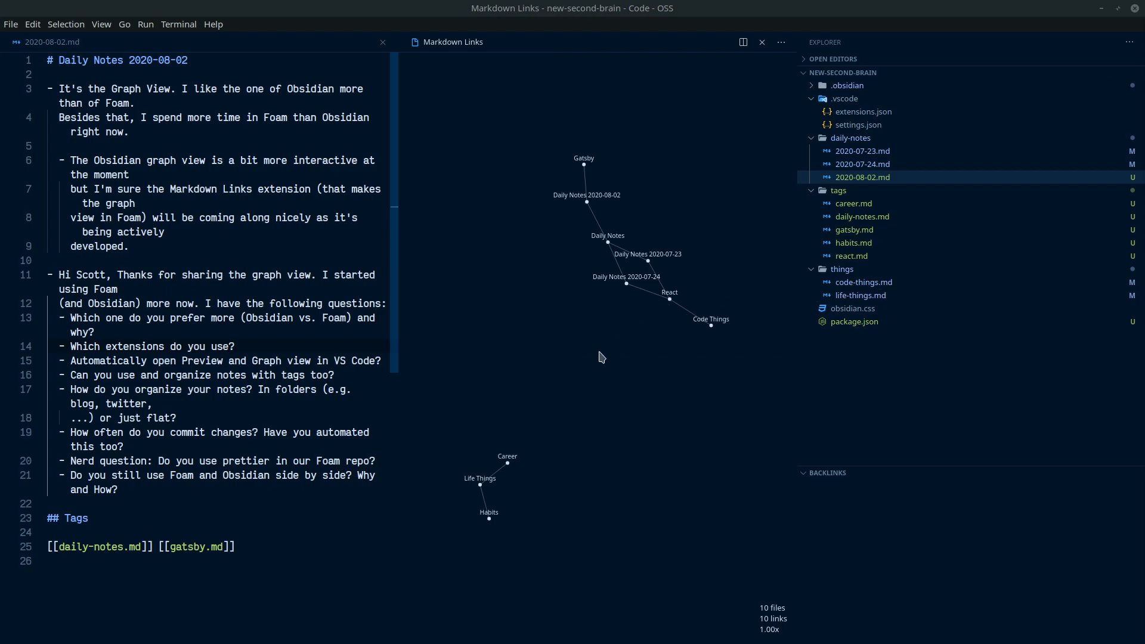